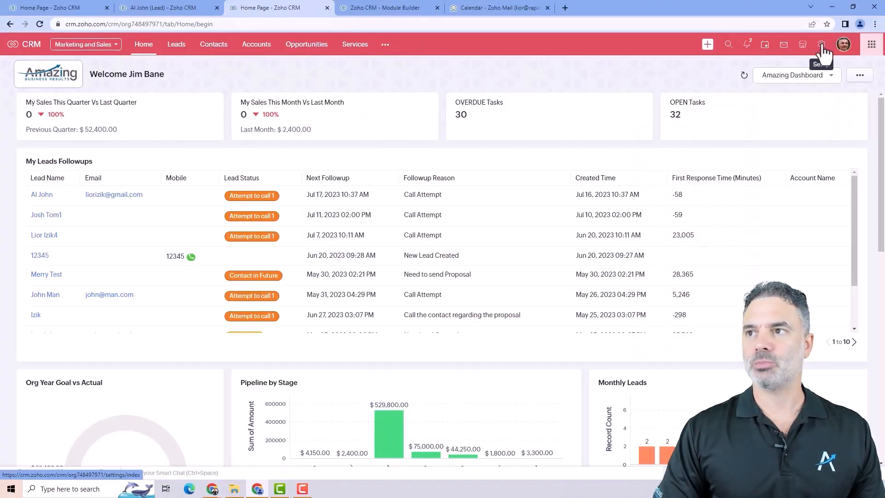
# Go to Setup and show the Modules and Fields list of all CRM modules.
pyautogui.click(822, 44)
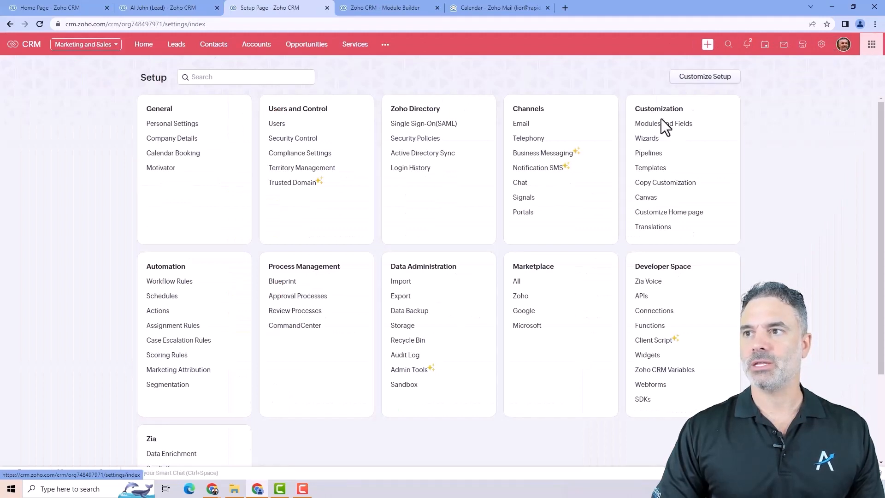
pyautogui.click(663, 122)
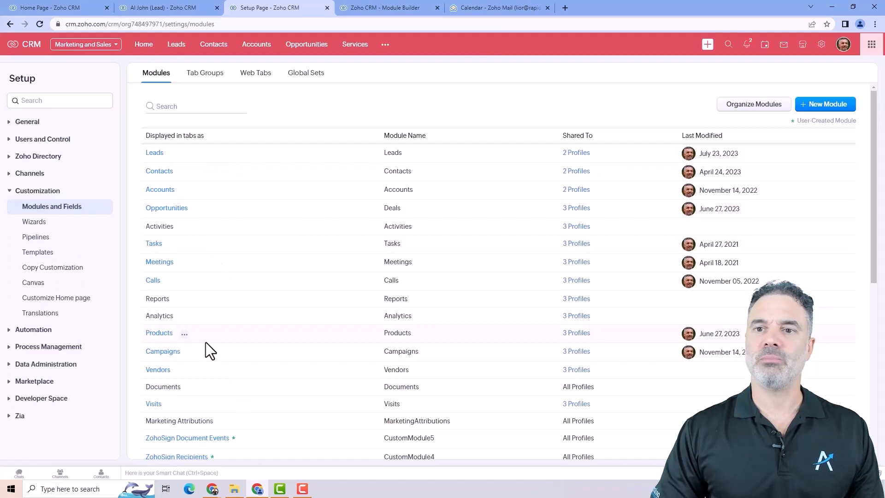
pyautogui.scroll(-3)
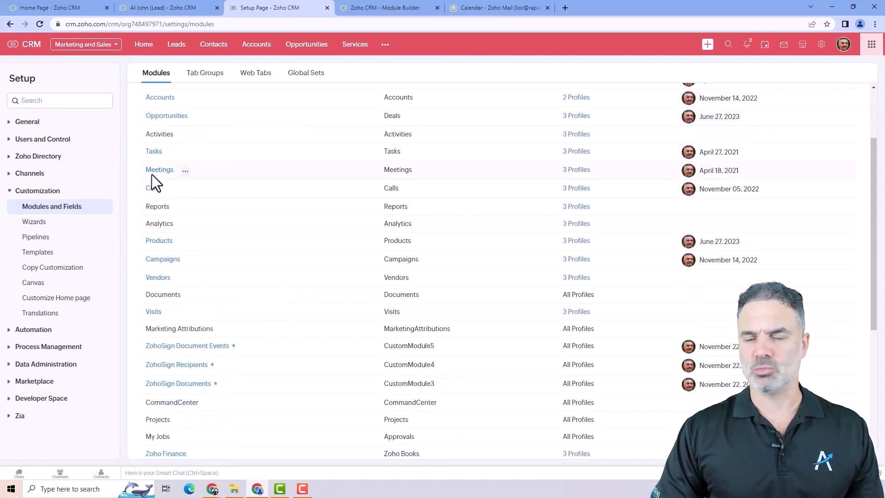
# Peek at the Calls module's options, dismiss them and return to the top of the list.
pyautogui.click(172, 188)
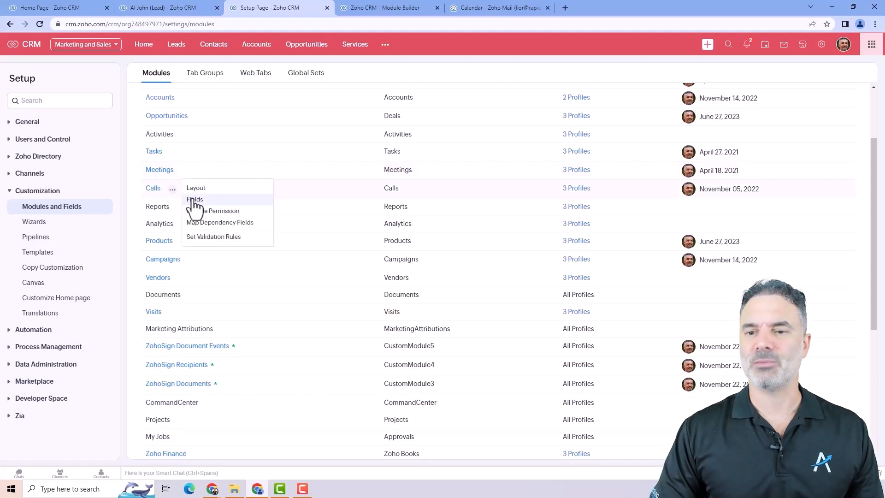
pyautogui.scroll(-3)
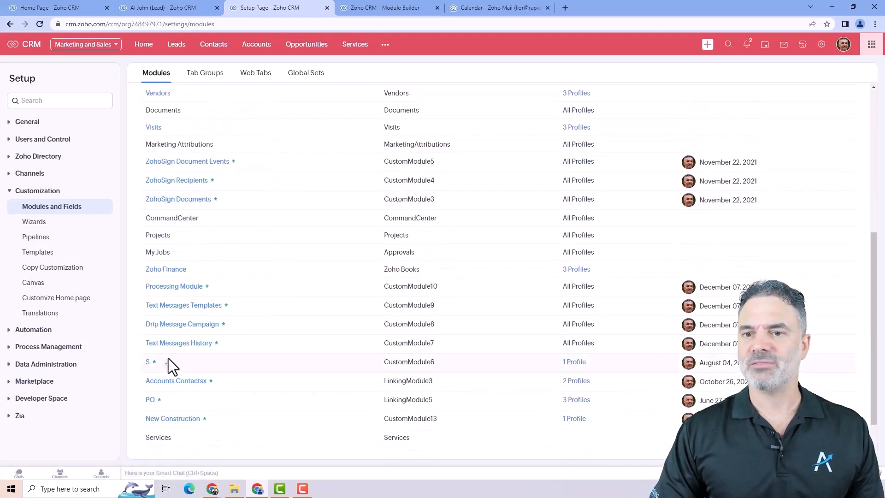
pyautogui.click(168, 363)
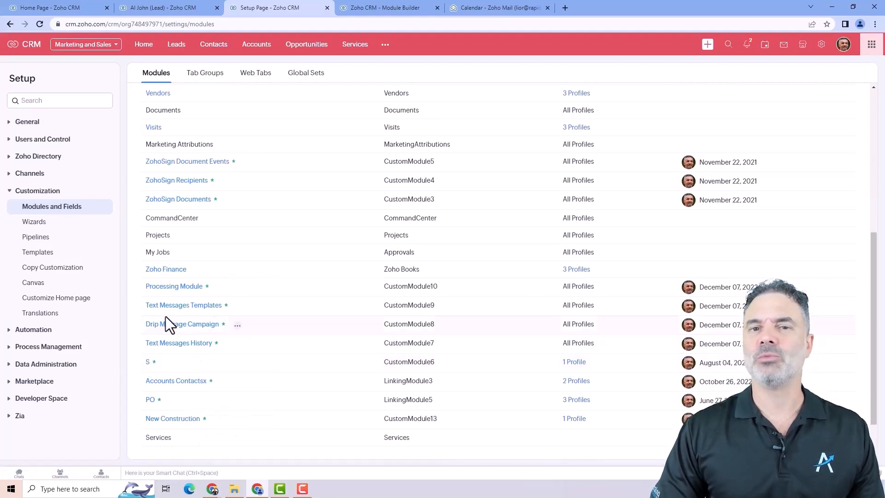
pyautogui.scroll(3)
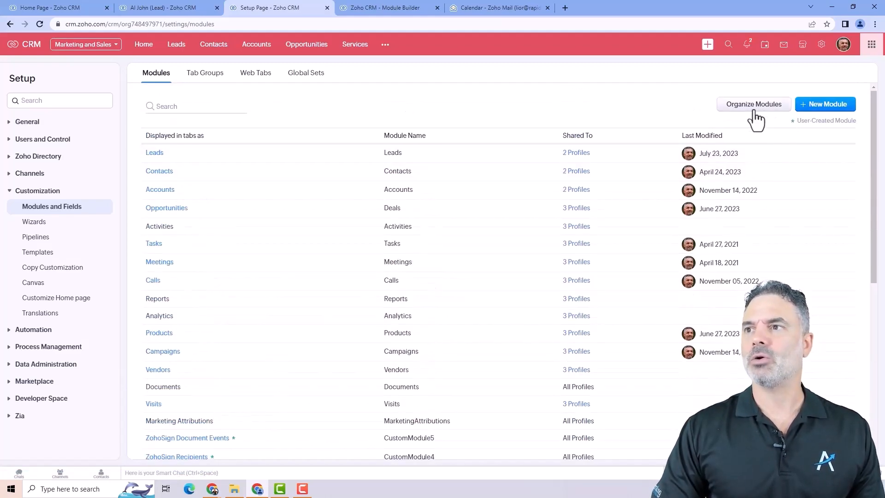
# In Organize Modules, hide the S module from the tabs and save the arrangement.
pyautogui.click(754, 105)
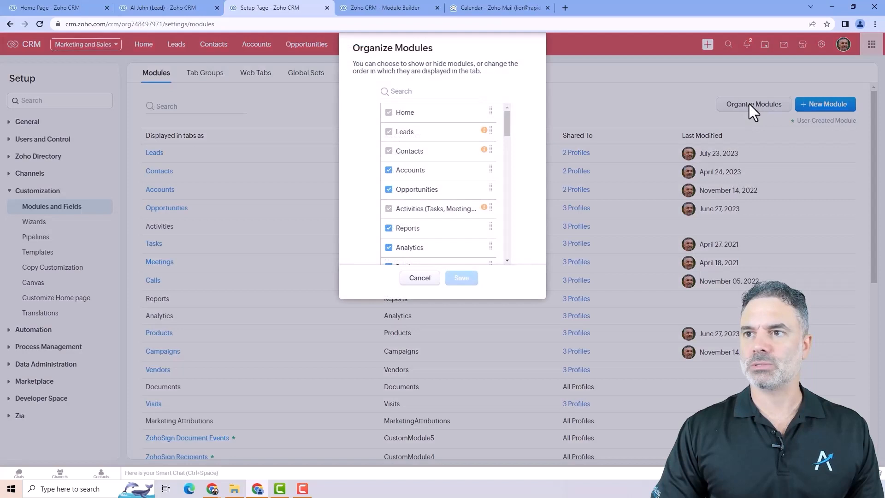
pyautogui.scroll(-3)
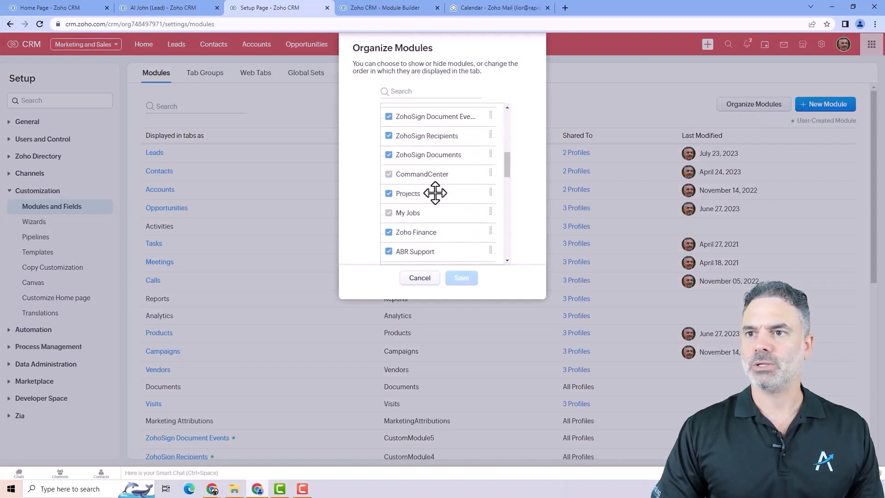
pyautogui.scroll(-3)
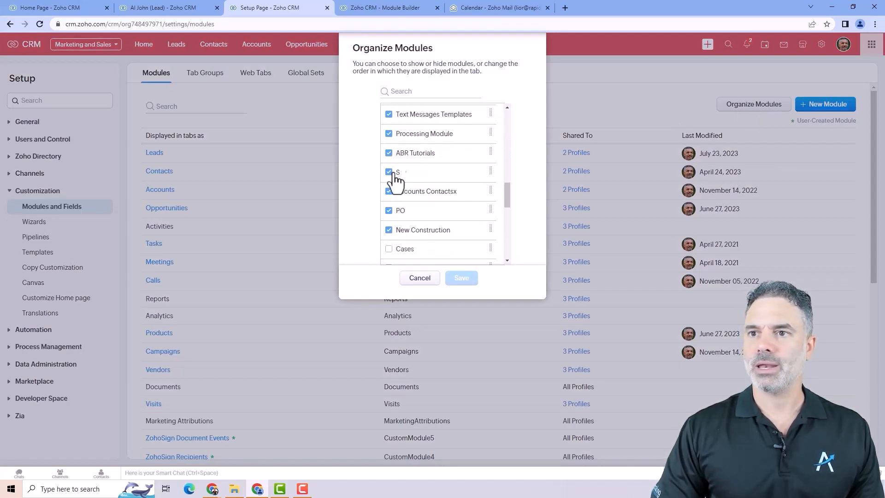
pyautogui.click(389, 172)
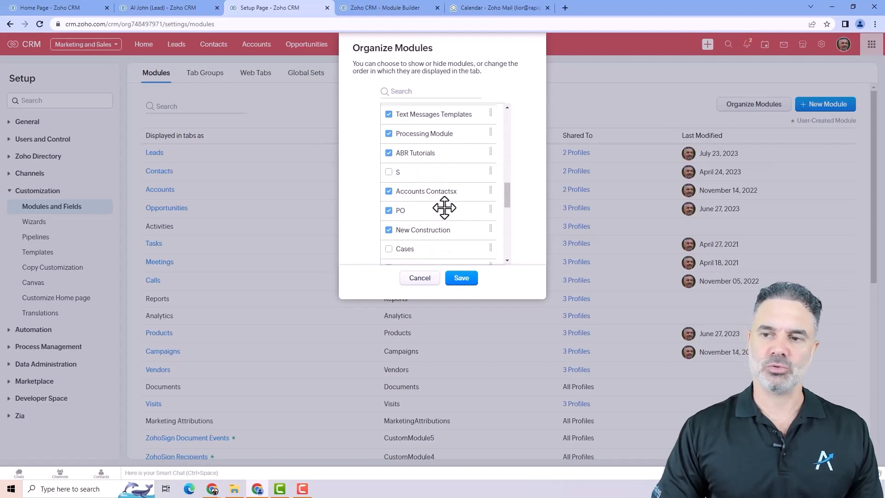
pyautogui.click(462, 278)
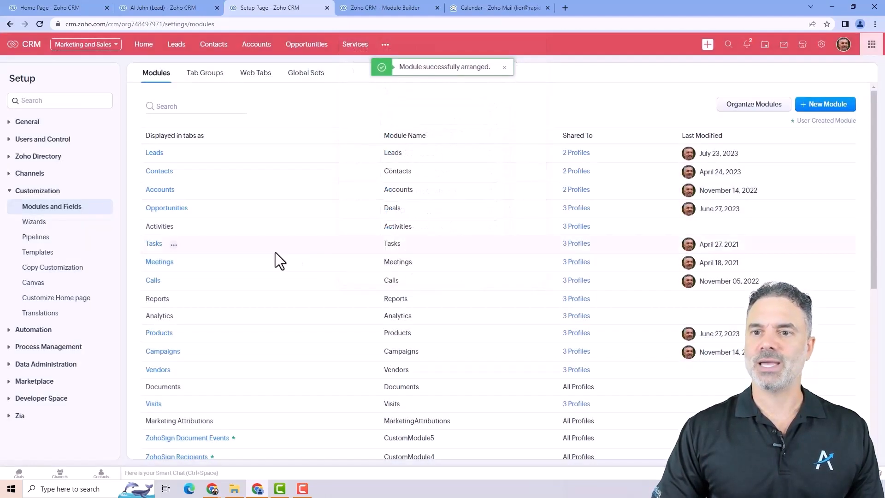
pyautogui.scroll(-3)
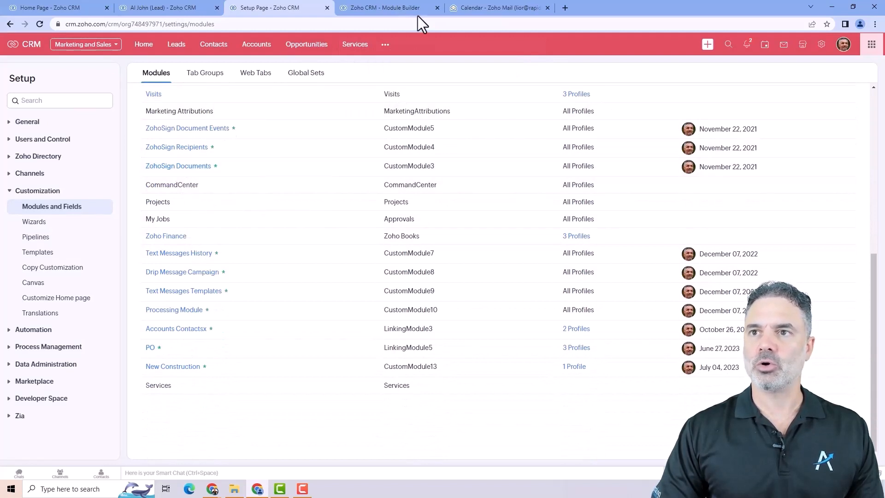
# Switch the navigation bar to the All Tabs group.
pyautogui.click(85, 45)
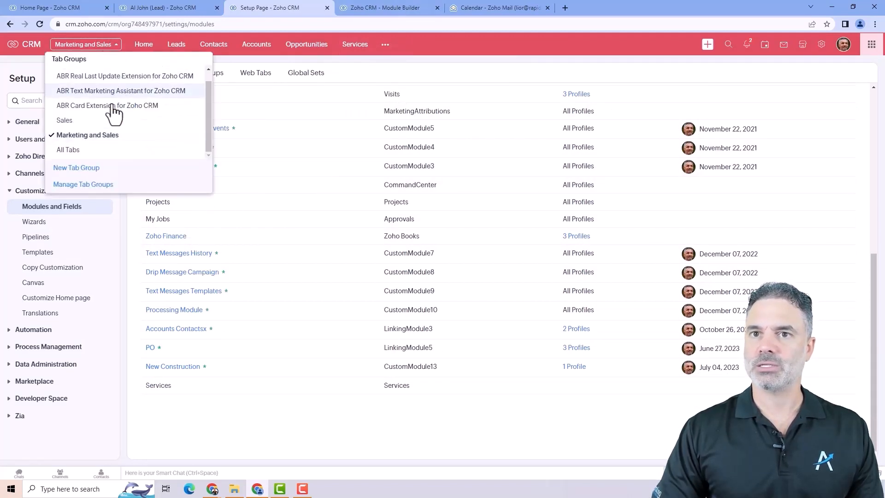
pyautogui.click(67, 150)
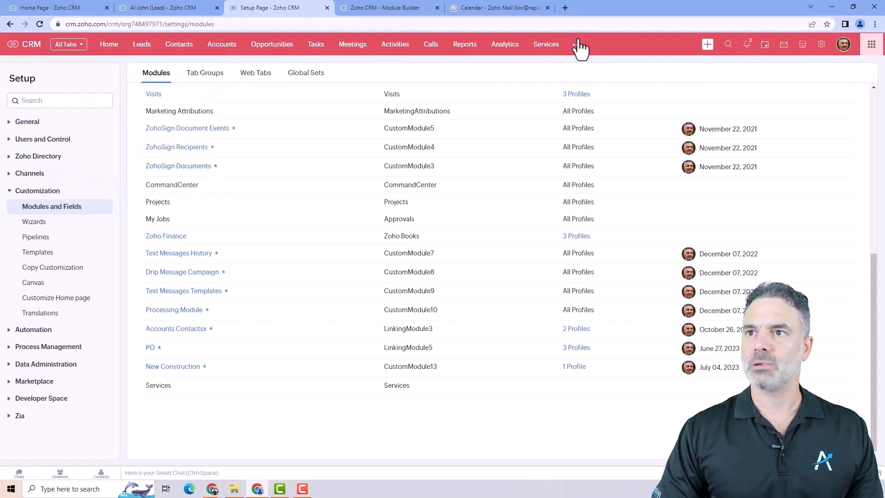
pyautogui.click(576, 44)
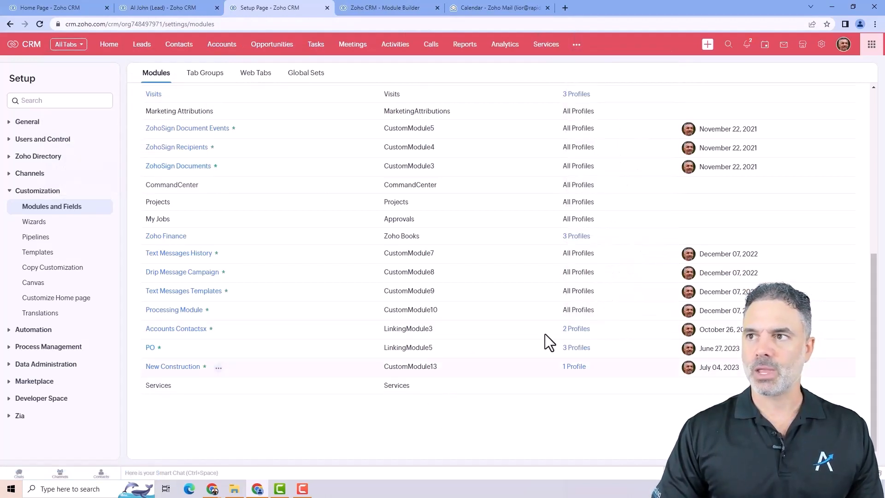
pyautogui.scroll(3)
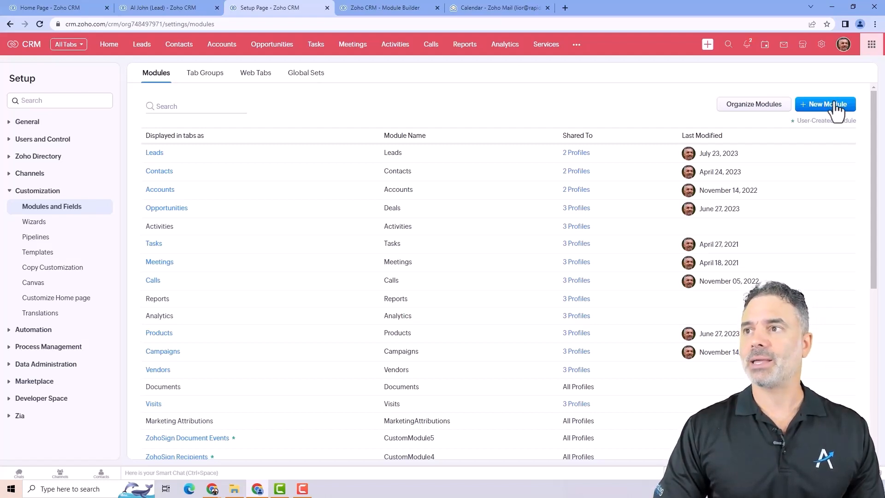
# Start a new custom module and name it Zoho Events 2023.
pyautogui.click(825, 104)
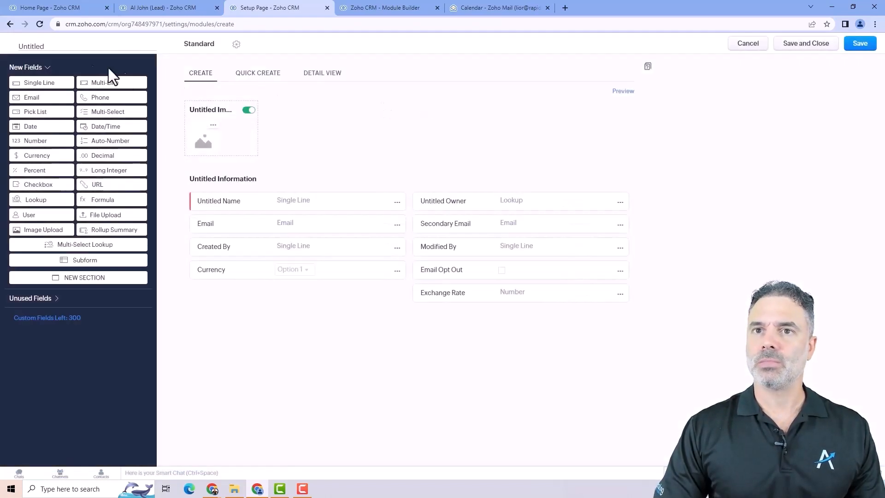
pyautogui.click(31, 46)
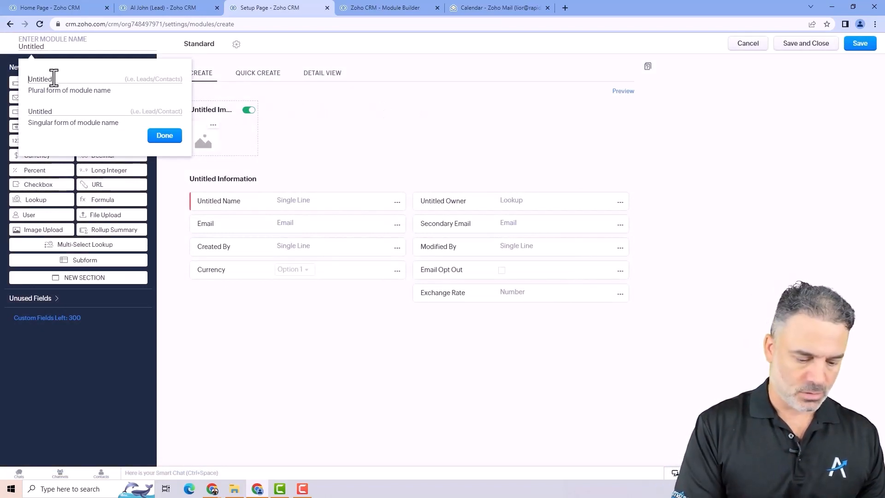
pyautogui.write('Zoho 2023')
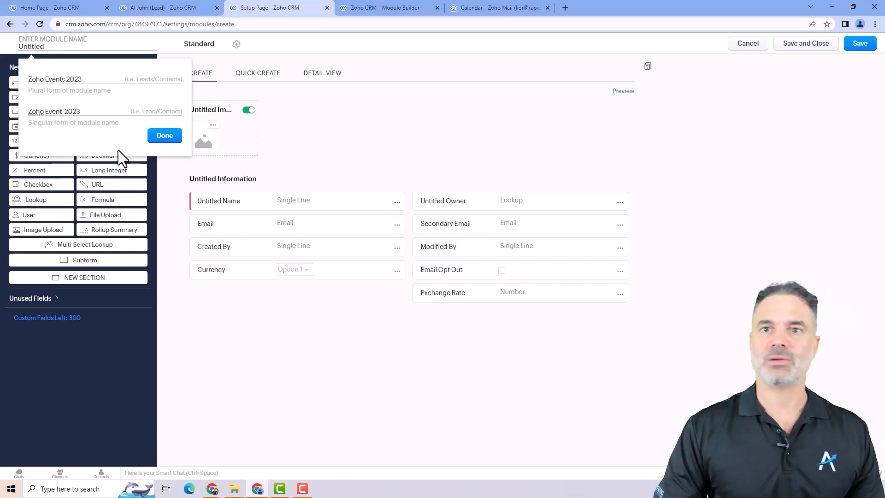
pyautogui.click(164, 136)
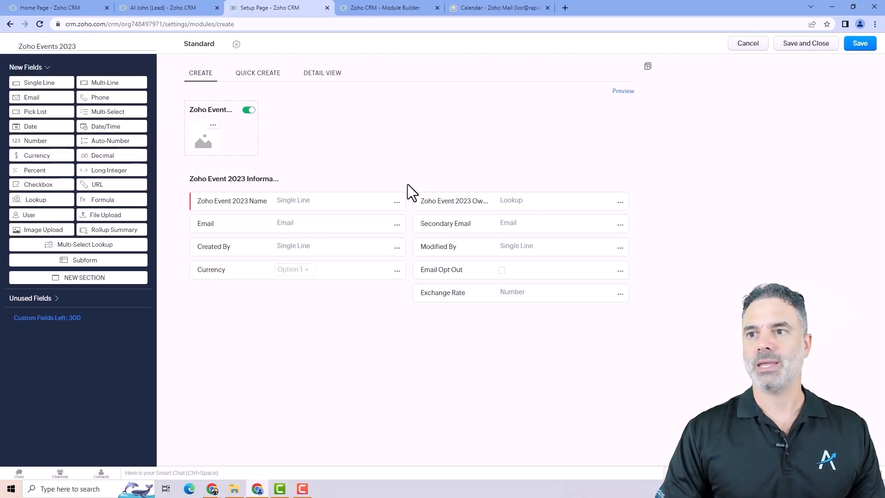
pyautogui.moveTo(35, 126)
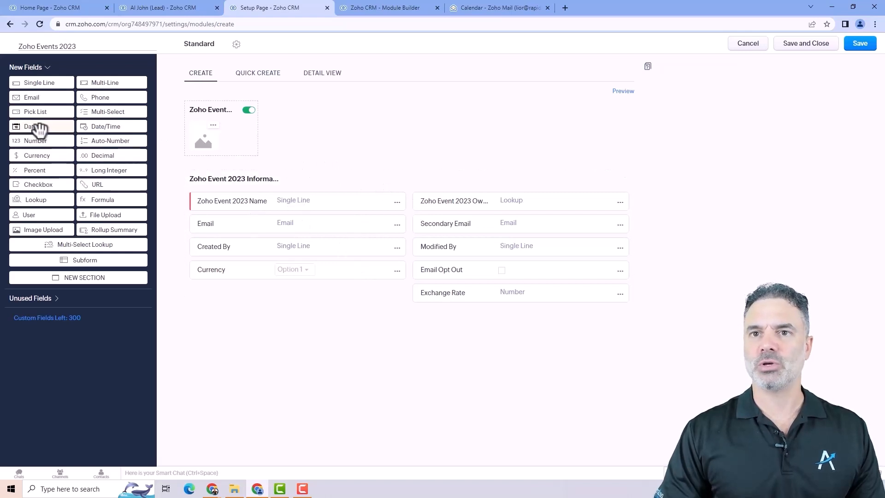
# Add an Auto-Number 1 field to the layout, then cancel the unsaved module.
pyautogui.click(110, 140)
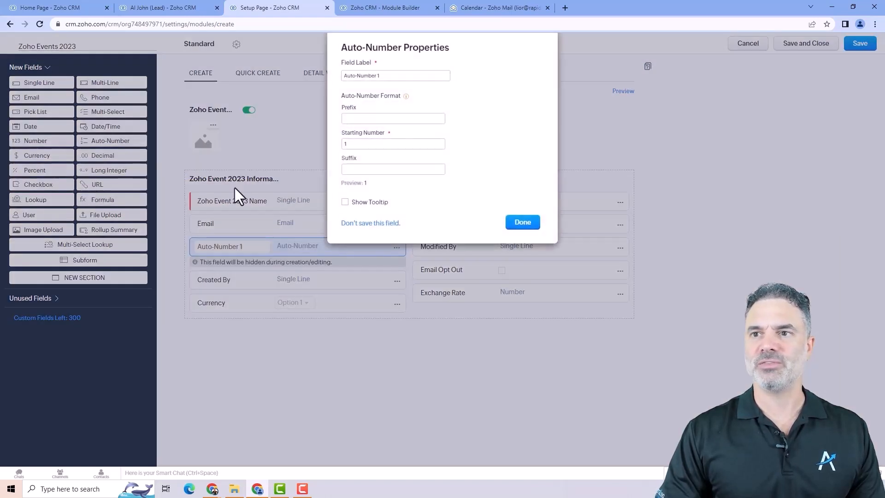
pyautogui.click(522, 223)
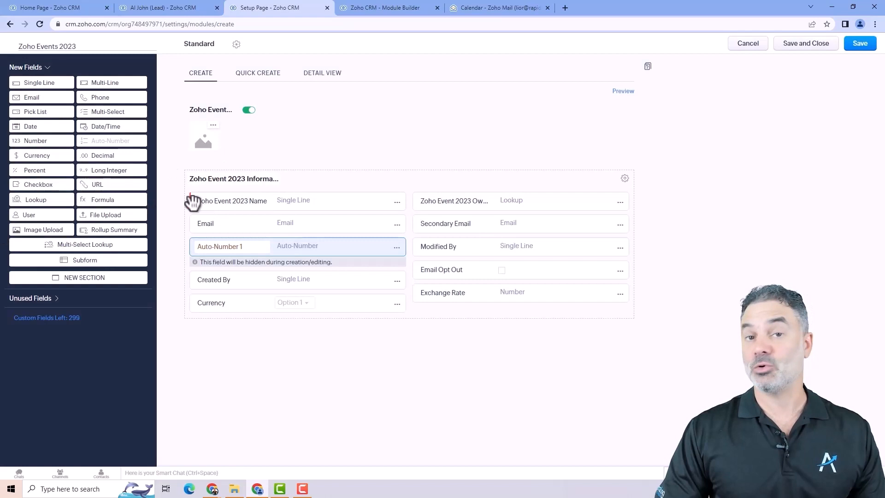
pyautogui.moveTo(464, 210)
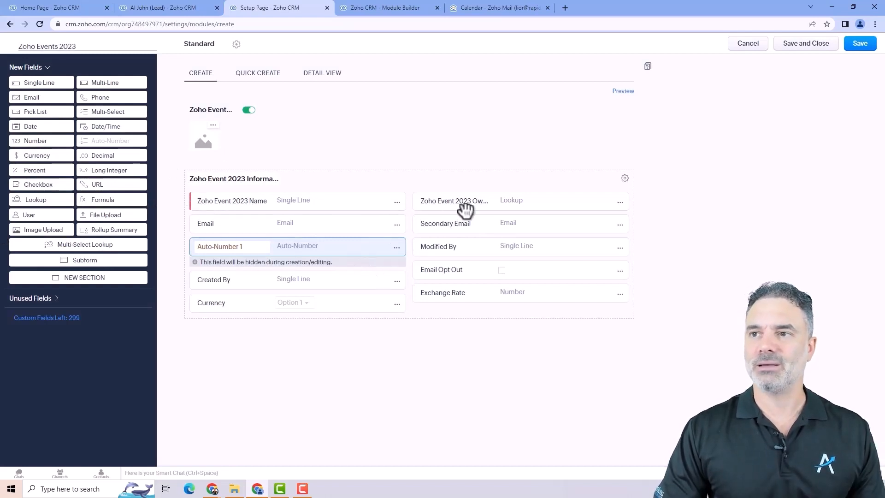
pyautogui.click(748, 44)
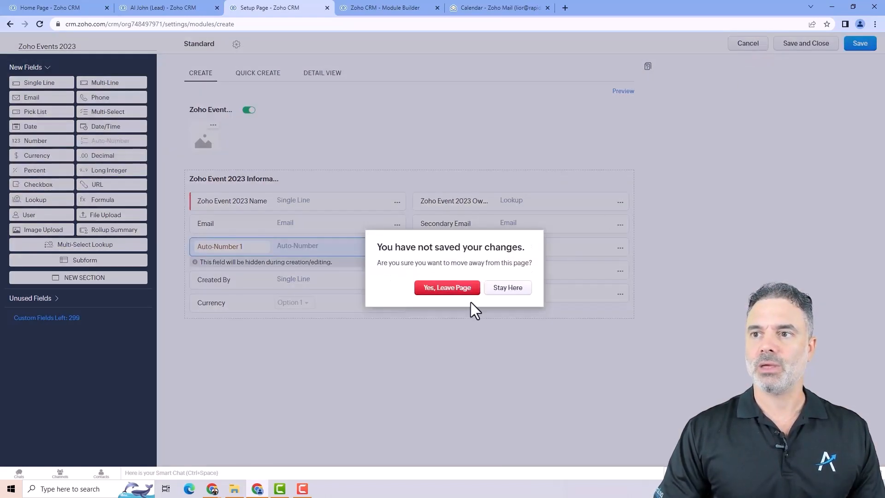
# Discard the Zoho Events 2023 draft and view the list of existing tab groups.
pyautogui.click(447, 288)
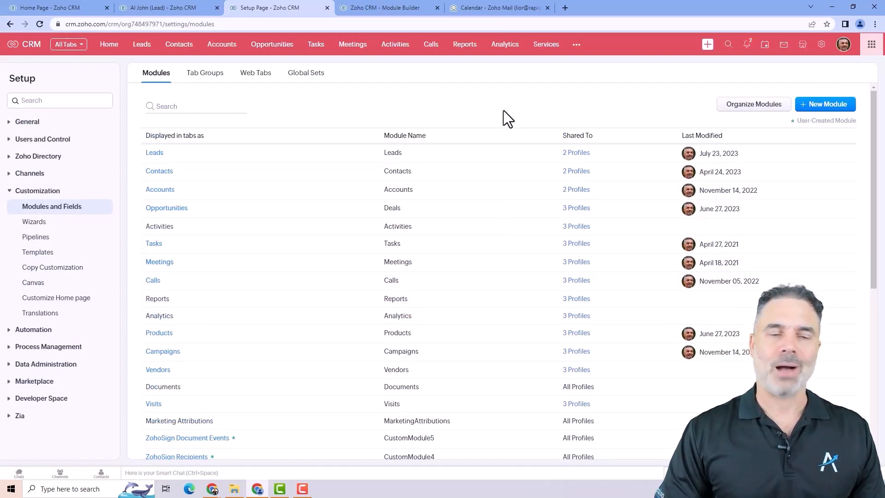
pyautogui.moveTo(501, 126)
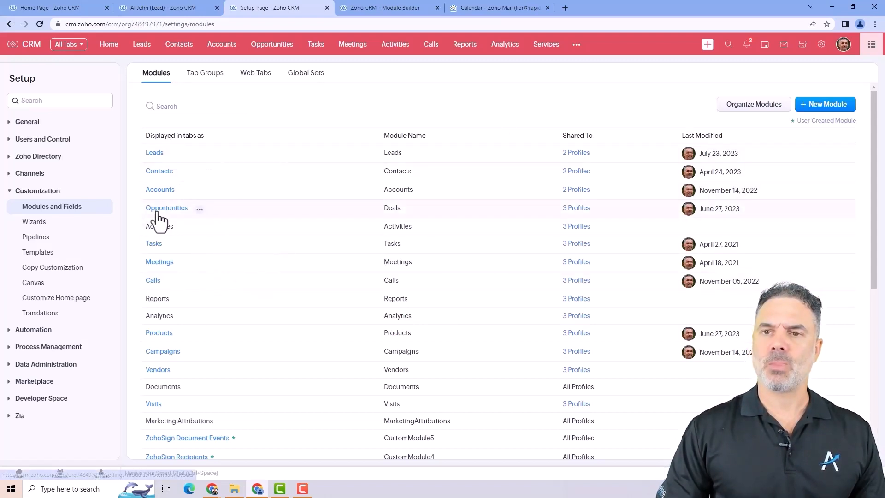
pyautogui.click(199, 208)
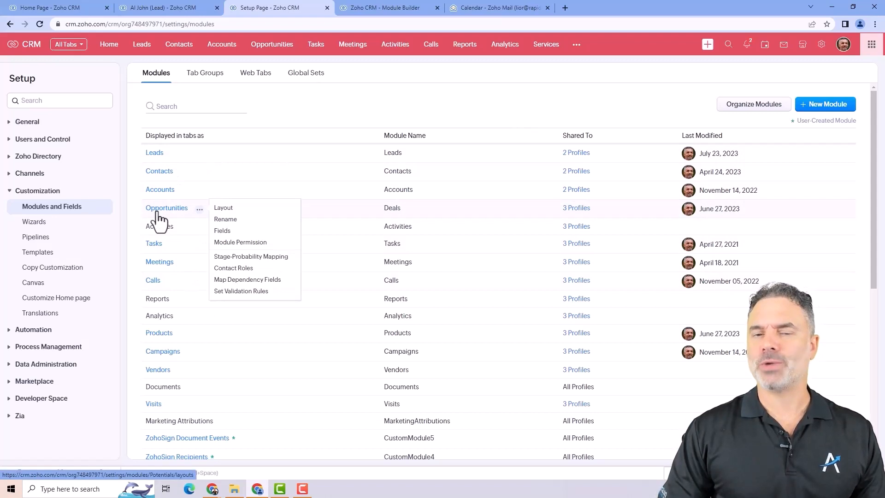
pyautogui.moveTo(168, 216)
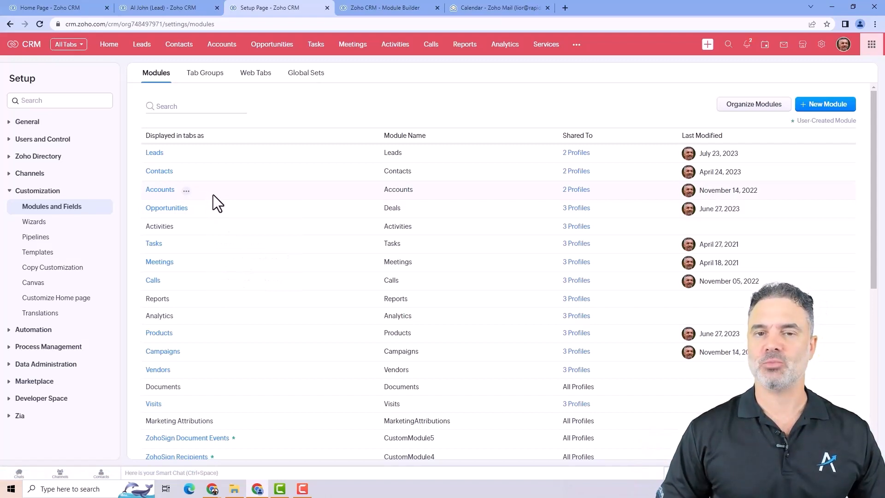
pyautogui.moveTo(316, 189)
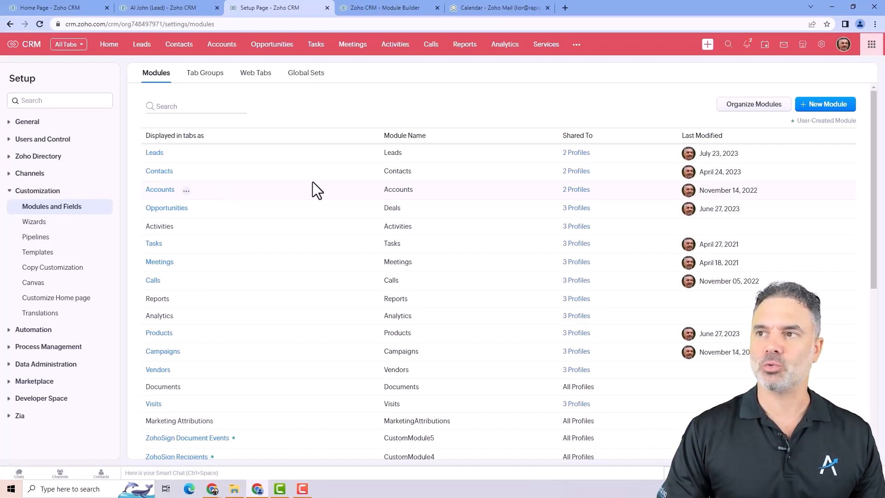
pyautogui.moveTo(265, 136)
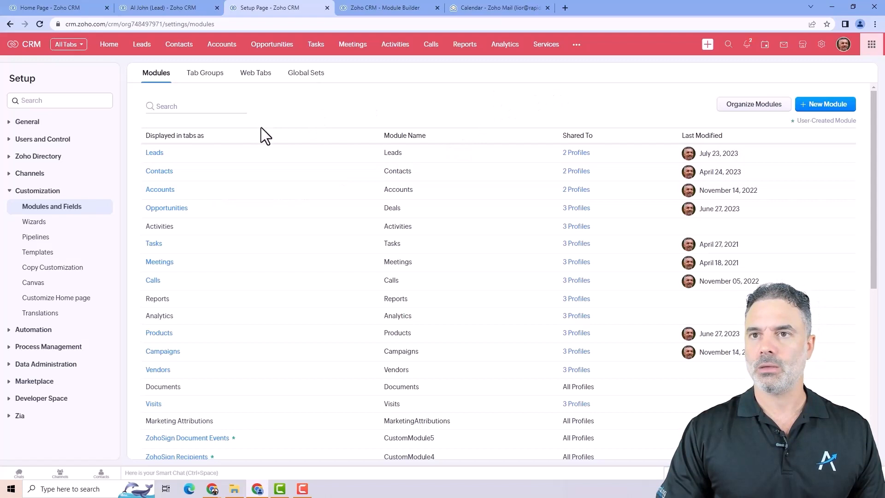
pyautogui.click(204, 72)
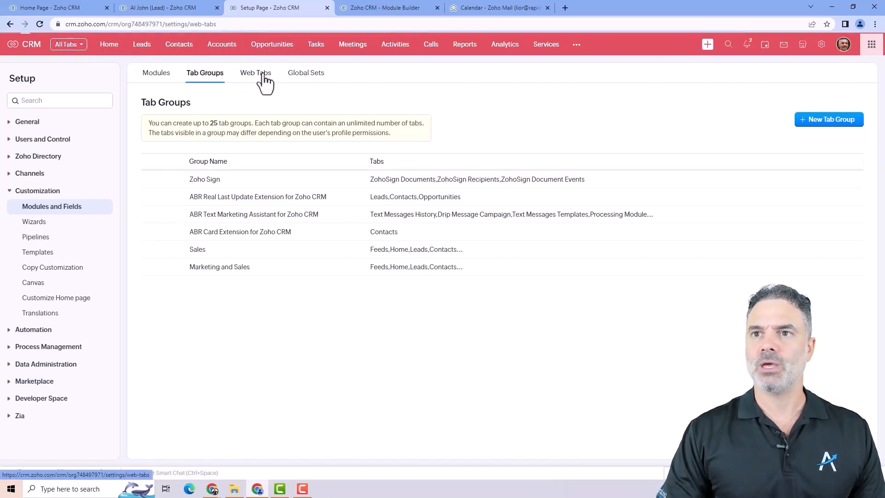
# View the Web Tabs list, find and open the ABR Tutorials web tab, then close it.
pyautogui.click(256, 72)
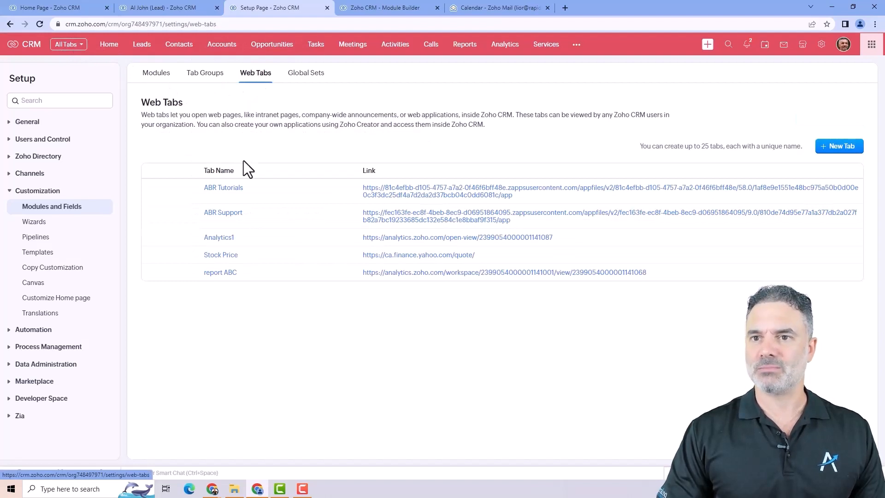
pyautogui.moveTo(546, 44)
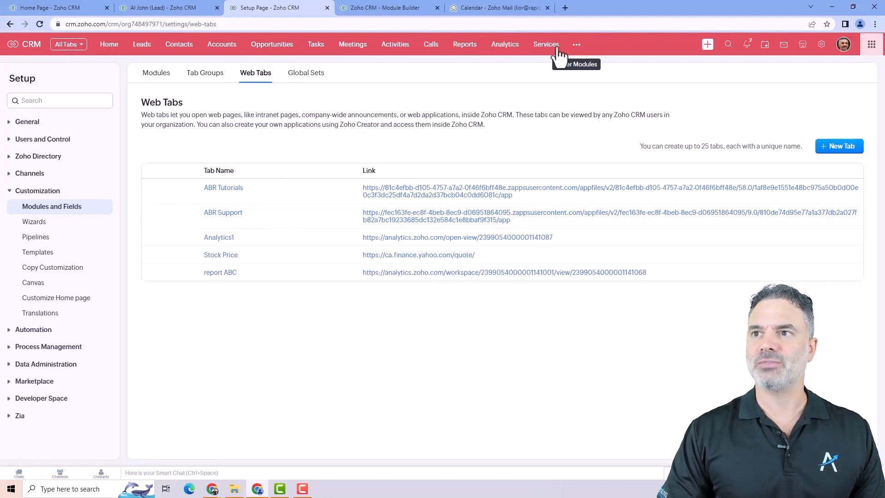
pyautogui.moveTo(441, 212)
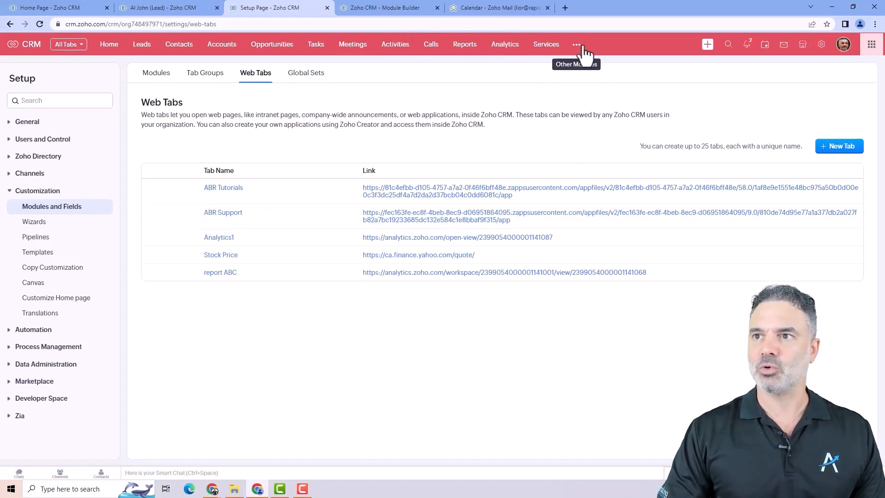
pyautogui.click(576, 44)
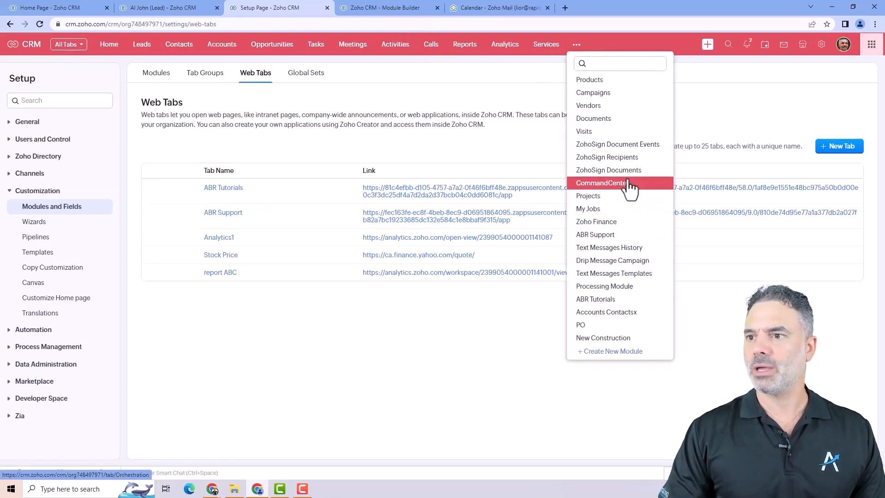
pyautogui.moveTo(614, 273)
pyautogui.write('a')
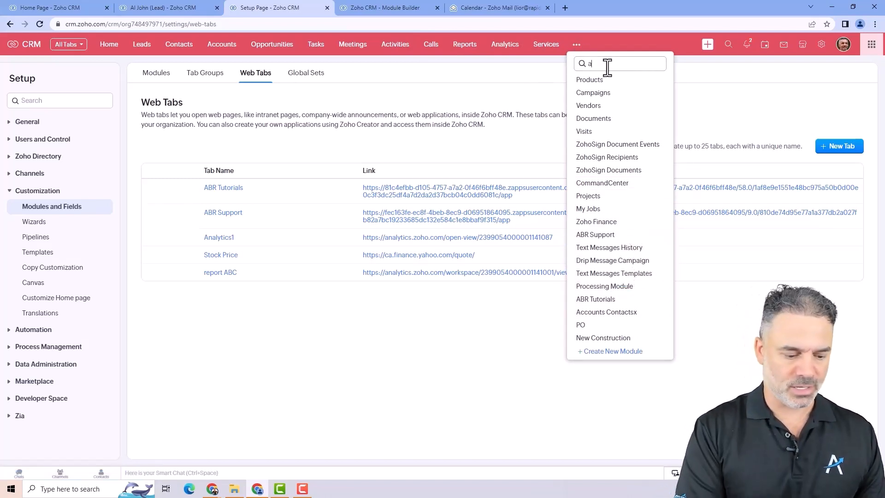
pyautogui.write('br')
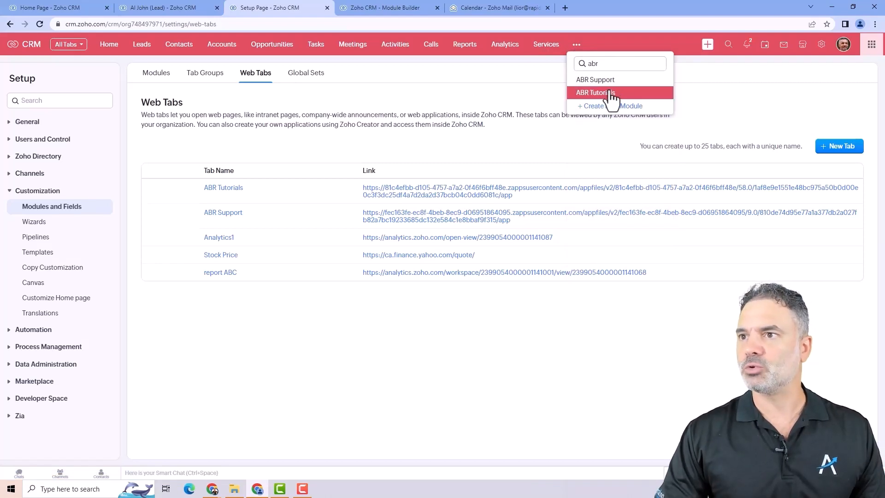
pyautogui.click(594, 92)
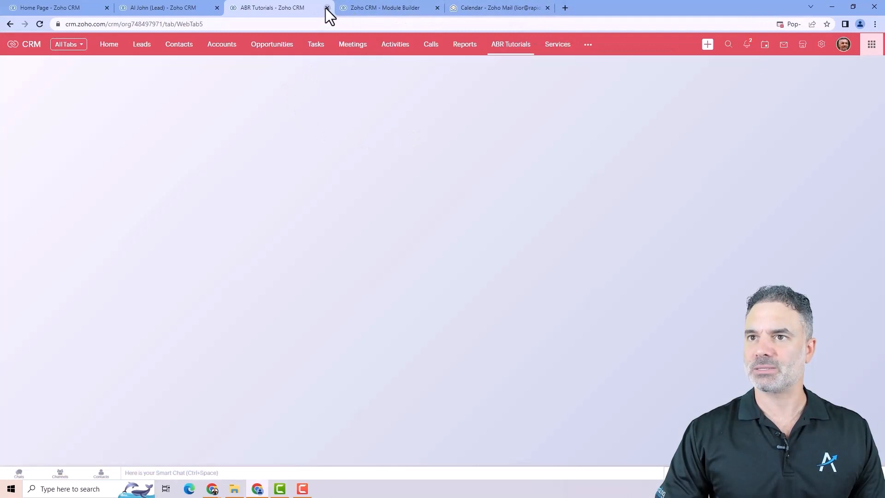
pyautogui.click(327, 8)
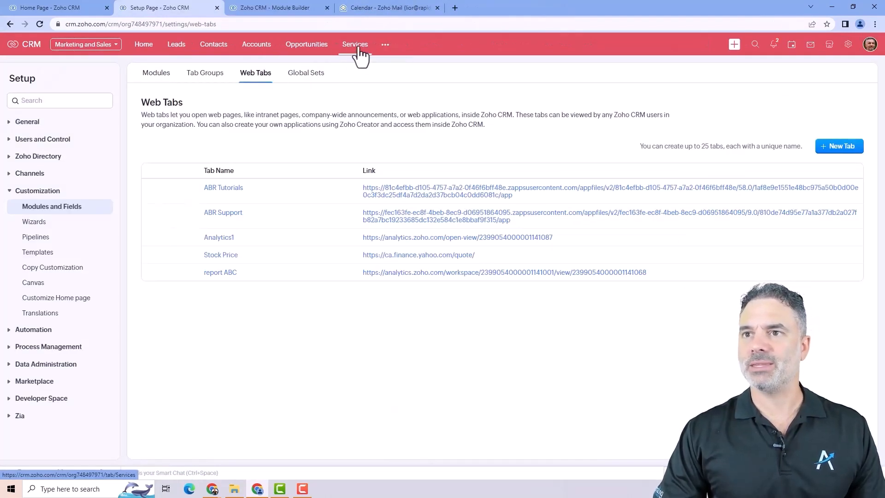
pyautogui.moveTo(350, 51)
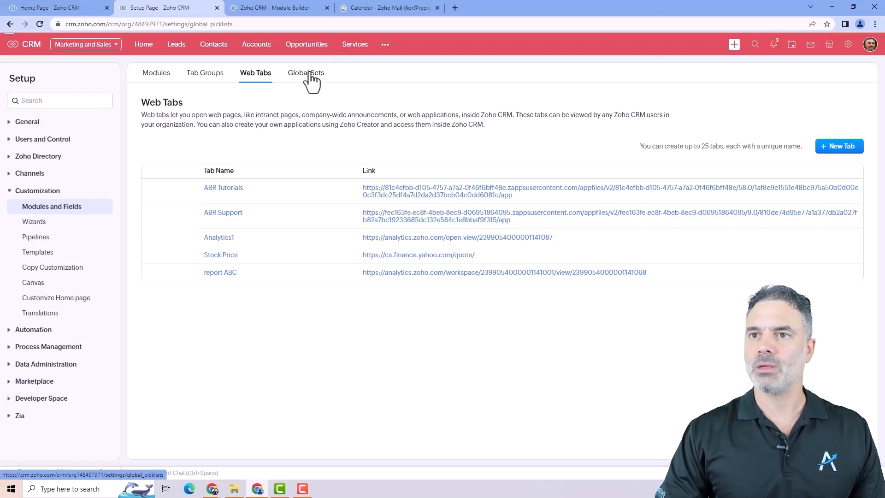
# Create a global set named Lead Sources with values Website and Phone Calls and save it.
pyautogui.click(306, 72)
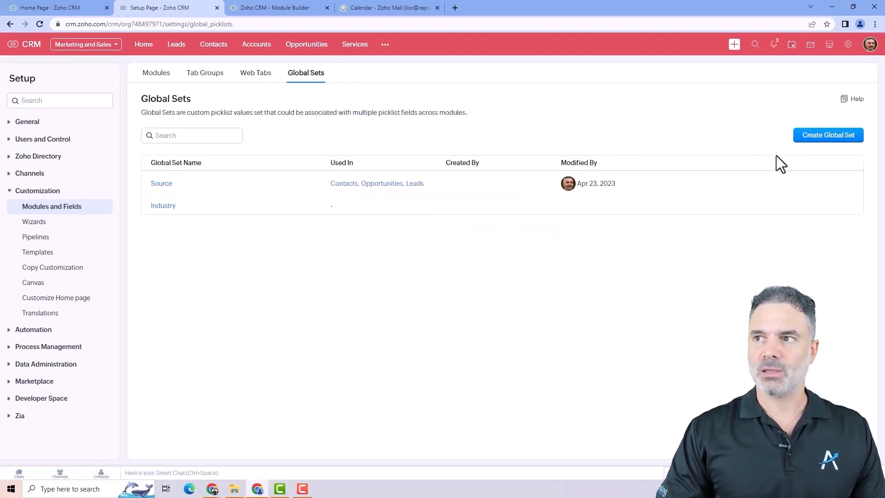
pyautogui.click(828, 135)
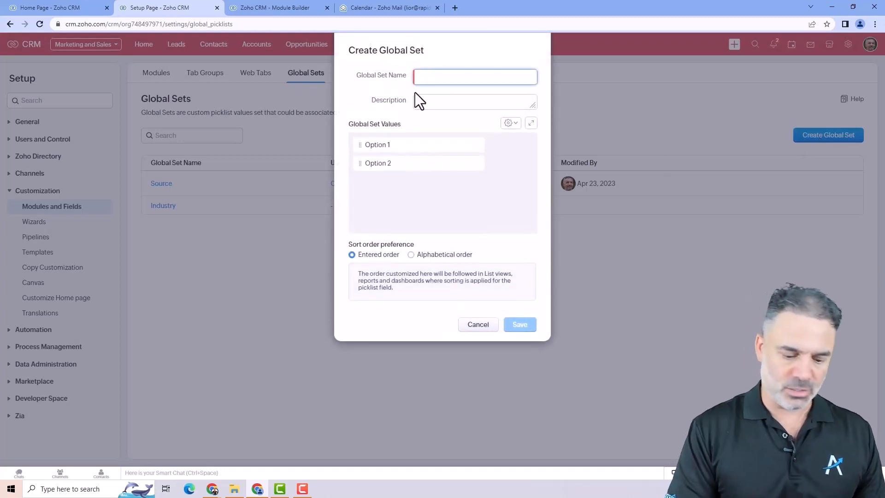
pyautogui.write('Lead Sources')
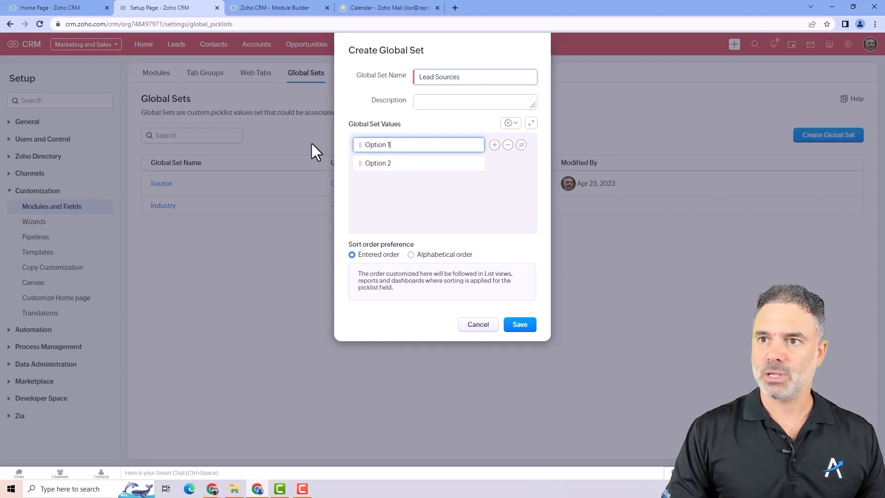
pyautogui.write('Website')
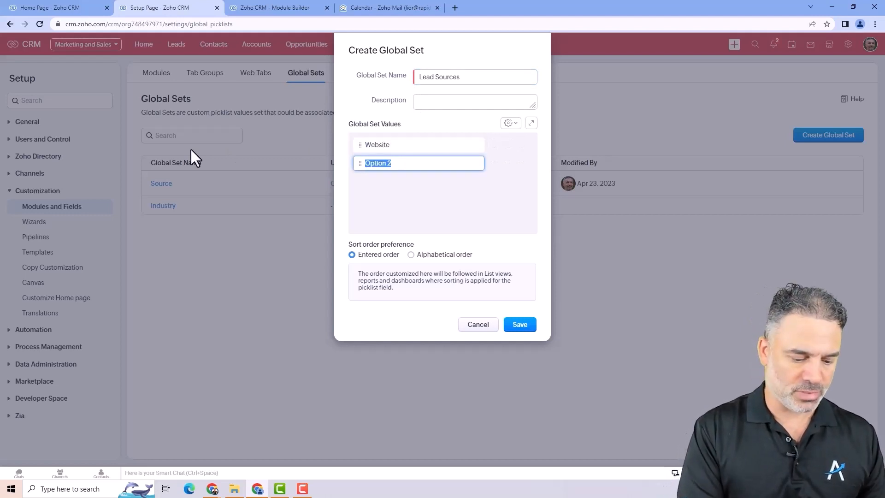
pyautogui.write('Phone Calls')
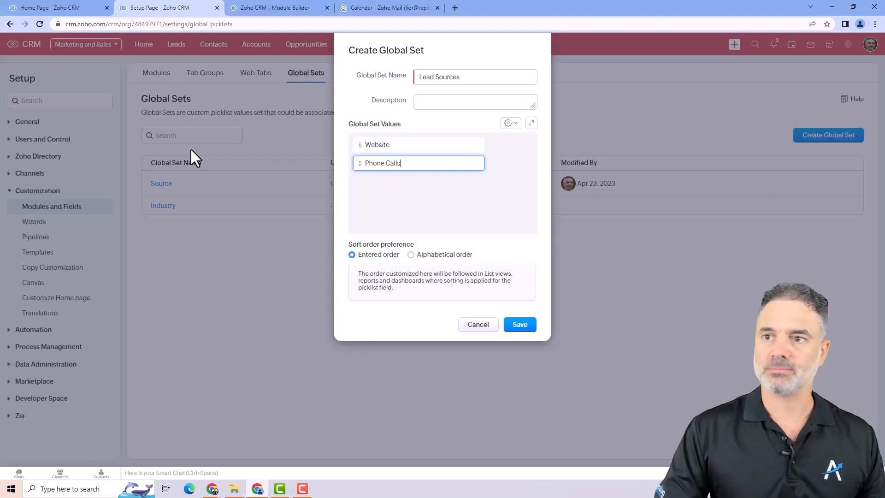
pyautogui.click(519, 324)
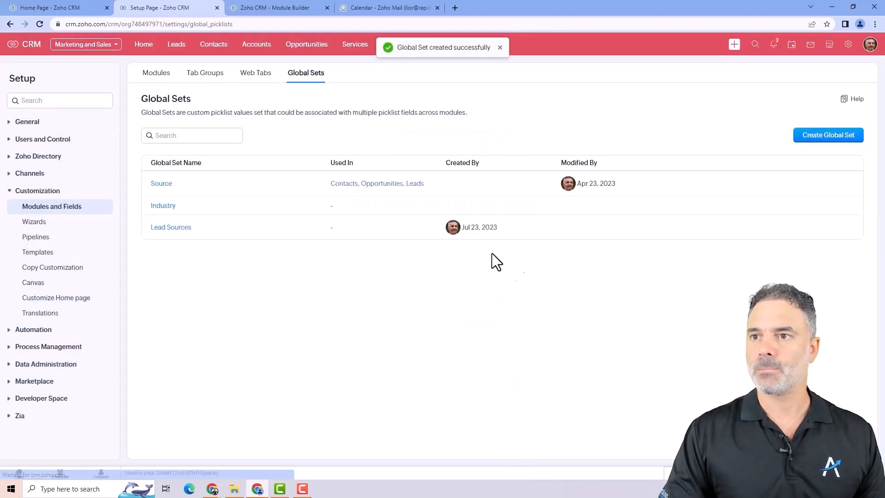
pyautogui.click(175, 45)
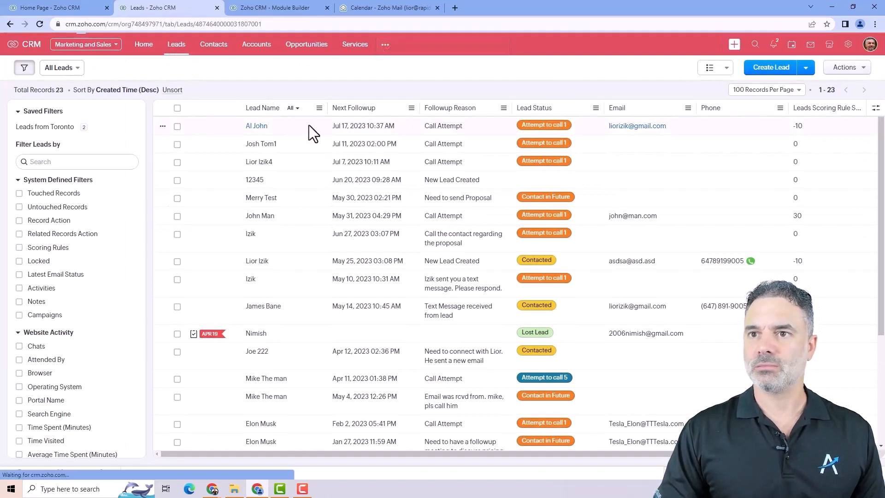
pyautogui.click(257, 125)
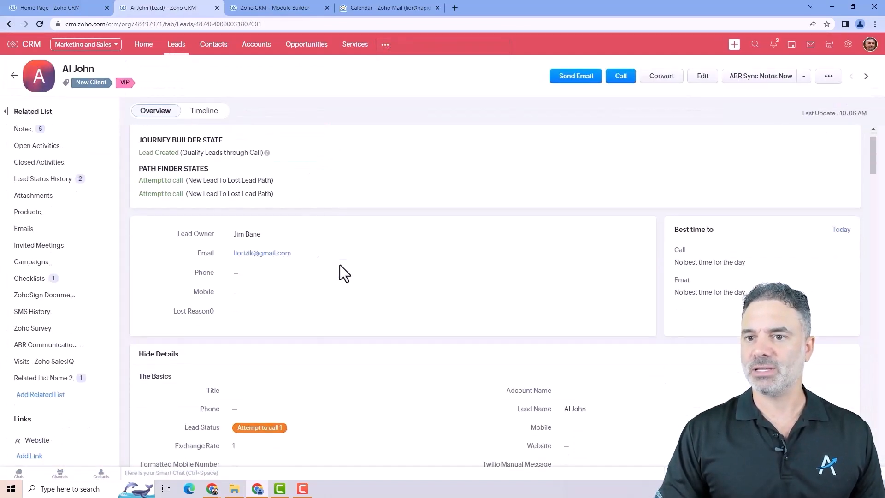
pyautogui.scroll(-3)
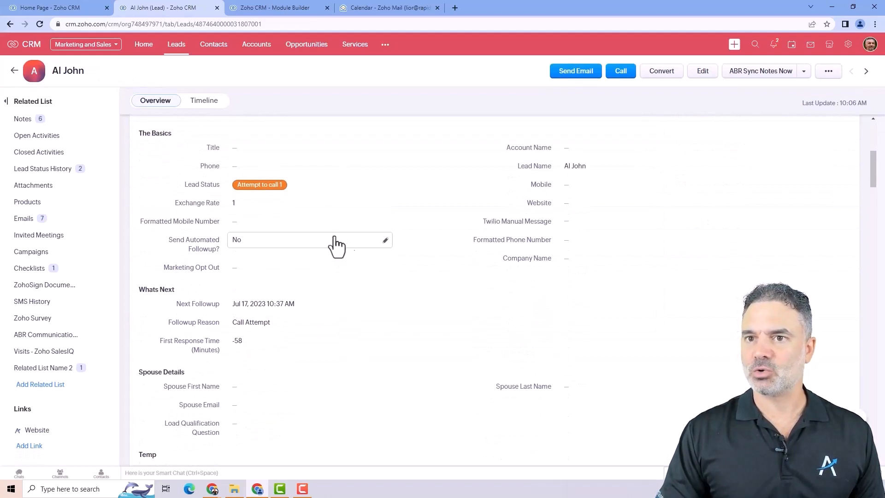
pyautogui.scroll(-3)
pyautogui.write('sour')
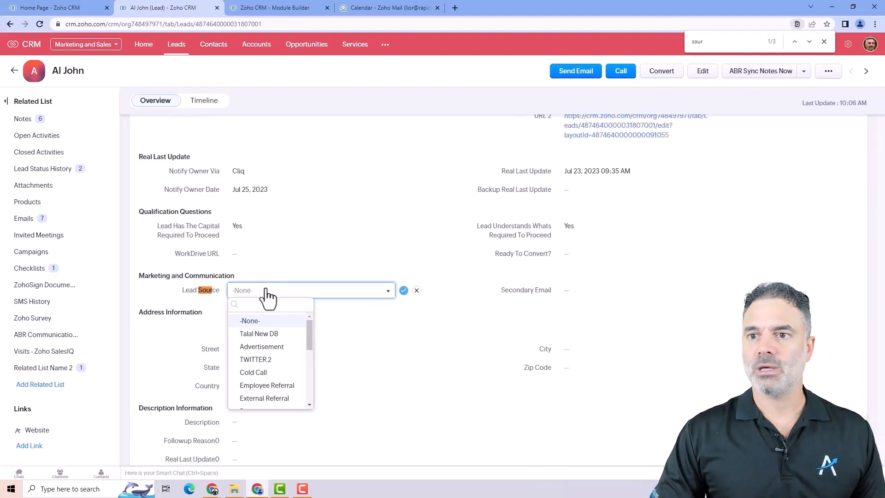
pyautogui.scroll(-3)
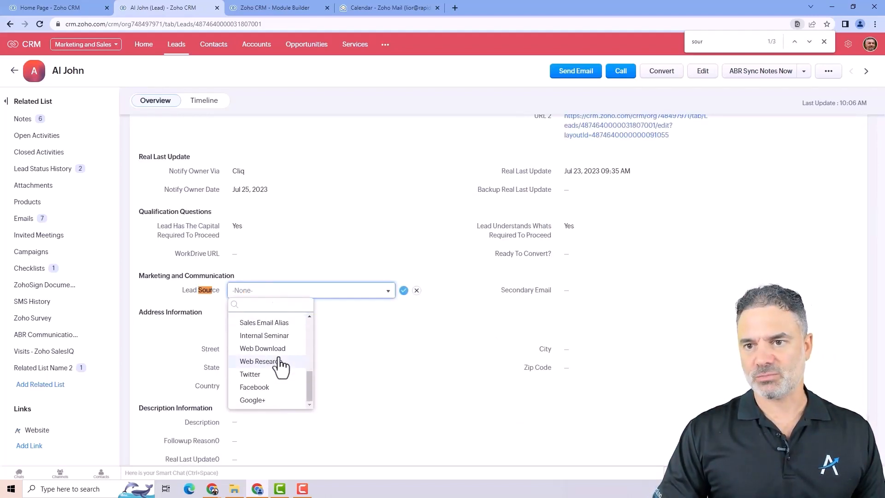
pyautogui.scroll(3)
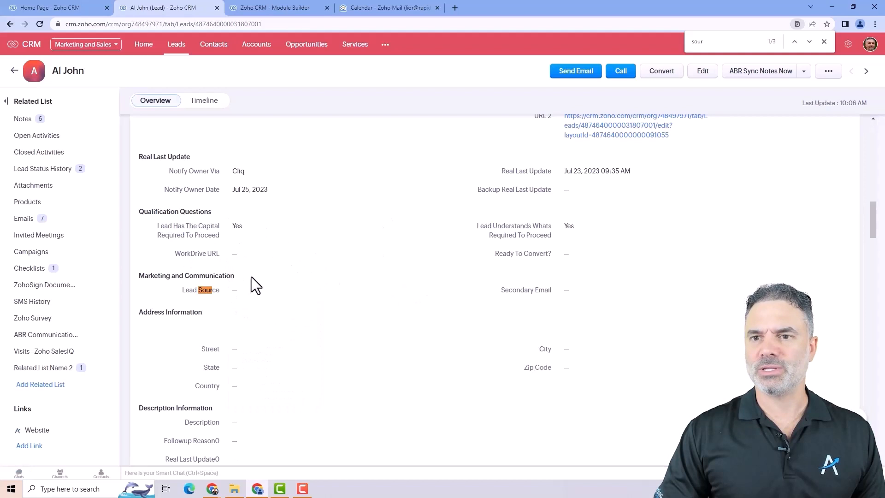
pyautogui.doubleClick(200, 290)
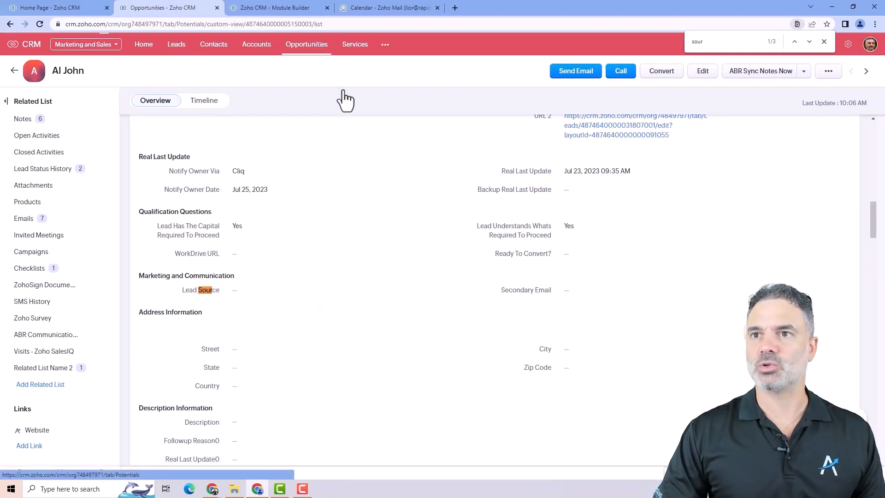
# In Opportunities, view the Izik record and browse its Lead Source options.
pyautogui.click(866, 71)
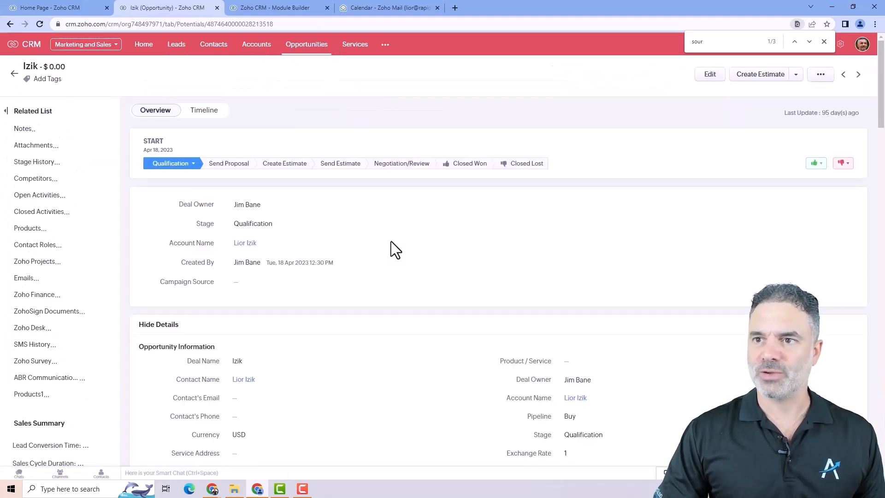
pyautogui.click(827, 24)
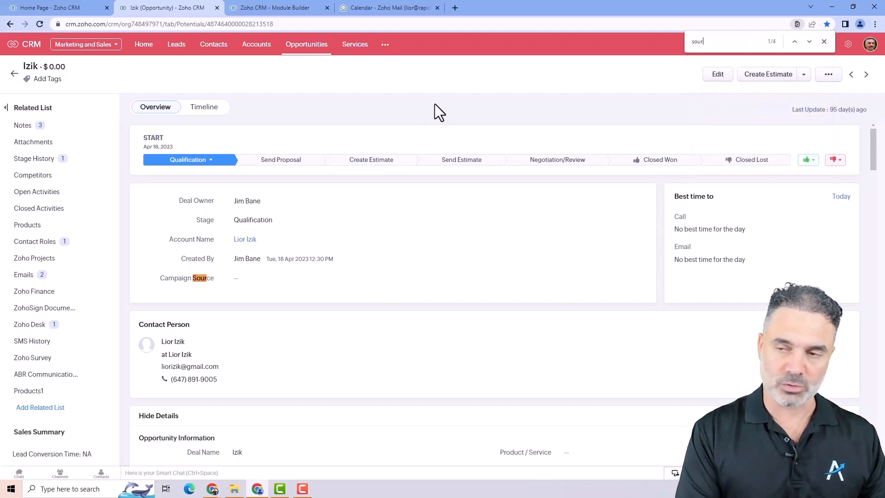
pyautogui.click(809, 41)
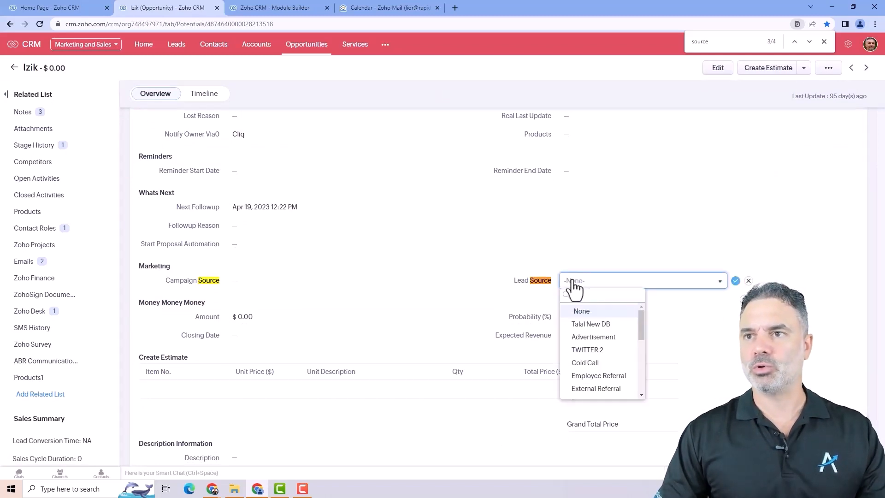
pyautogui.scroll(-3)
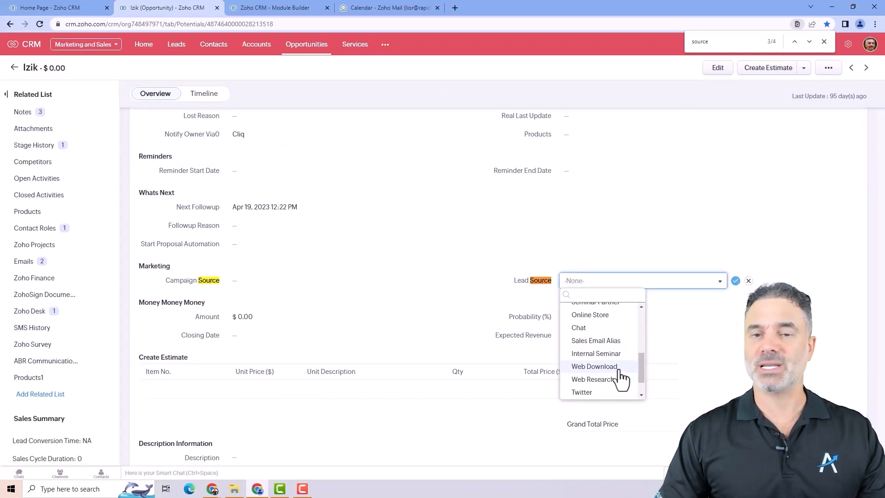
pyautogui.scroll(3)
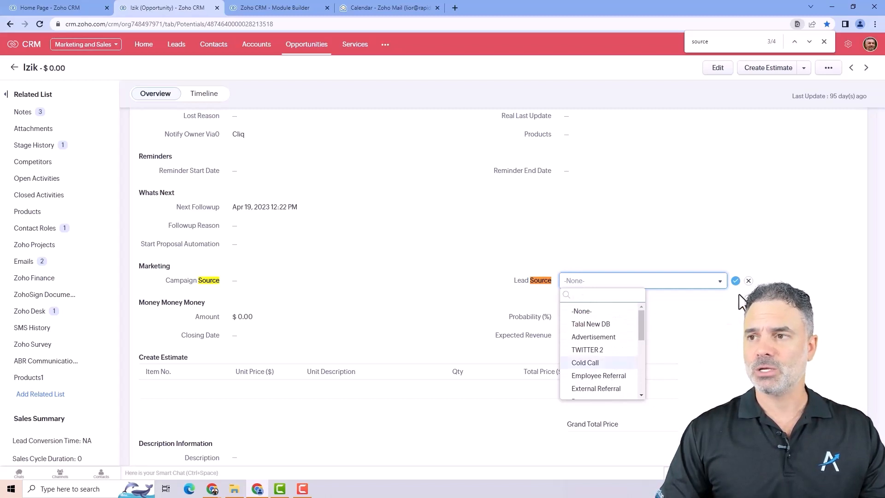
# Leave the Lead Source blank and return to the All Leads list of 23 records.
pyautogui.click(175, 44)
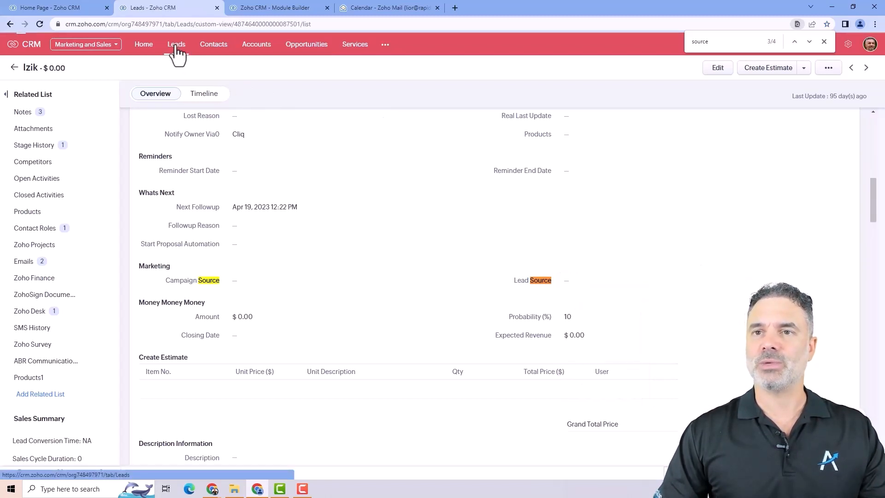
pyautogui.click(175, 44)
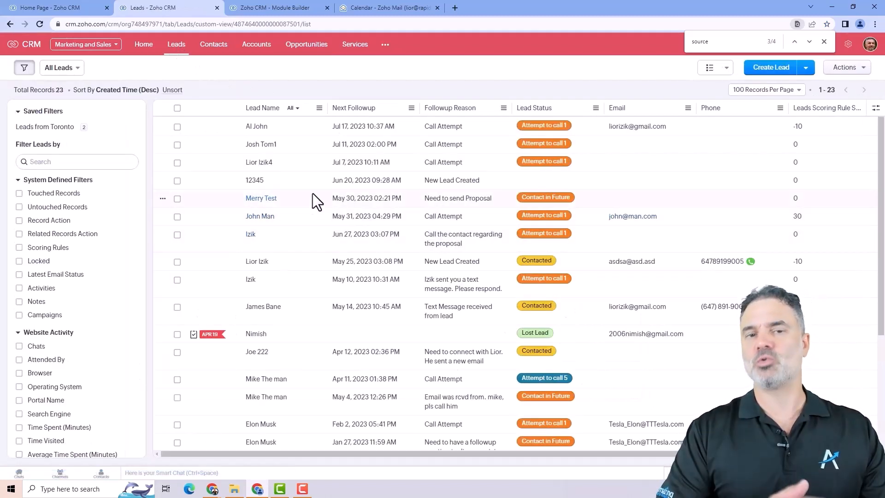
pyautogui.moveTo(324, 96)
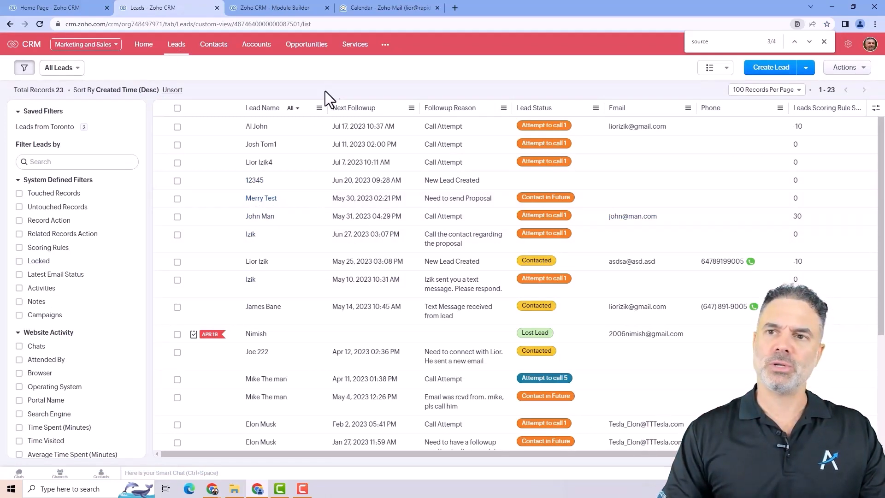
# Cancel the layout editor and return to the Global Sets list showing Source, Industry and Lead Sources.
pyautogui.click(257, 127)
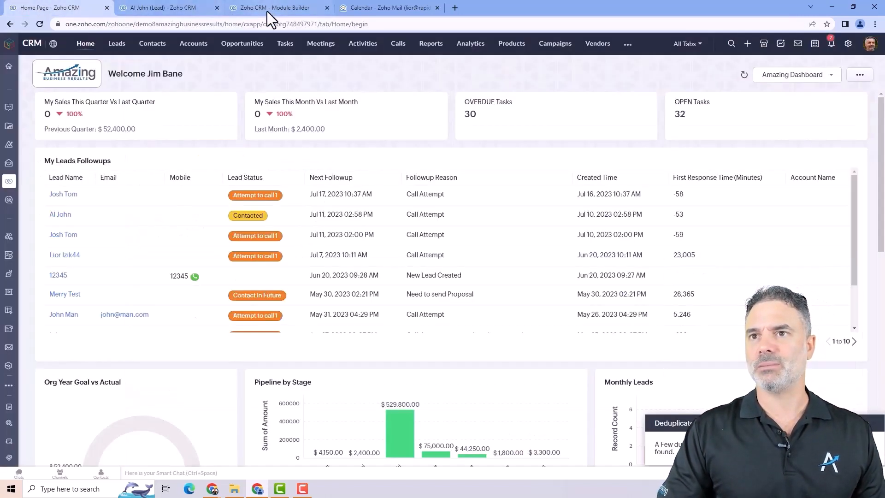
pyautogui.click(276, 7)
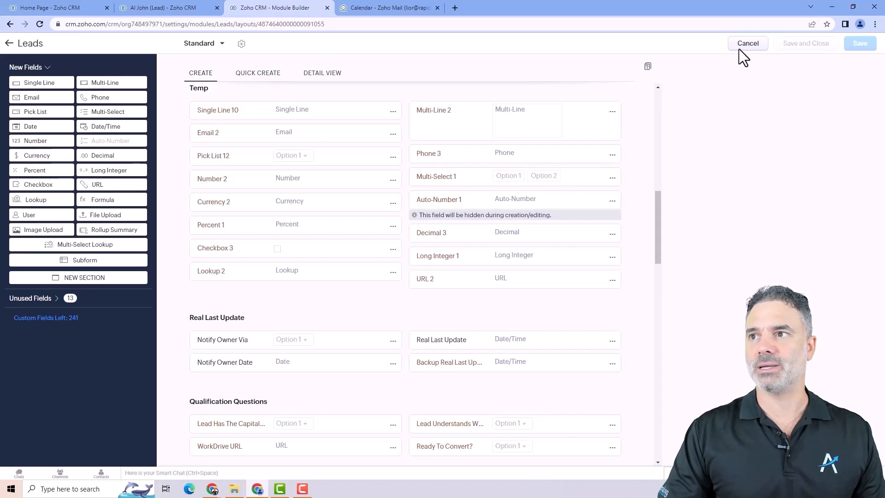
pyautogui.click(748, 44)
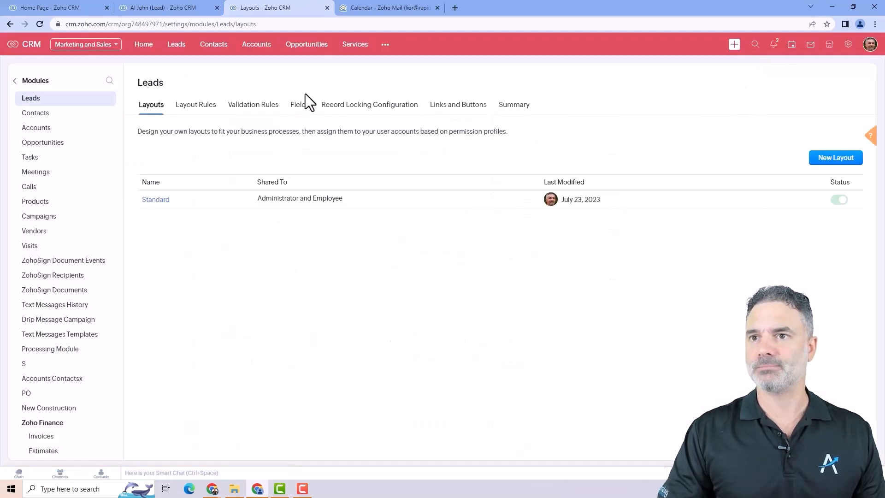
pyautogui.moveTo(40, 101)
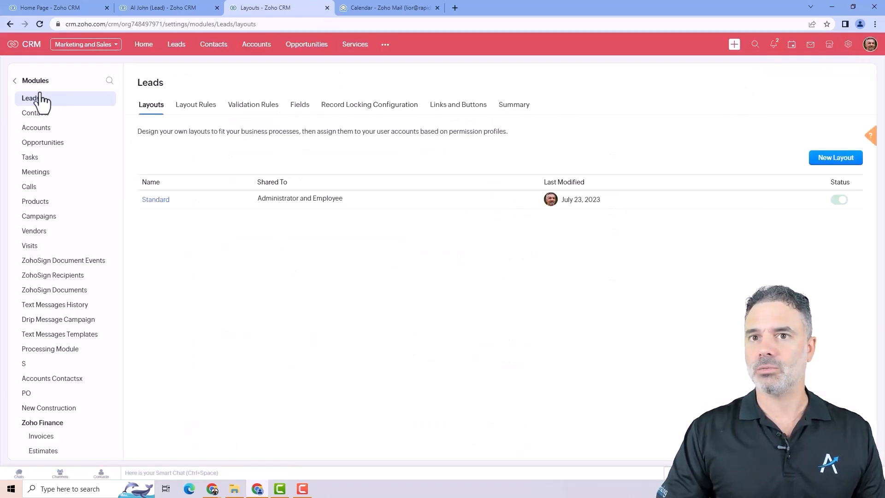
pyautogui.click(35, 80)
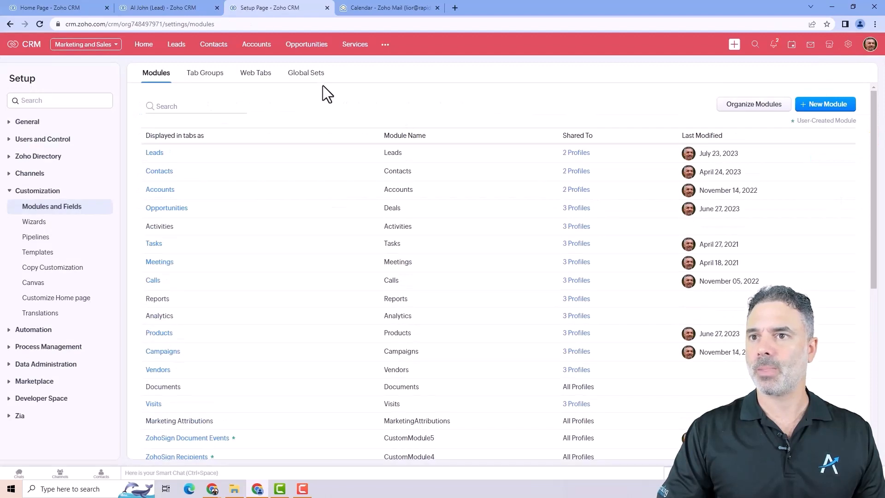
pyautogui.click(306, 72)
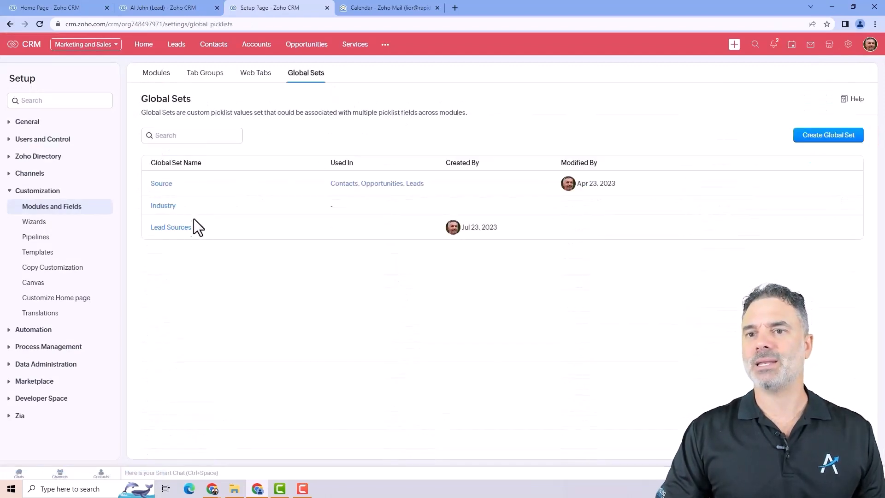
pyautogui.moveTo(171, 227)
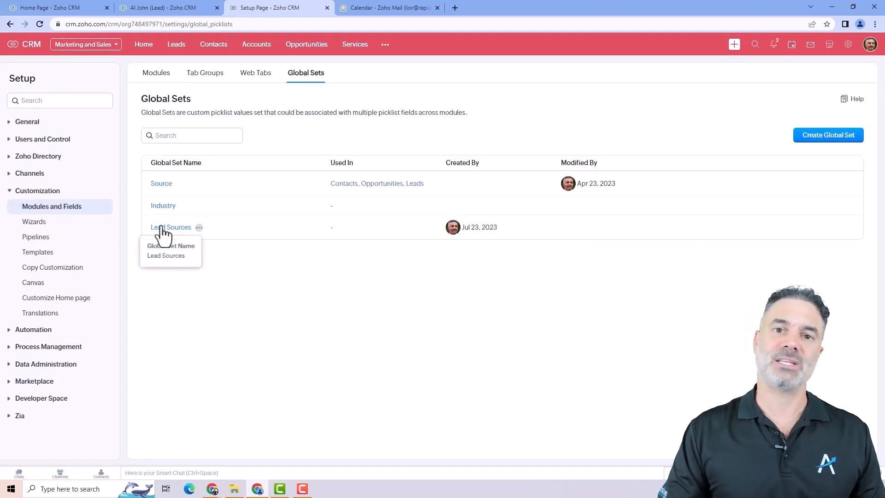
pyautogui.moveTo(154, 8)
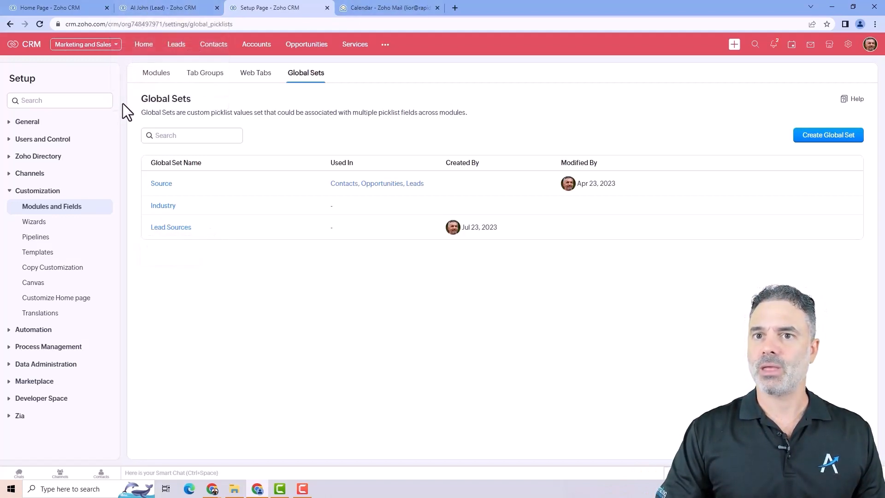
pyautogui.moveTo(156, 72)
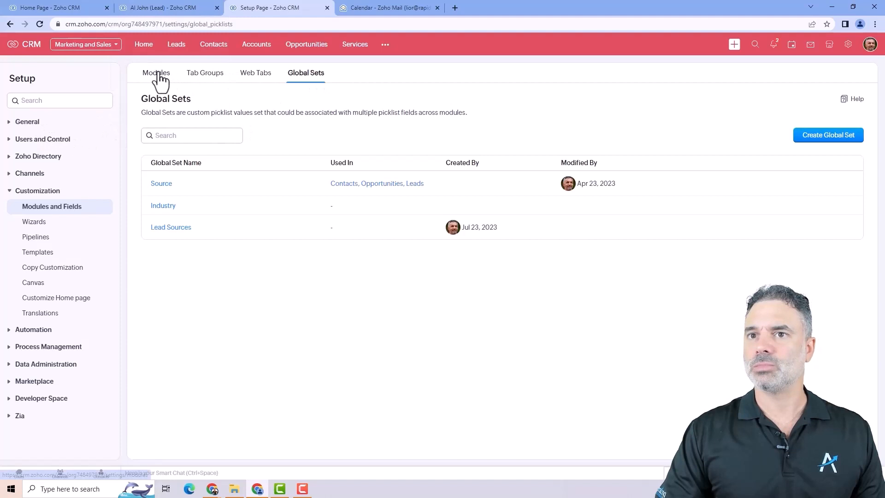
# From the modules list, edit the Standard layout of the Leads module.
pyautogui.click(155, 72)
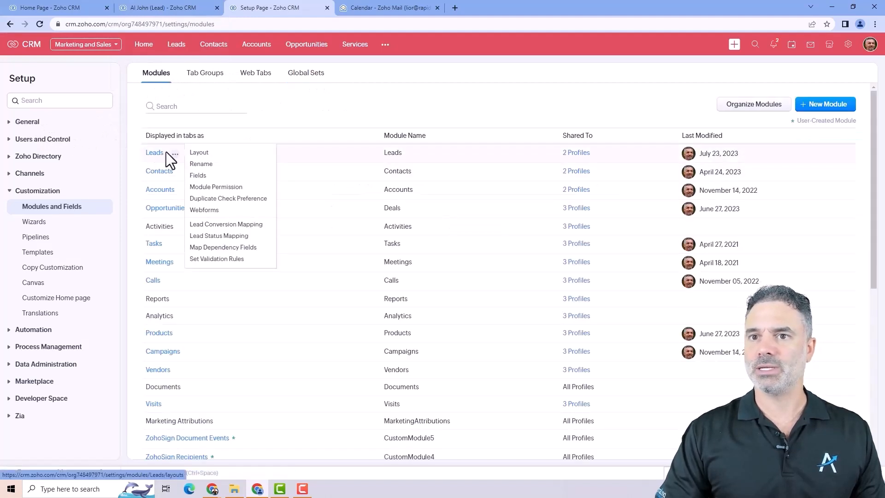
pyautogui.click(199, 152)
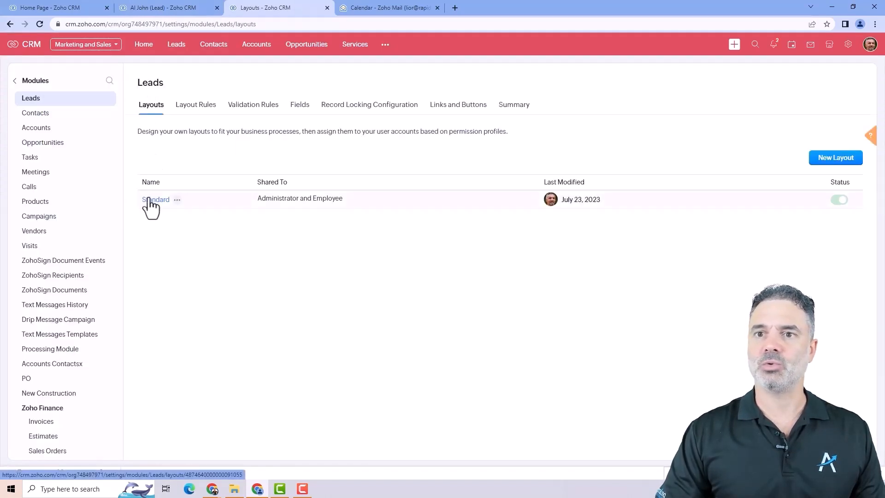
pyautogui.click(155, 199)
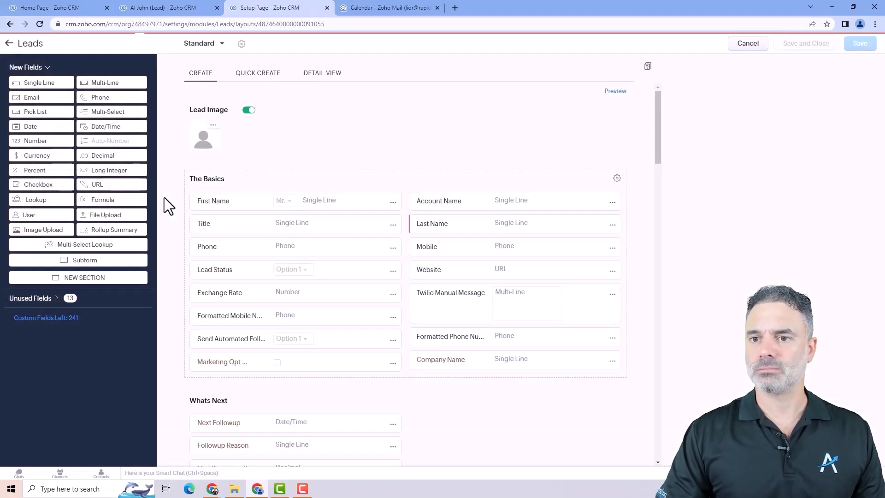
# Scroll to the Lead Source field and show its options menu.
pyautogui.scroll(-3)
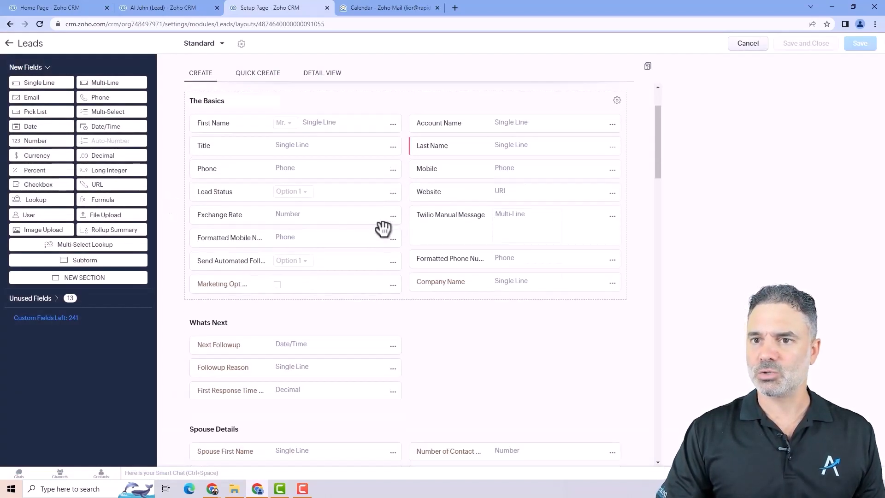
pyautogui.scroll(-3)
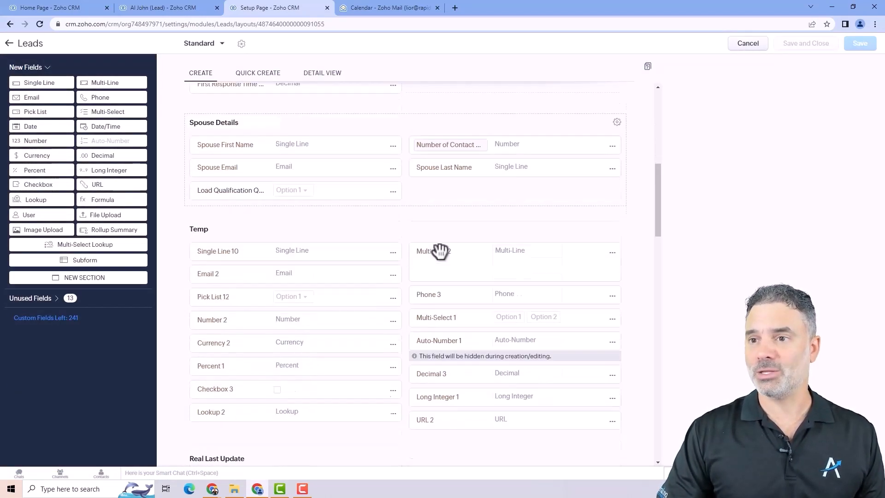
pyautogui.scroll(-3)
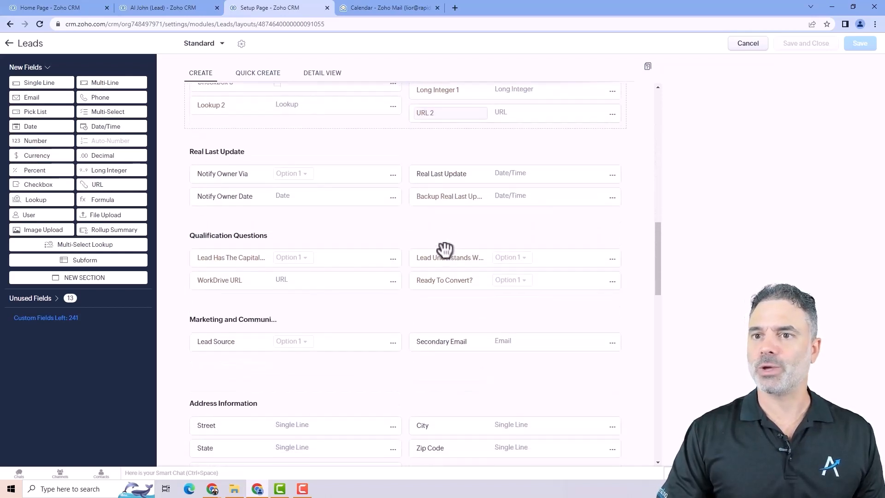
pyautogui.moveTo(383, 353)
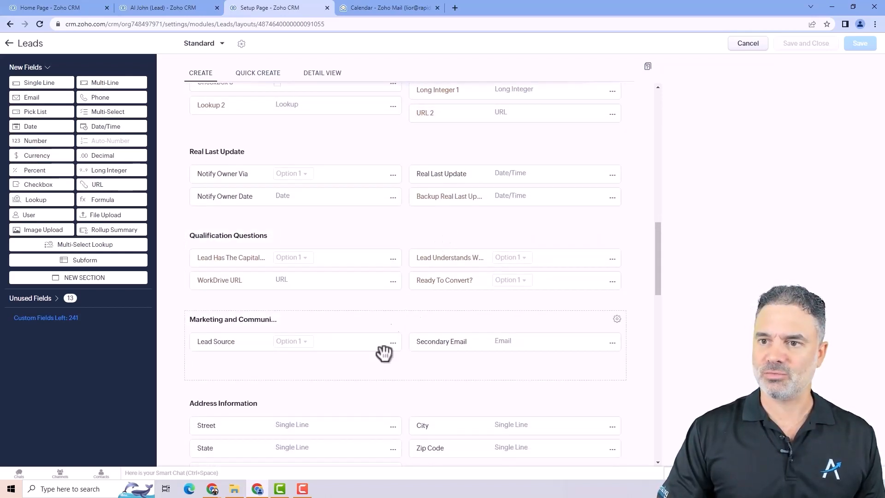
pyautogui.moveTo(254, 349)
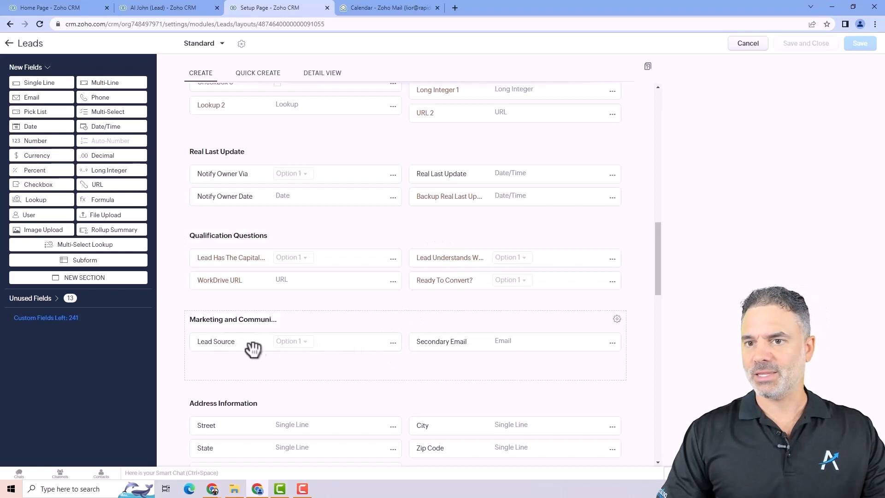
pyautogui.moveTo(397, 352)
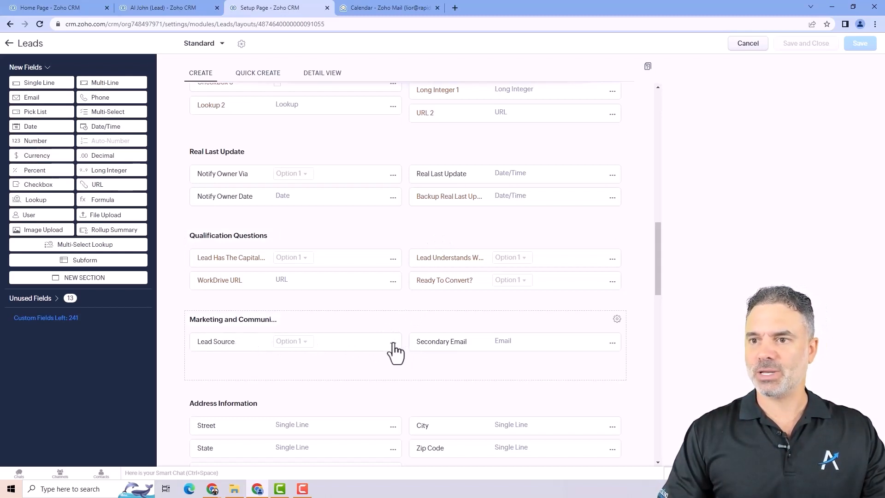
pyautogui.click(393, 343)
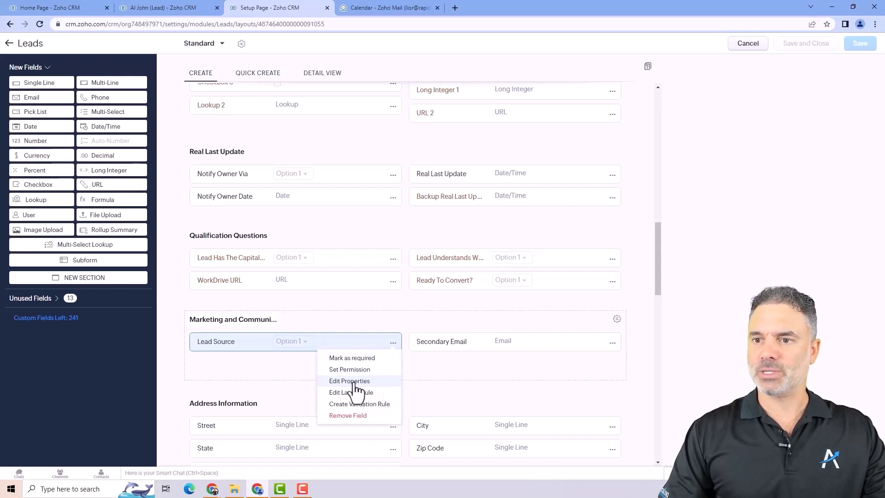
# Associate the Leads Lead Source pick list with the Lead Sources global set.
pyautogui.click(349, 381)
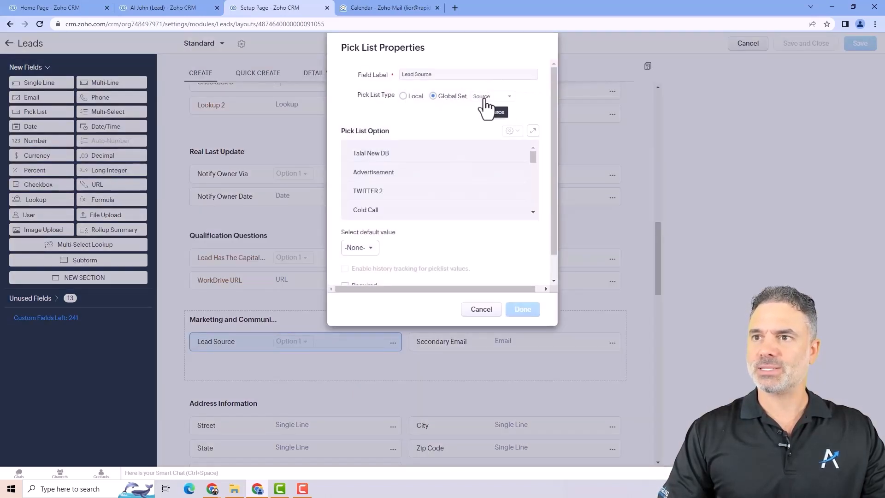
pyautogui.click(492, 96)
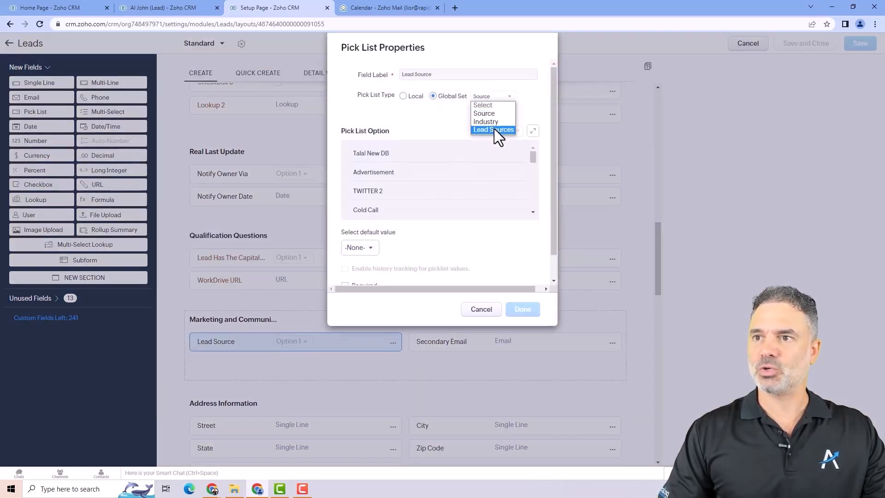
pyautogui.click(493, 130)
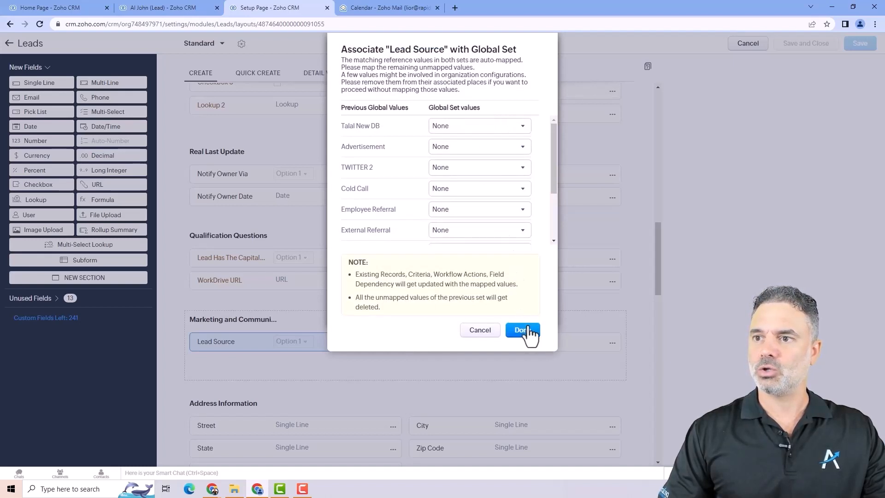
pyautogui.moveTo(498, 304)
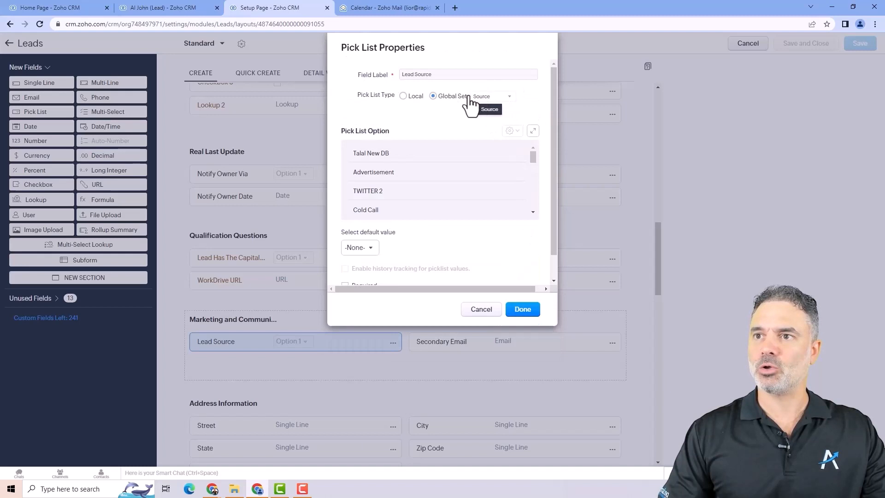
pyautogui.click(491, 96)
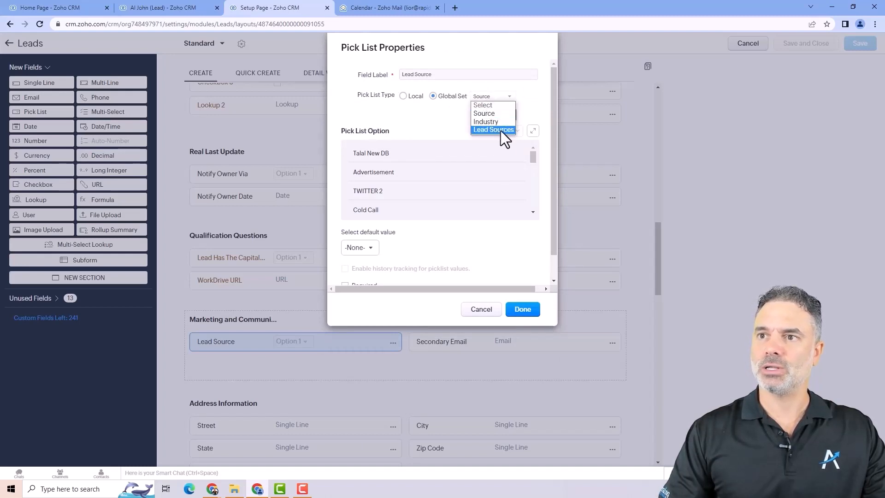
pyautogui.moveTo(483, 114)
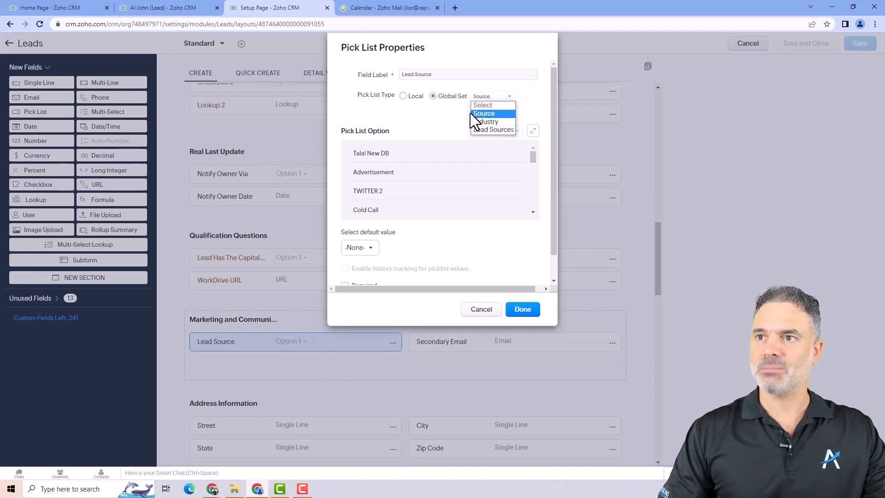
pyautogui.click(483, 113)
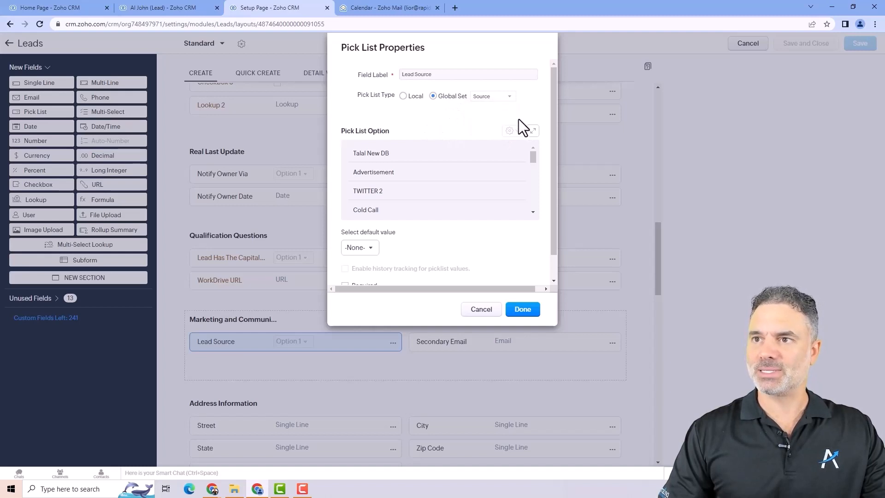
pyautogui.click(492, 96)
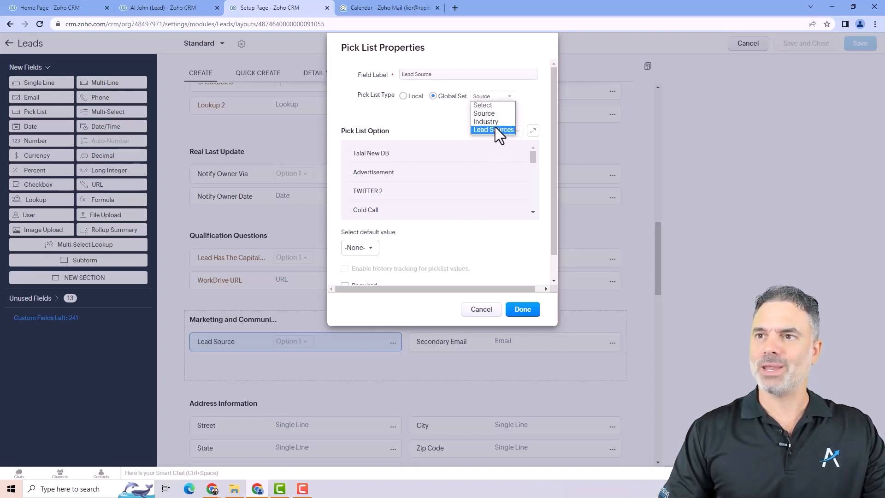
pyautogui.click(492, 129)
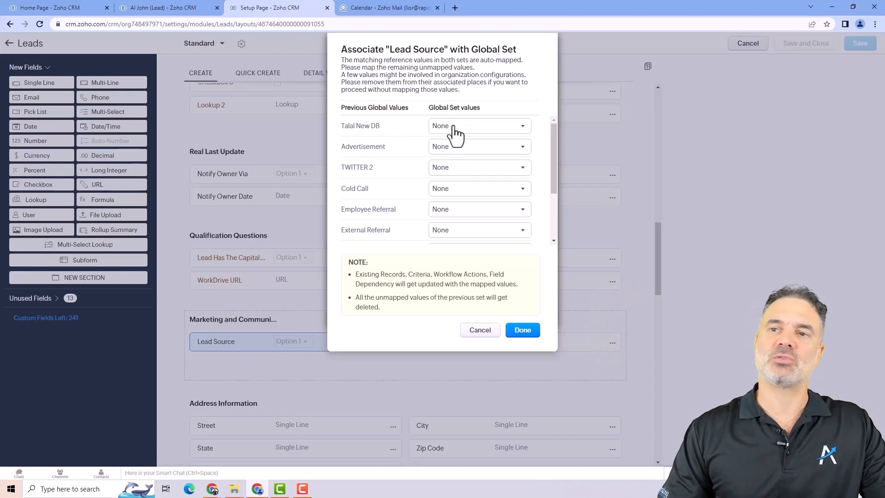
# Map the old values Talal New DB, Advertisement and TWITTER 2 to Website.
pyautogui.click(478, 126)
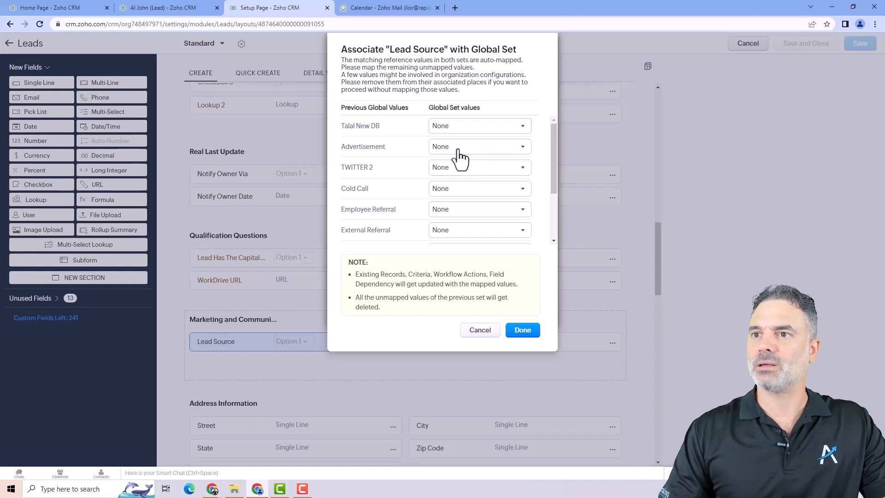
pyautogui.click(477, 125)
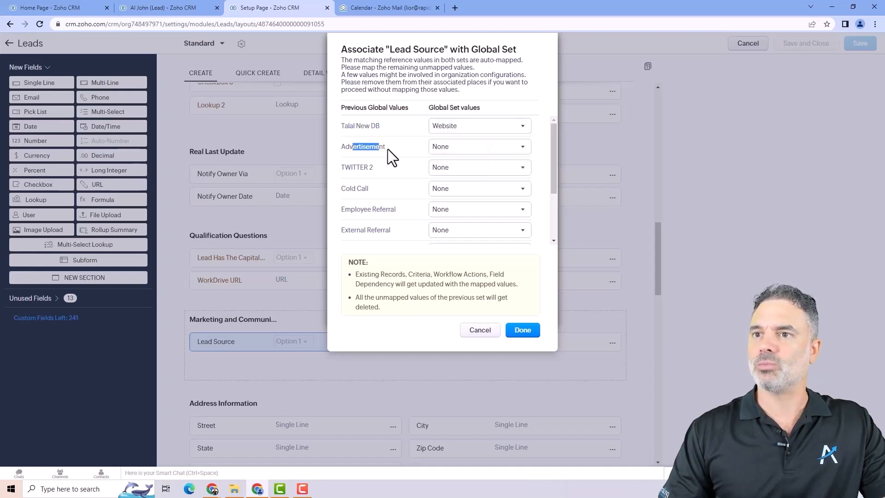
pyautogui.click(478, 147)
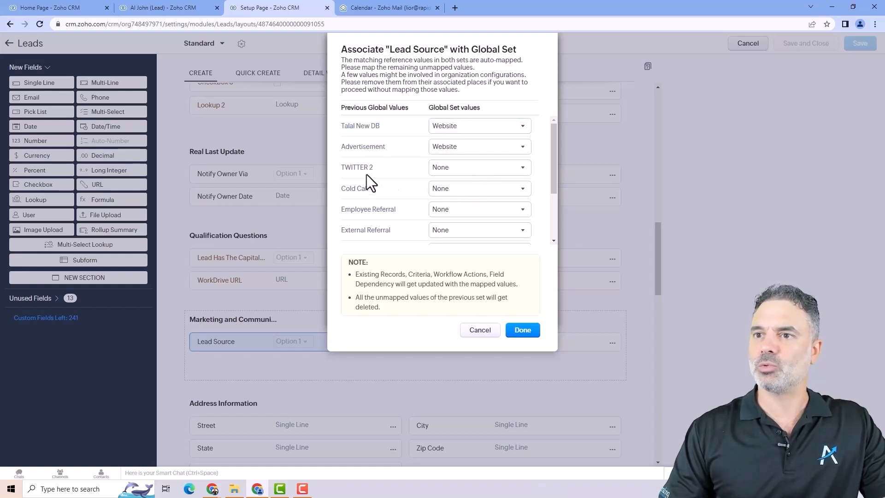
pyautogui.click(478, 167)
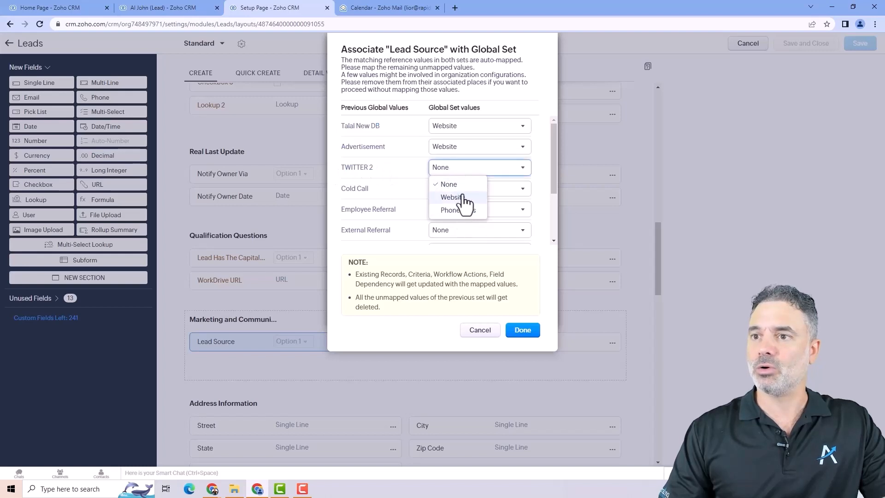
pyautogui.click(450, 197)
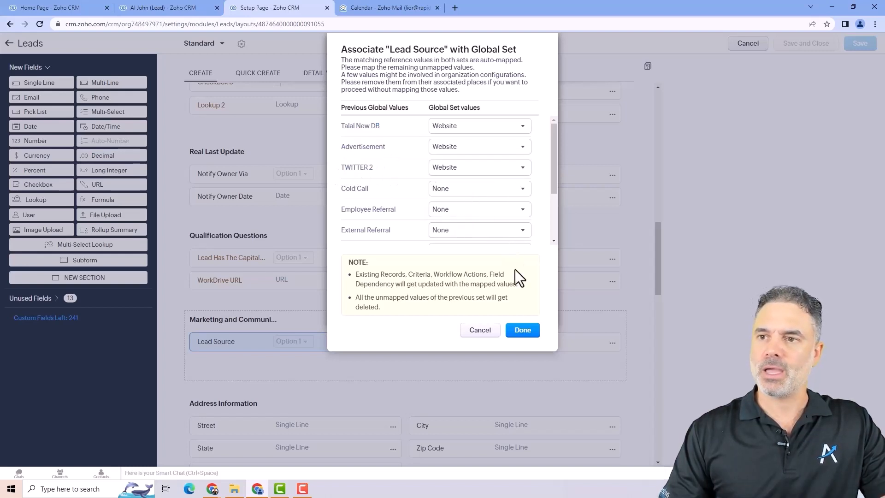
pyautogui.moveTo(511, 169)
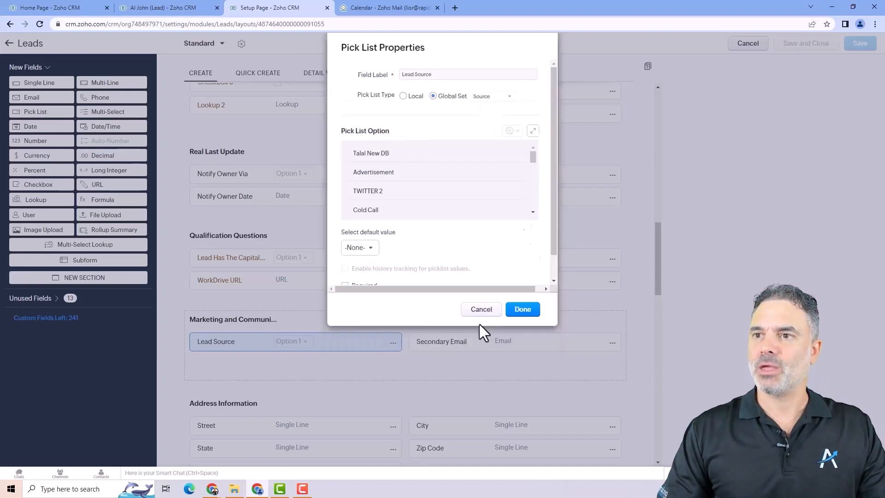
# Finish the Lead Source changes and move to the Opportunities Standard layout.
pyautogui.click(522, 309)
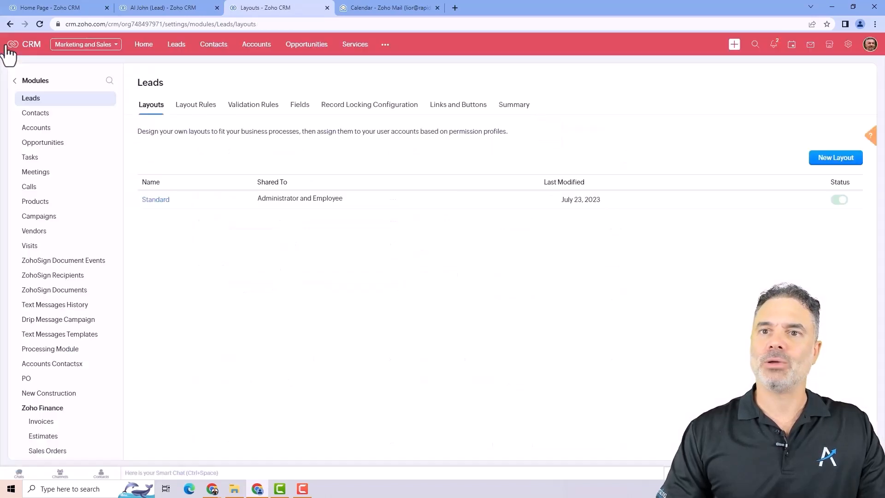
pyautogui.click(43, 142)
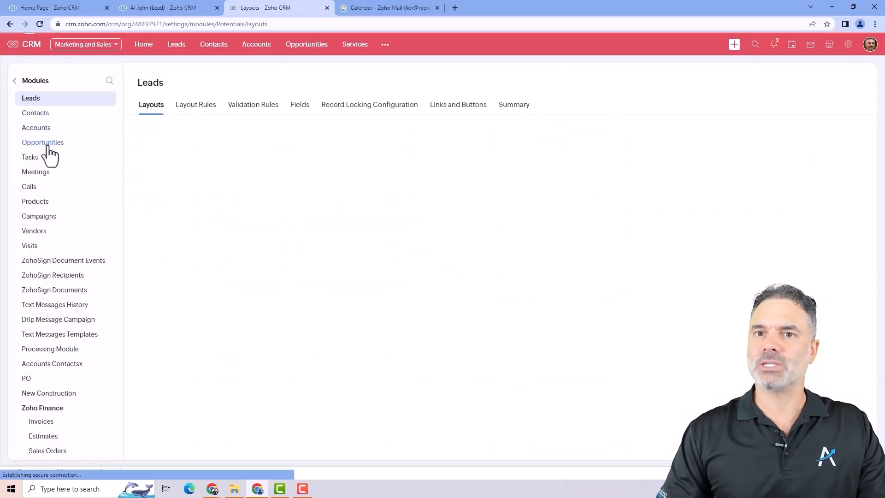
pyautogui.click(42, 142)
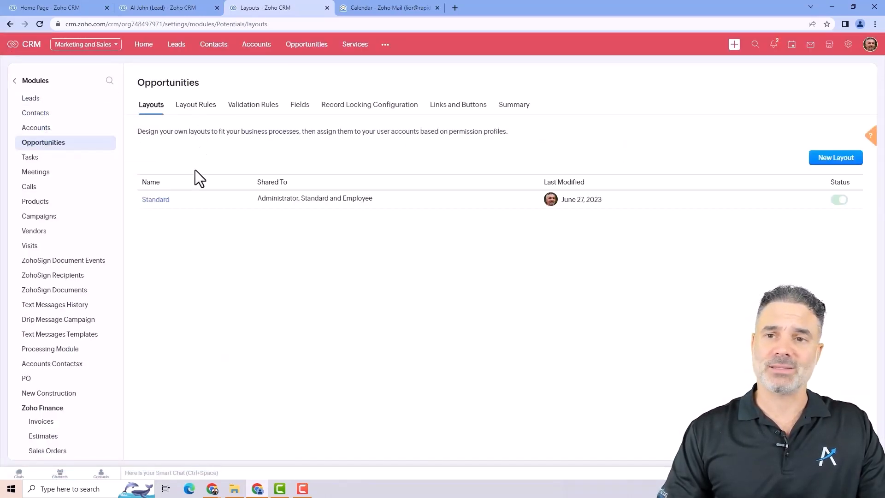
pyautogui.click(155, 199)
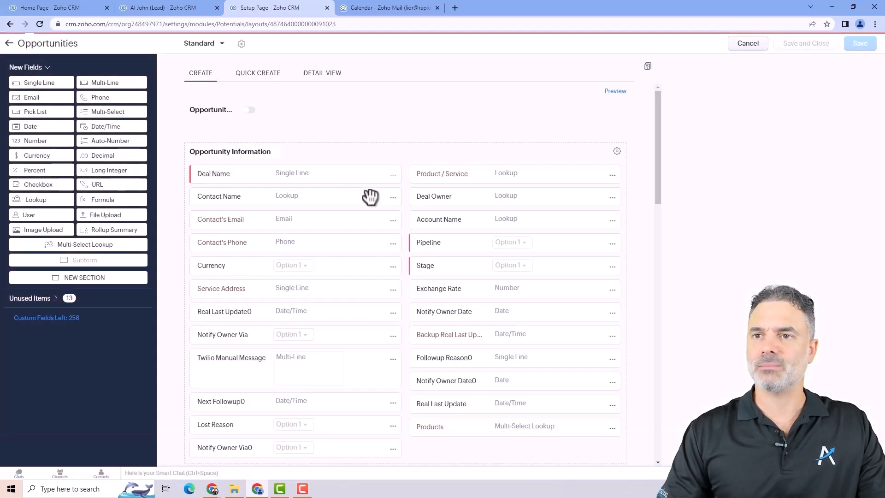
pyautogui.scroll(-3)
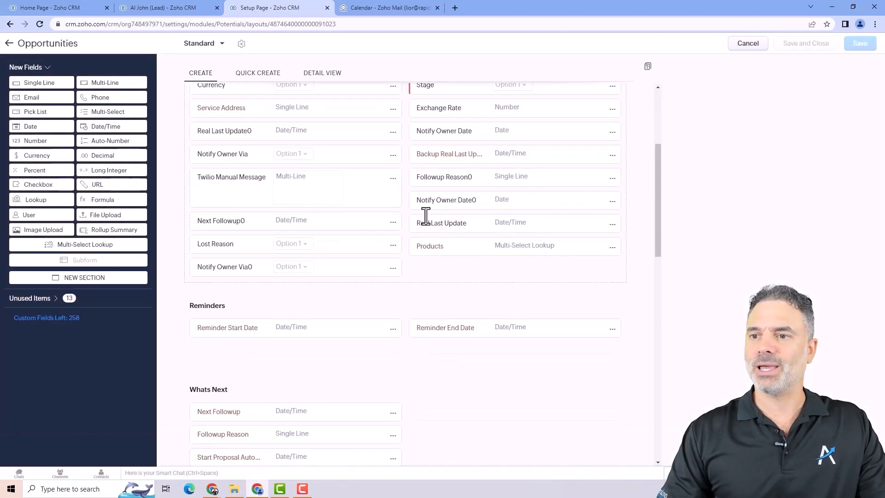
pyautogui.scroll(-3)
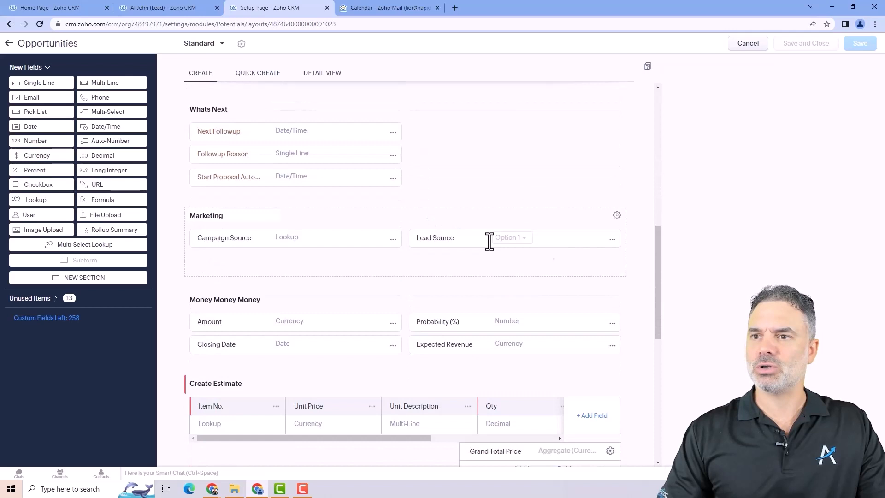
# Check that Opportunities' Lead Source uses the Source global set and leave it unchanged.
pyautogui.click(612, 238)
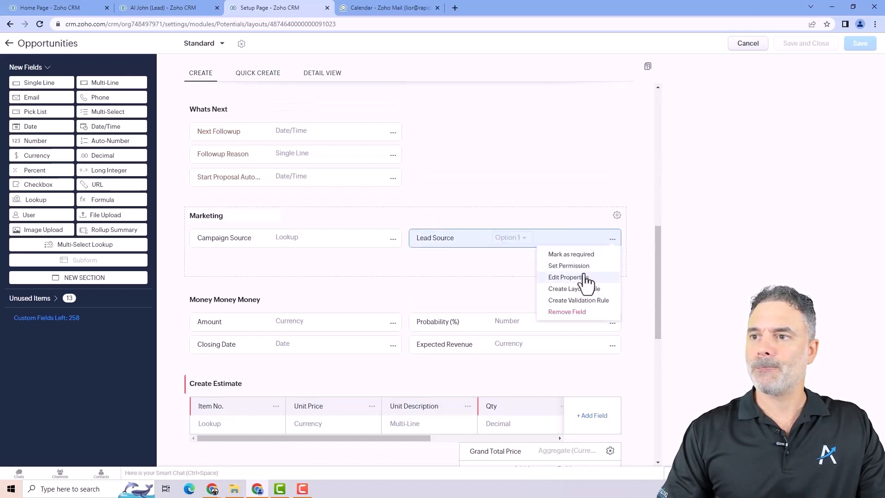
pyautogui.click(565, 277)
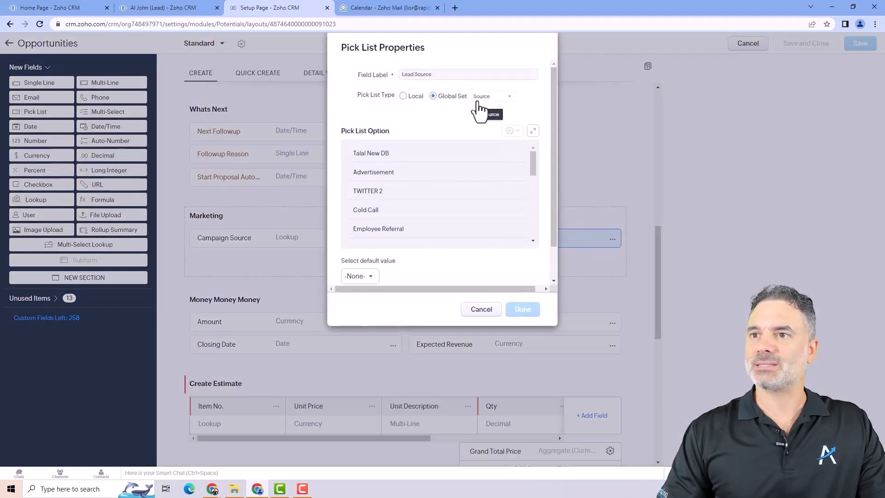
pyautogui.click(491, 96)
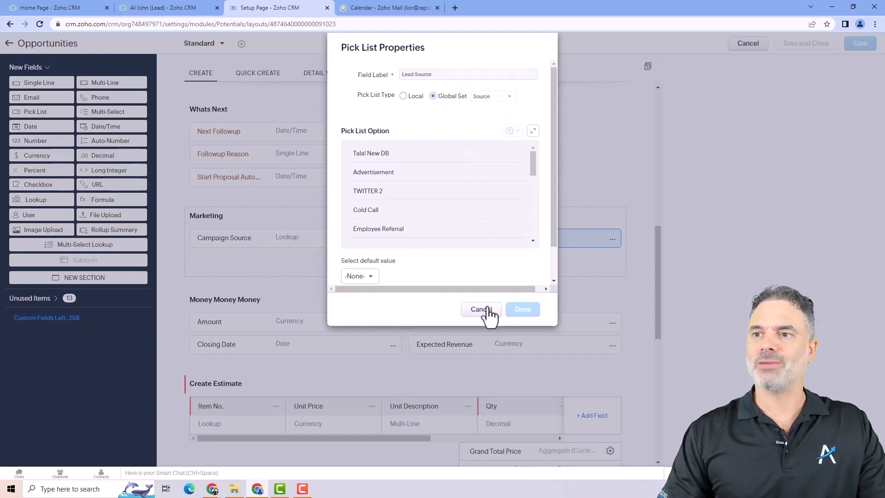
pyautogui.click(480, 308)
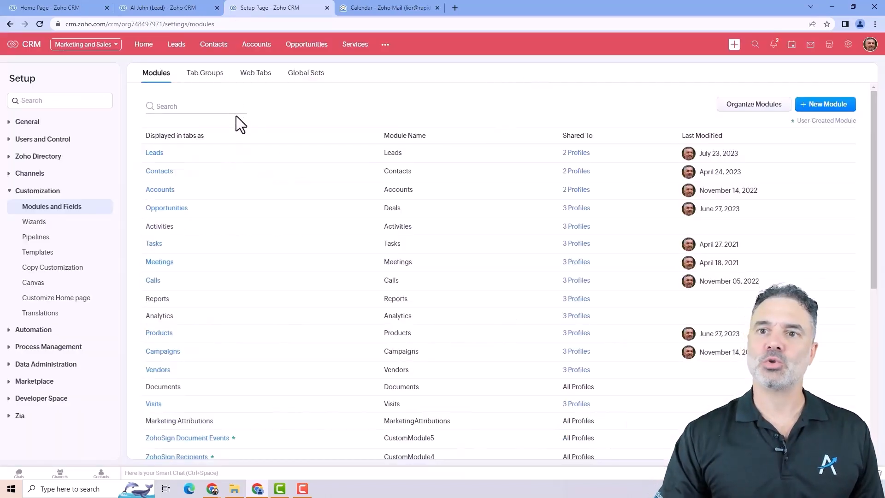
pyautogui.moveTo(221, 144)
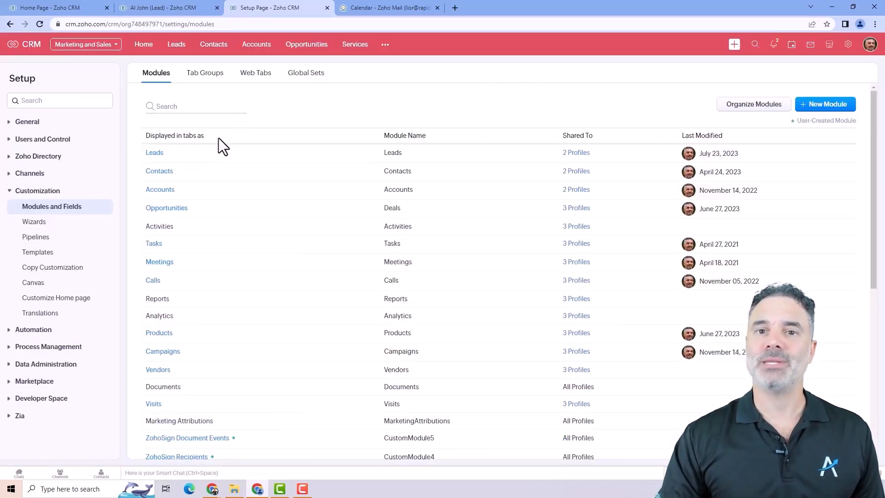
# Show the action menus for the Leads and then the Opportunities module.
pyautogui.click(175, 155)
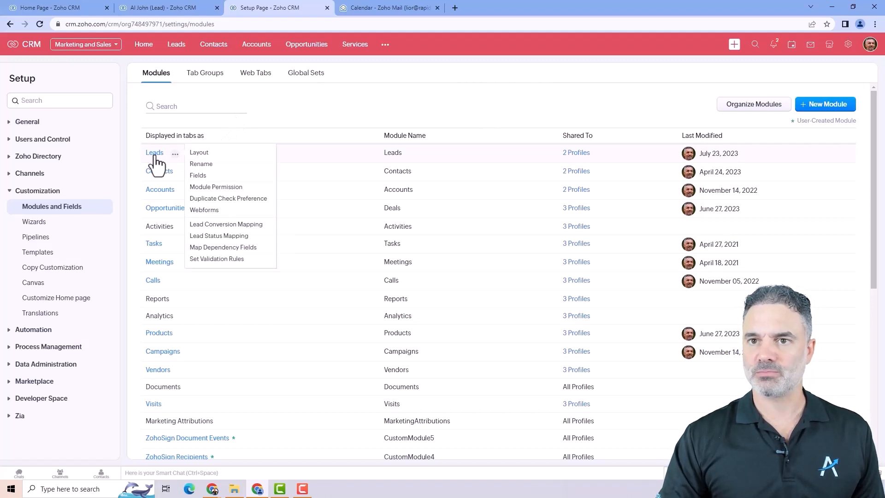
pyautogui.moveTo(199, 155)
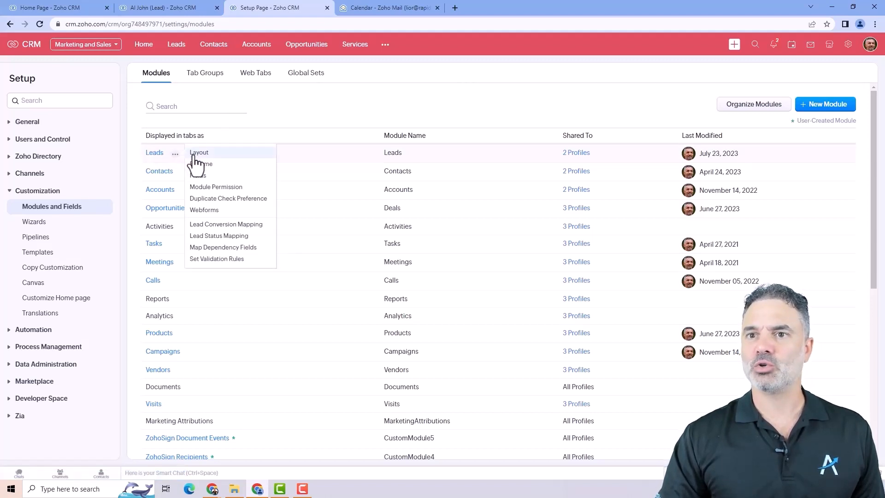
pyautogui.moveTo(221, 180)
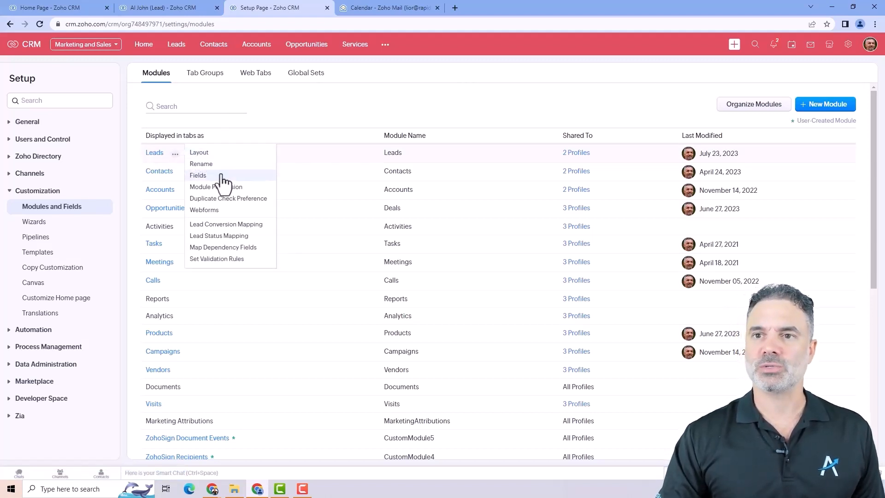
pyautogui.click(199, 211)
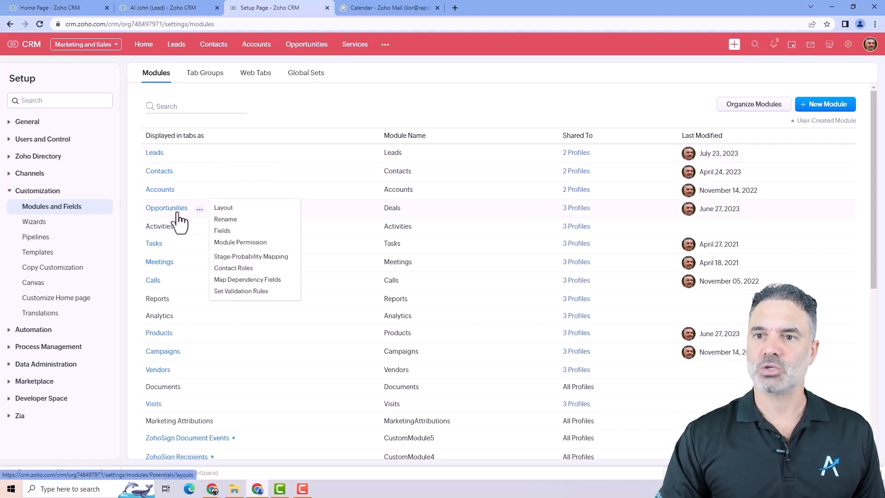
pyautogui.moveTo(169, 215)
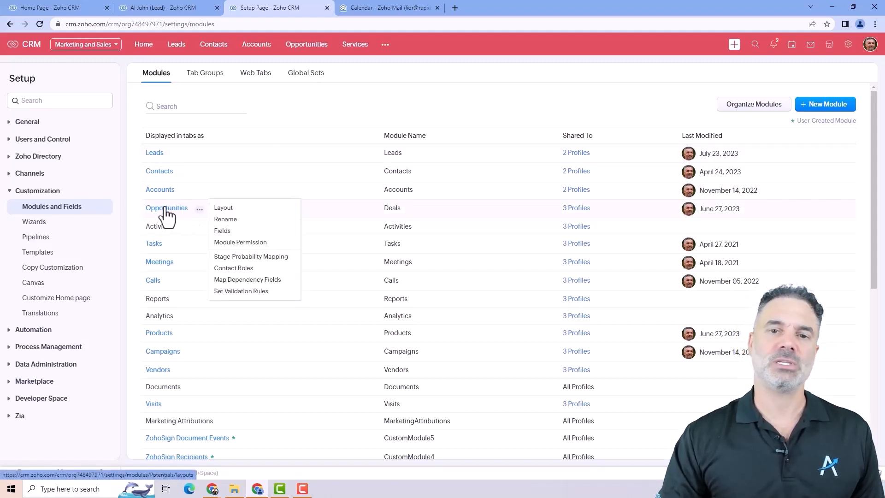
pyautogui.moveTo(199, 219)
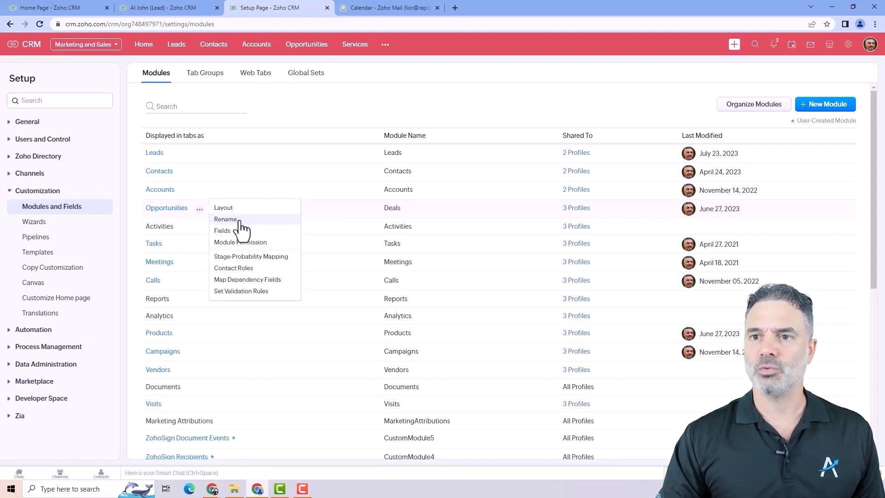
# Rename the Deals module to plural Opportunities and singular Opportunity and save.
pyautogui.click(225, 219)
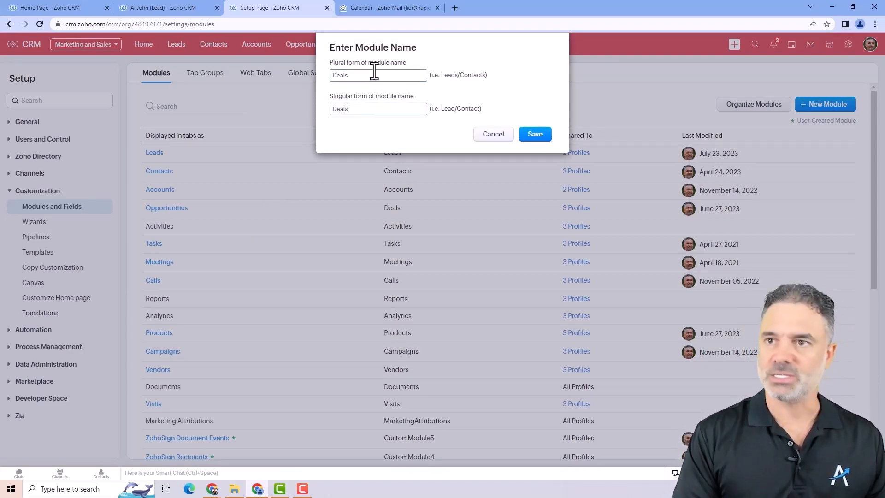
pyautogui.press('Backspace')
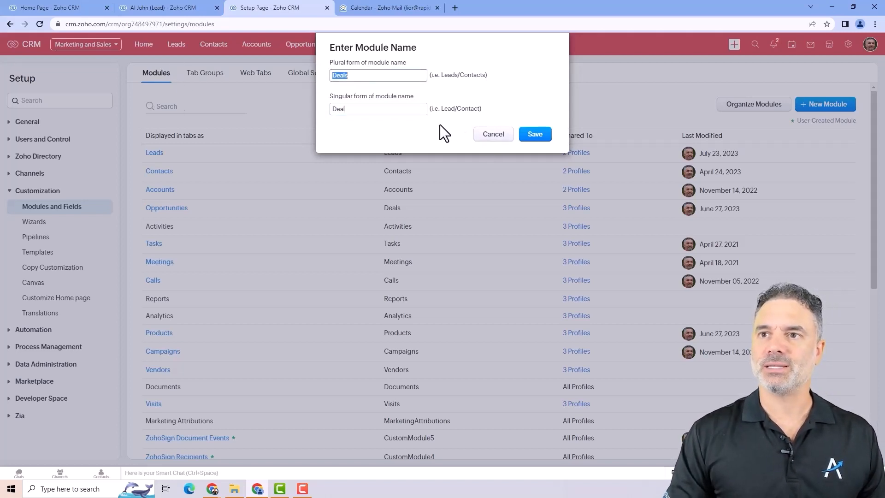
pyautogui.write('Opportunities')
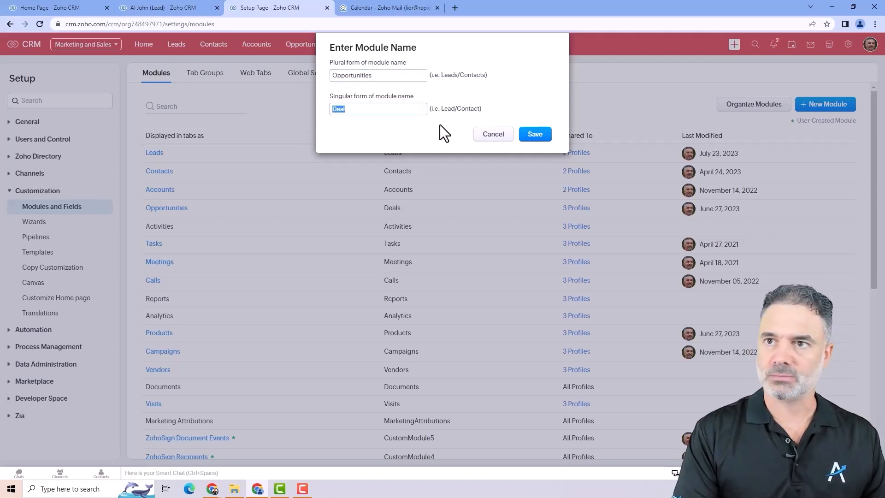
pyautogui.write('Opportunity')
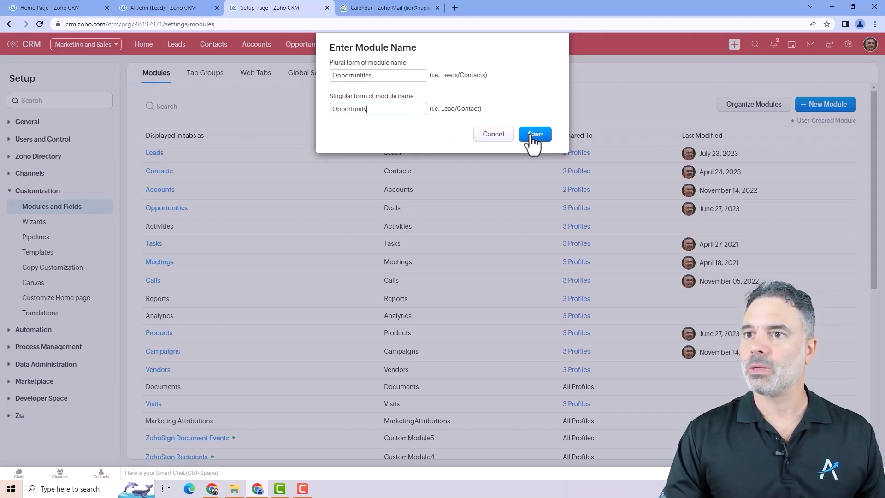
pyautogui.click(534, 134)
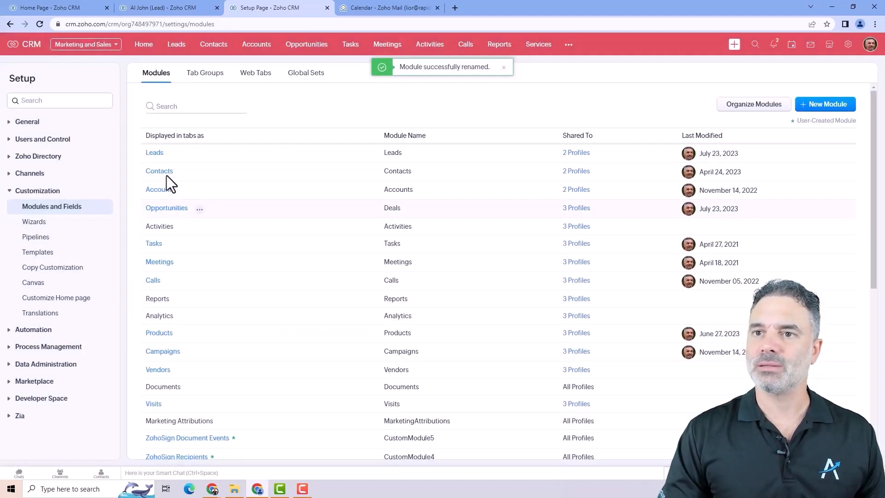
pyautogui.click(199, 207)
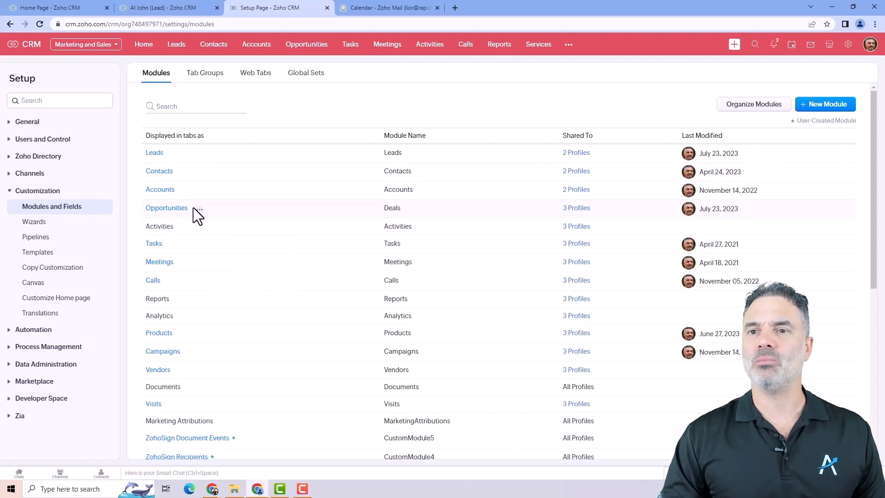
# Briefly open and dismiss the Opportunities and Calls module options in the module list.
pyautogui.click(199, 208)
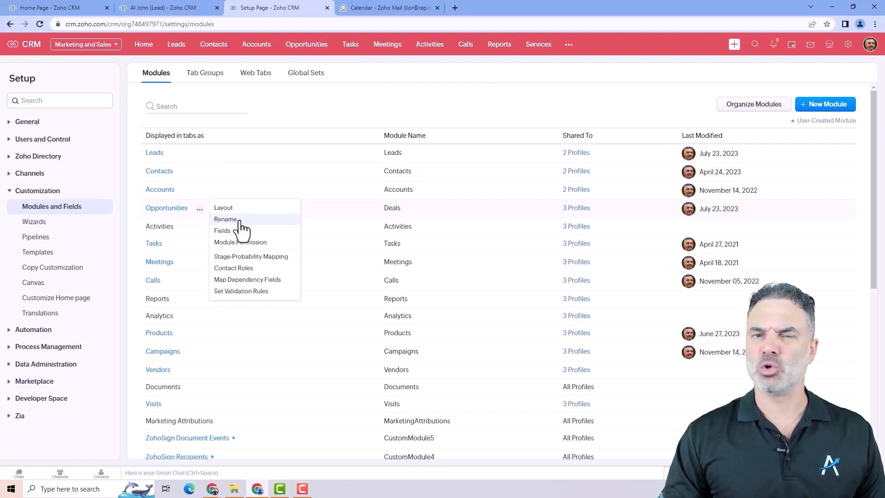
pyautogui.click(186, 265)
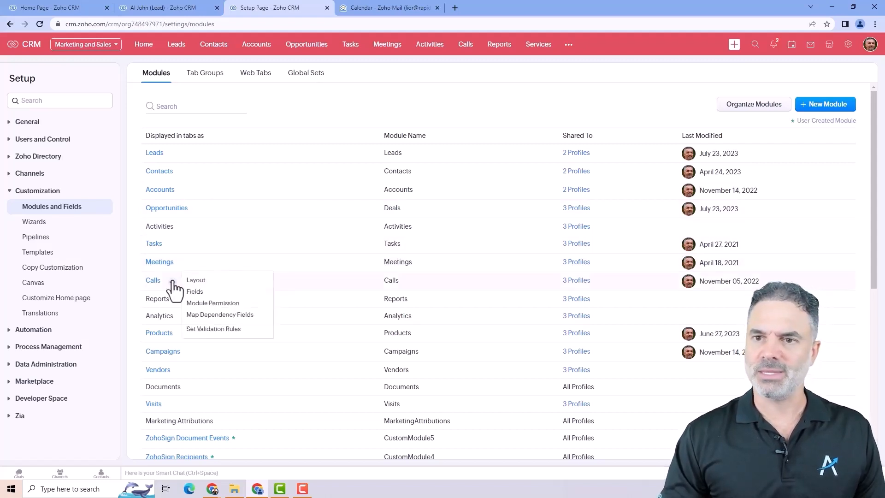
pyautogui.moveTo(174, 244)
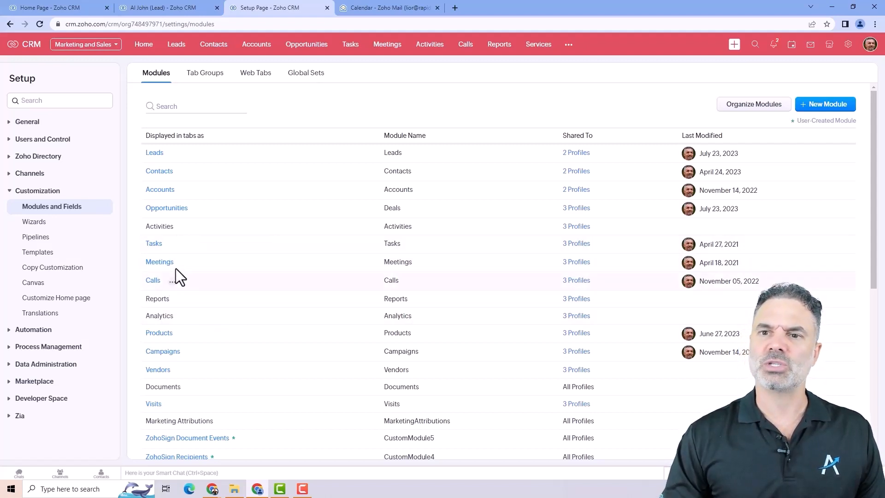
pyautogui.moveTo(164, 257)
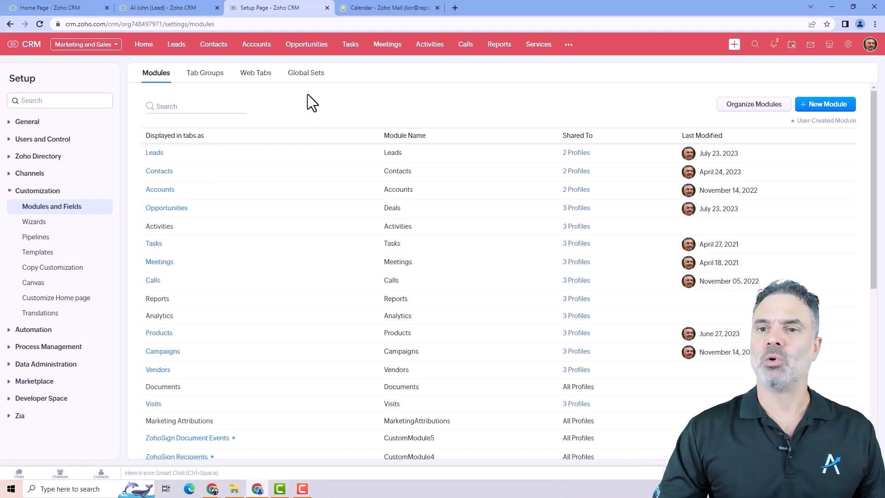
pyautogui.click(185, 333)
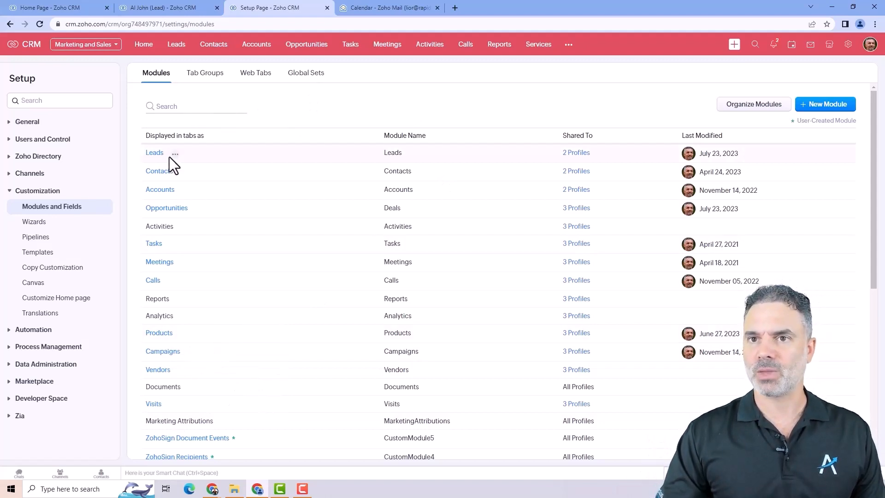
pyautogui.click(175, 154)
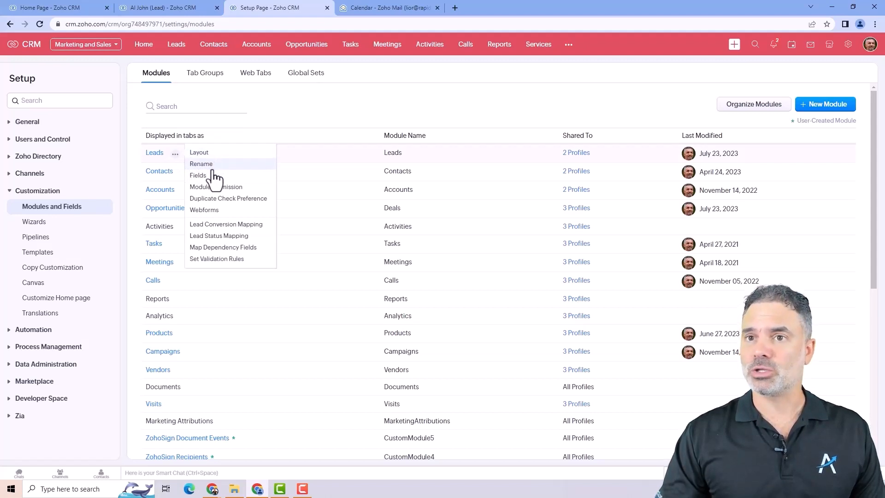
pyautogui.moveTo(226, 192)
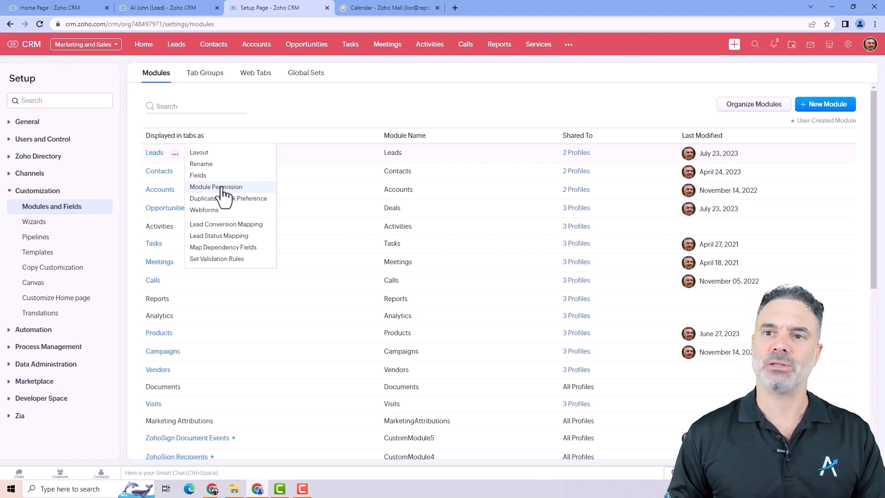
pyautogui.moveTo(232, 189)
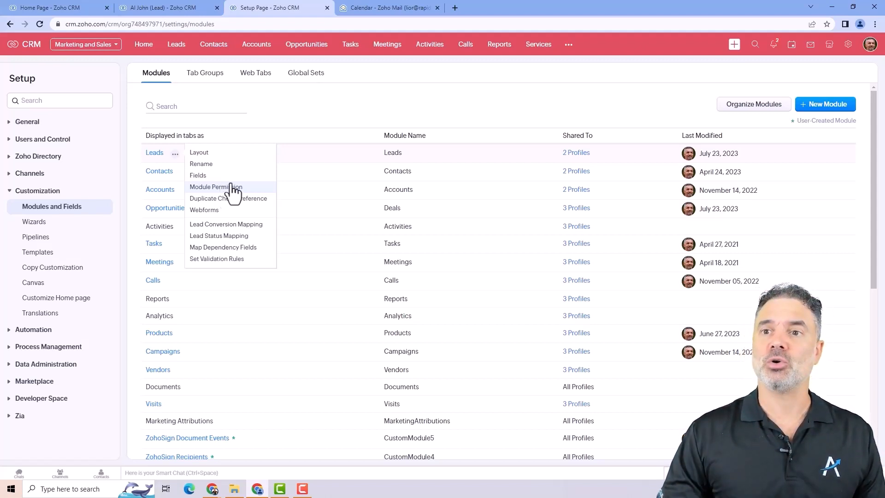
pyautogui.moveTo(226, 192)
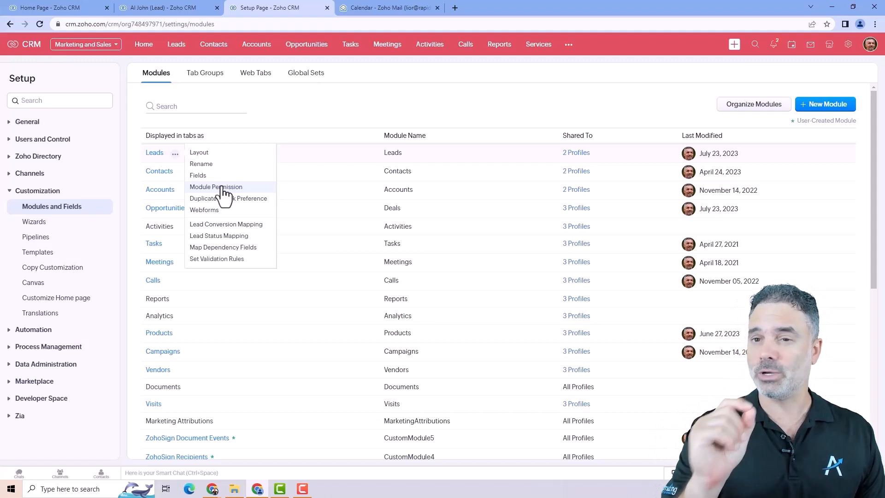
pyautogui.moveTo(229, 192)
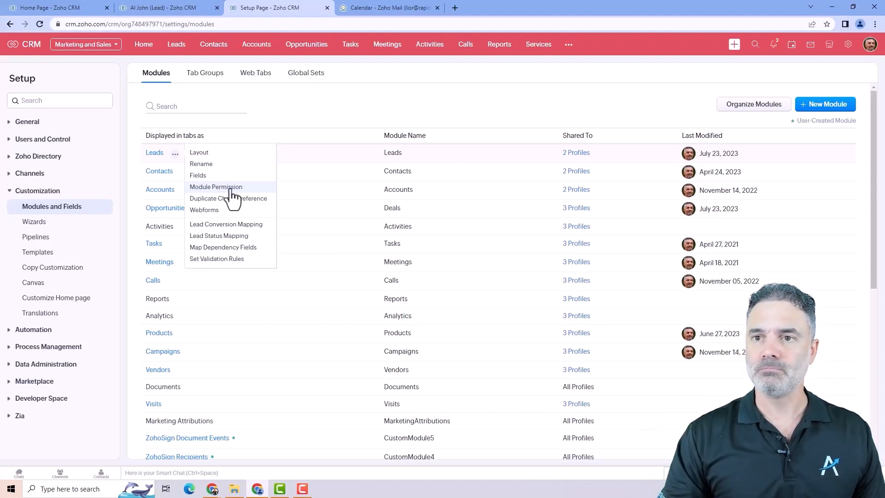
pyautogui.moveTo(229, 198)
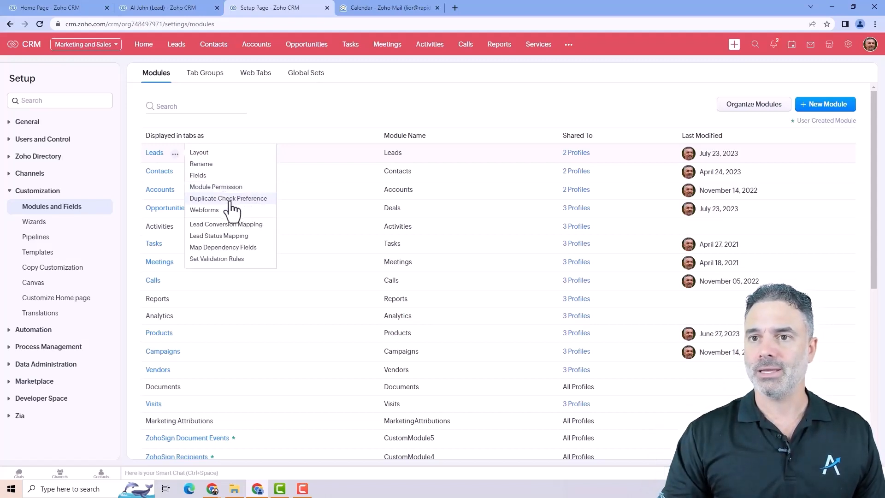
pyautogui.moveTo(225, 235)
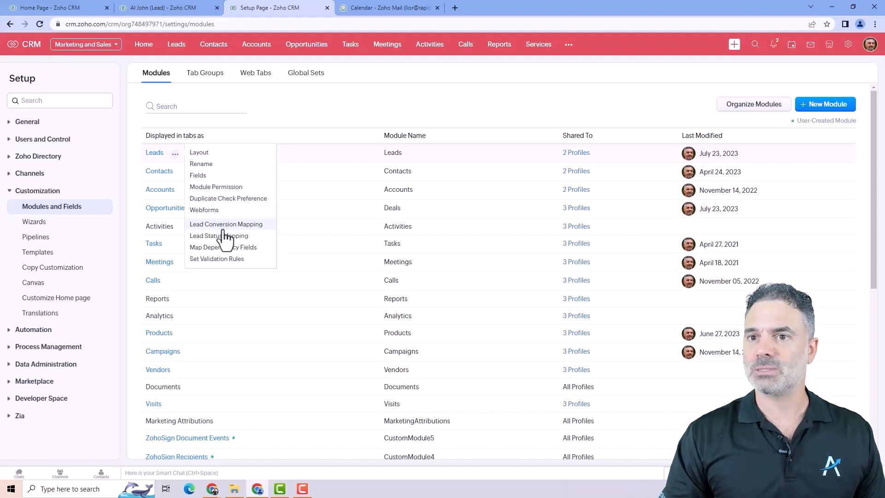
pyautogui.moveTo(264, 239)
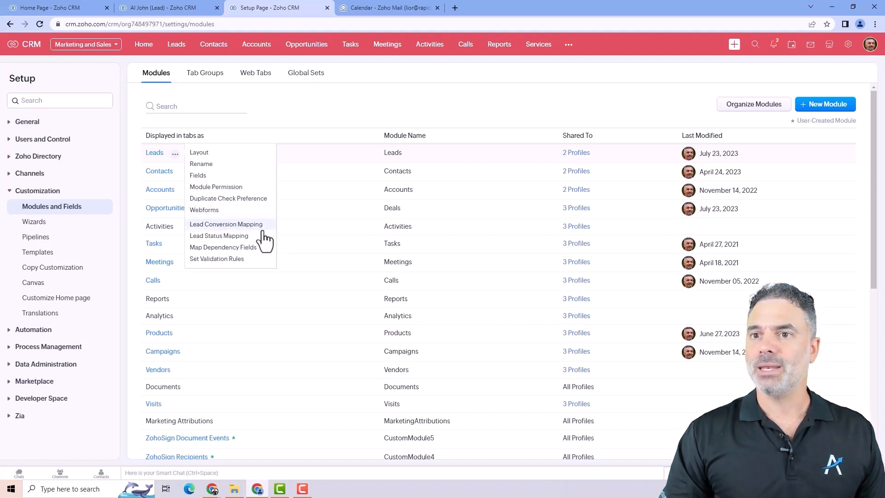
pyautogui.moveTo(234, 232)
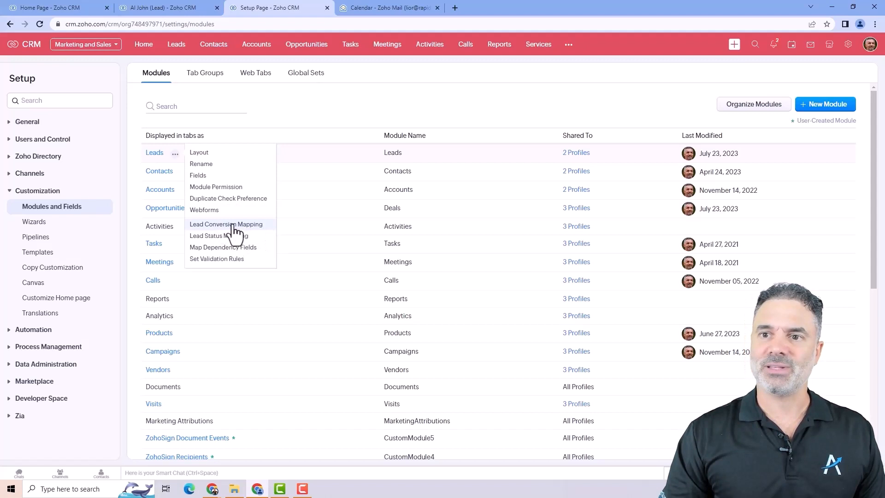
pyautogui.moveTo(231, 229)
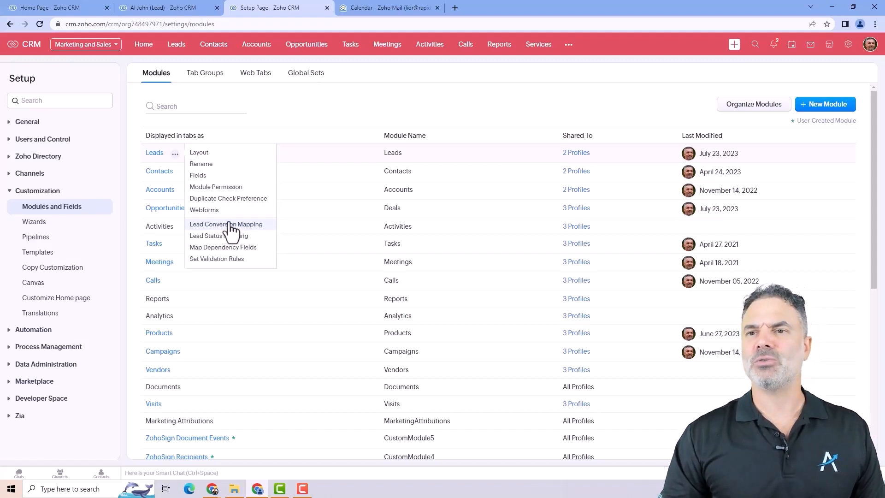
pyautogui.click(164, 8)
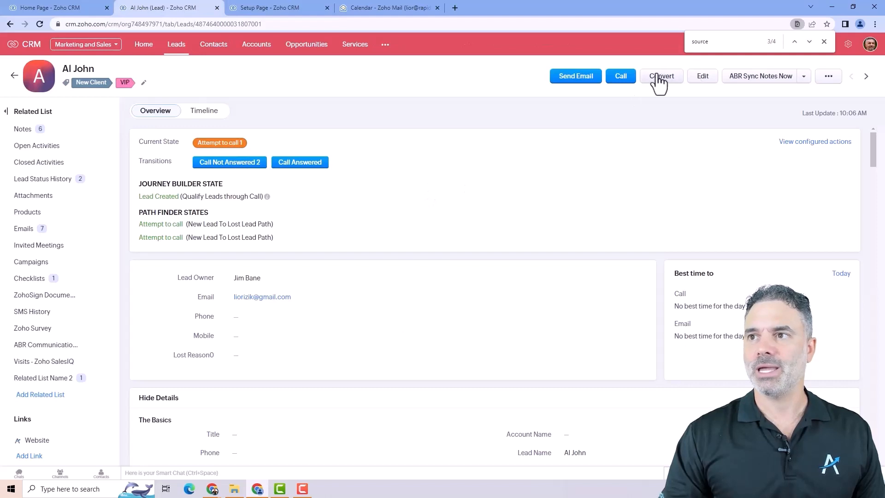
pyautogui.click(661, 76)
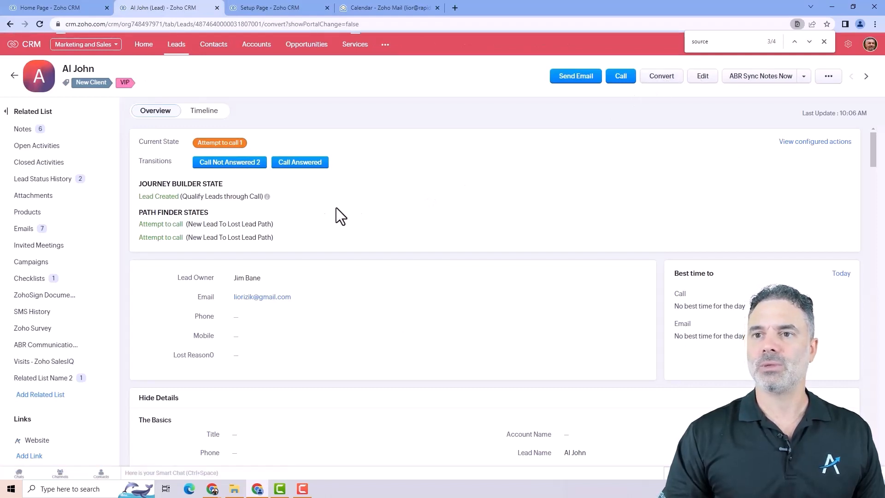
pyautogui.click(662, 76)
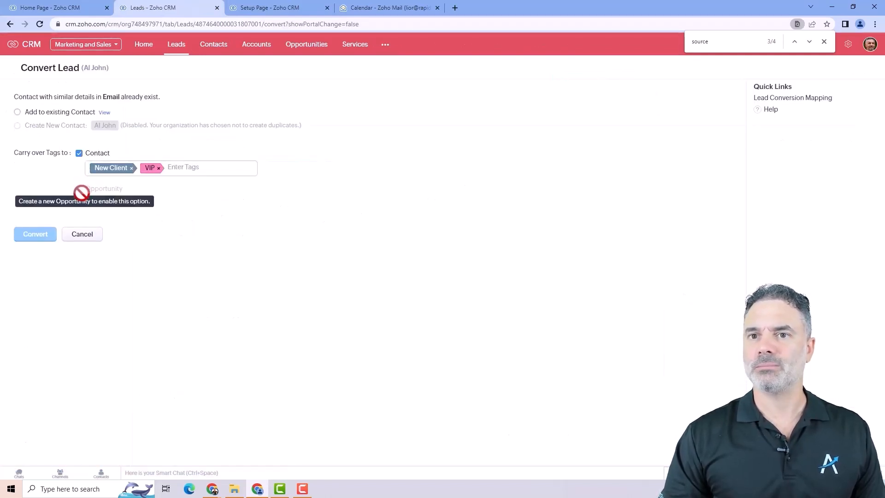
pyautogui.moveTo(119, 235)
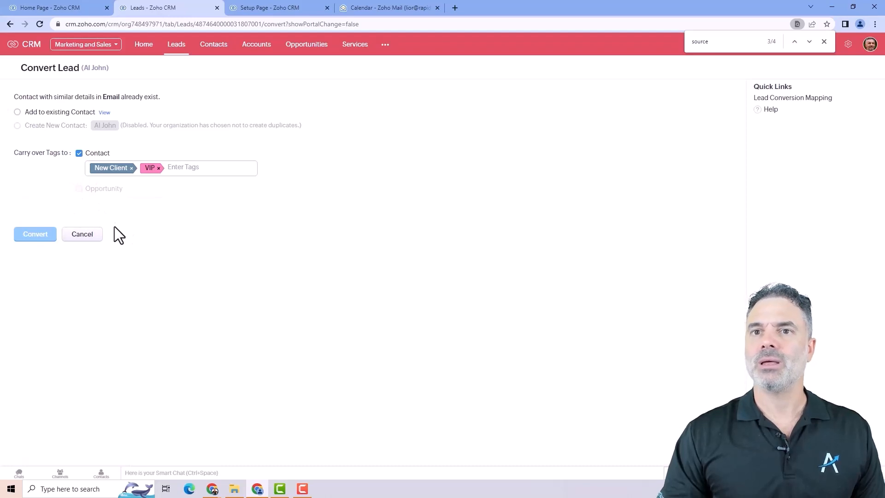
pyautogui.click(17, 111)
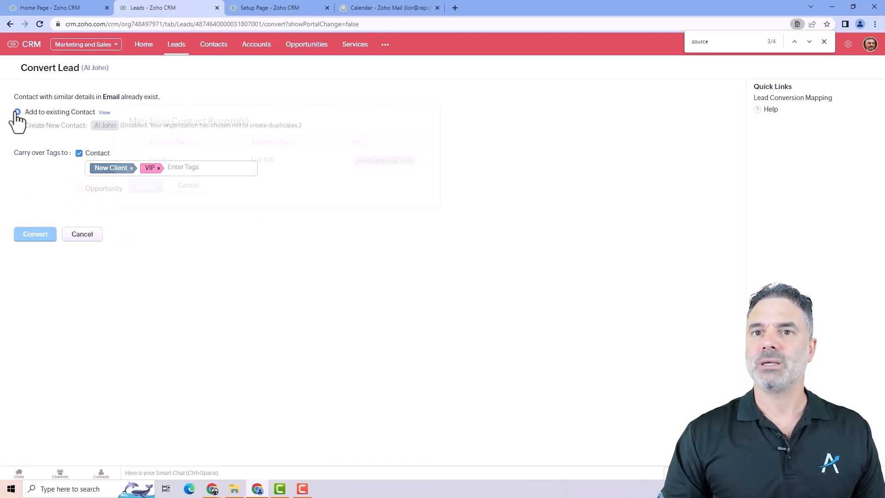
pyautogui.click(16, 111)
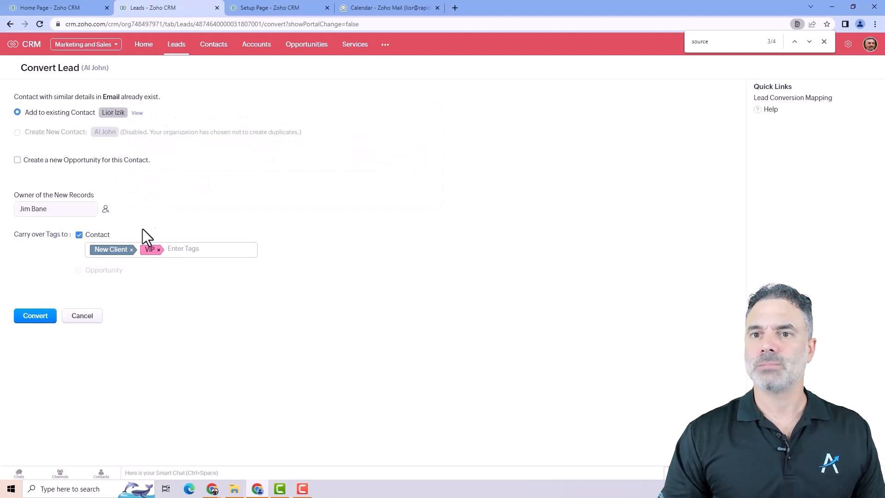
pyautogui.moveTo(209, 235)
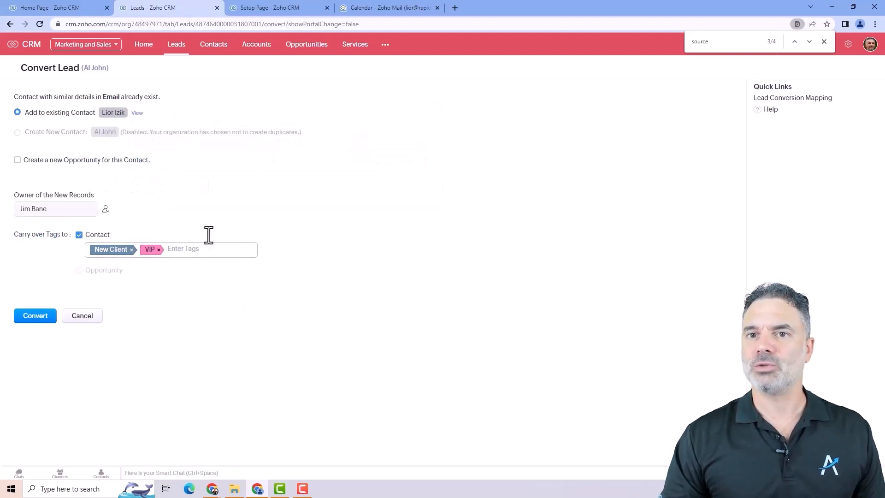
pyautogui.click(17, 160)
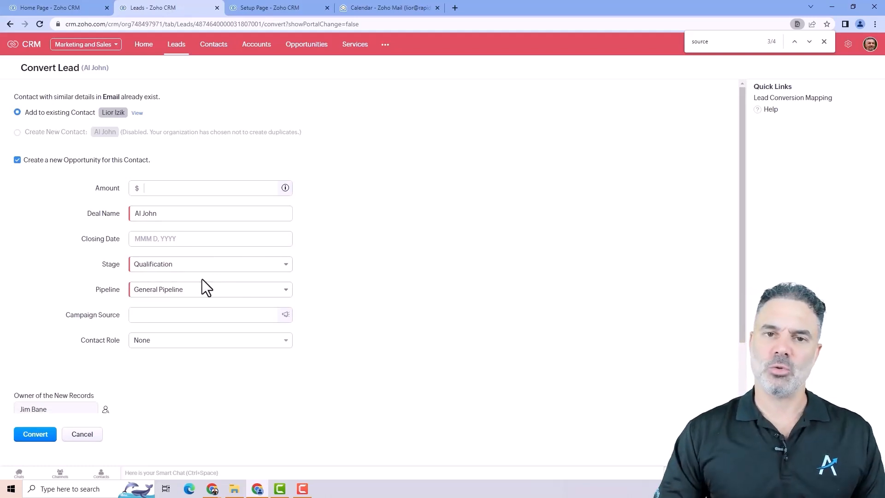
pyautogui.moveTo(54, 116)
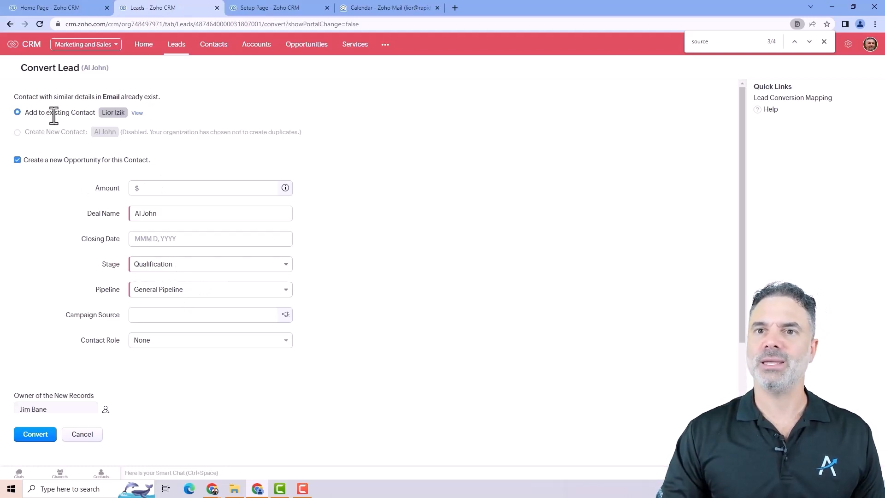
pyautogui.moveTo(152, 132)
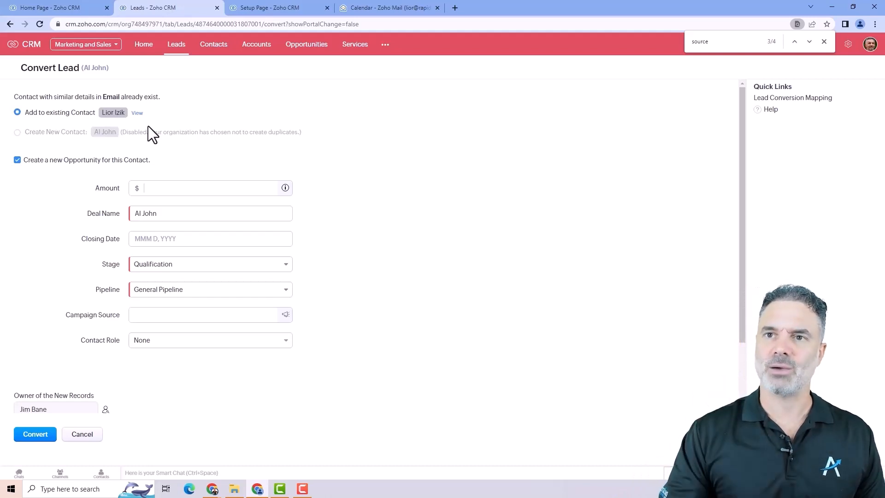
pyautogui.moveTo(218, 160)
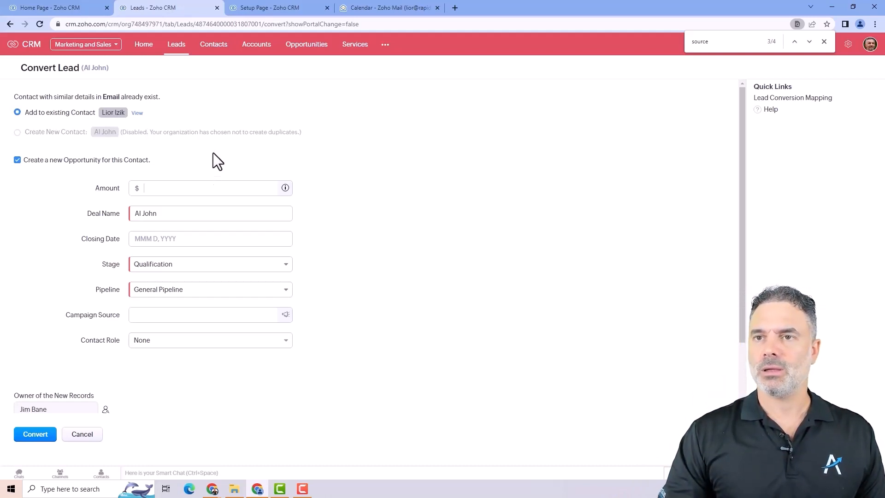
pyautogui.moveTo(263, 11)
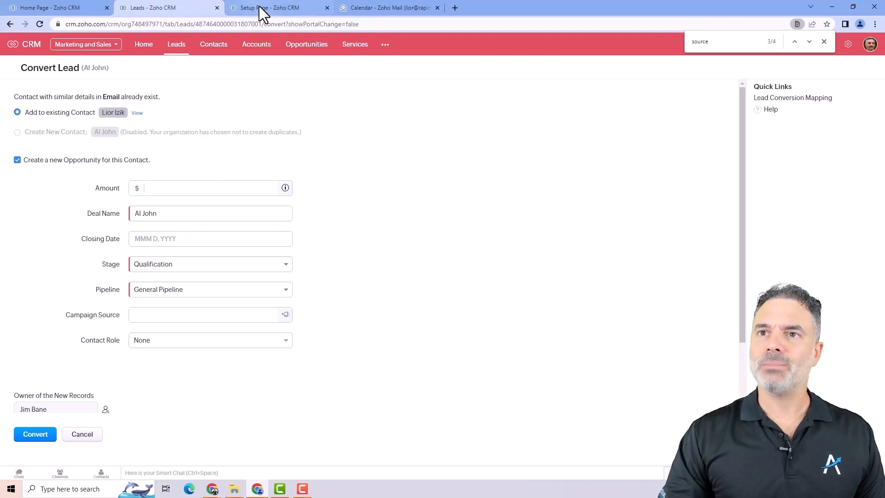
pyautogui.click(277, 7)
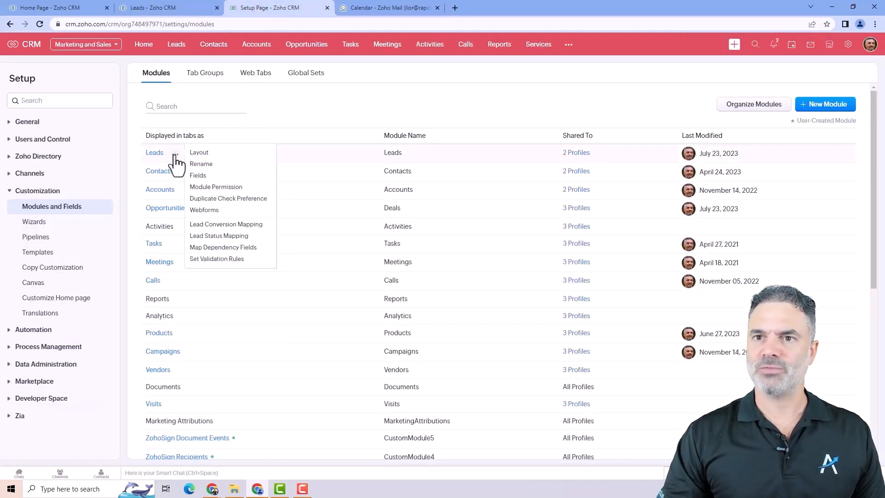
pyautogui.moveTo(199, 152)
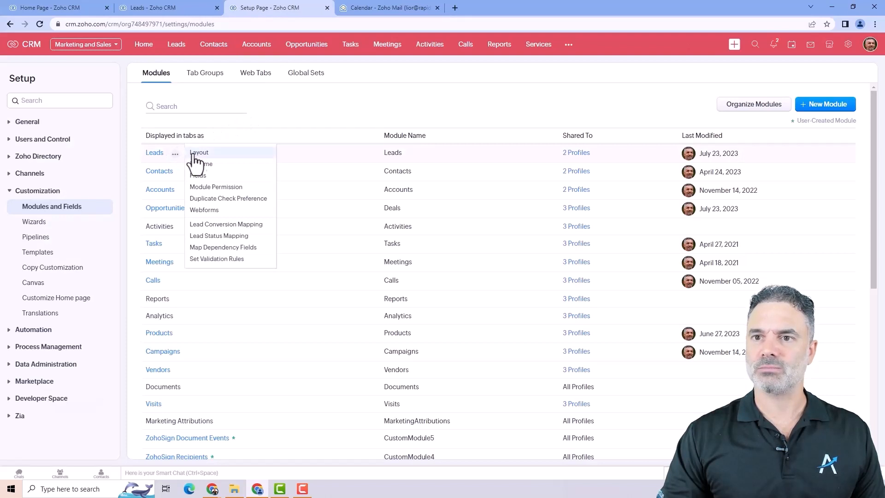
pyautogui.moveTo(226, 226)
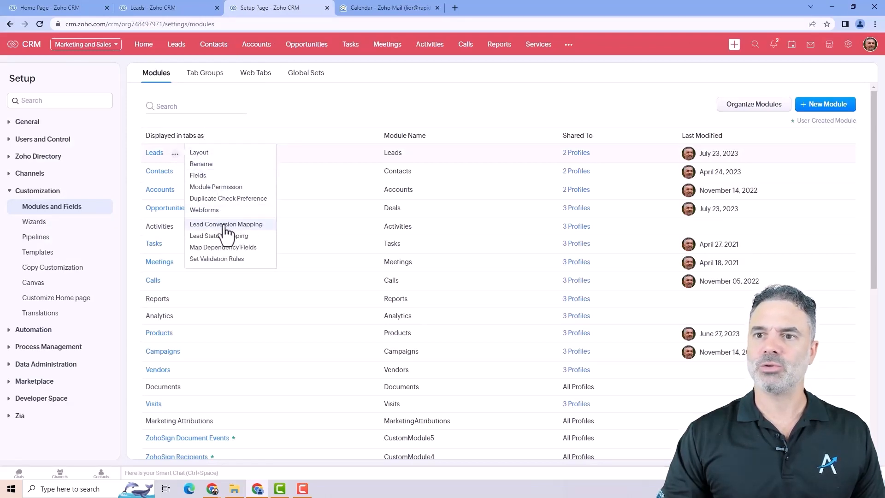
# Bring up the Lead Conversion Mapping page for the Leads module.
pyautogui.click(226, 224)
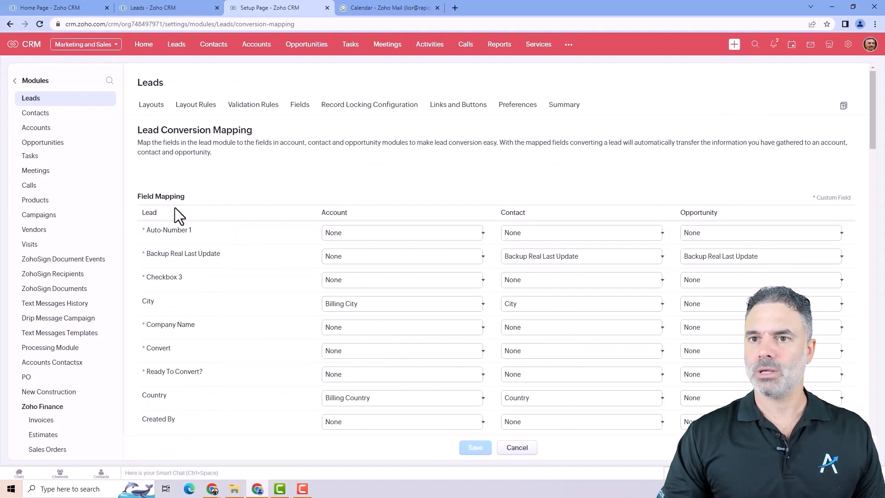
pyautogui.moveTo(171, 225)
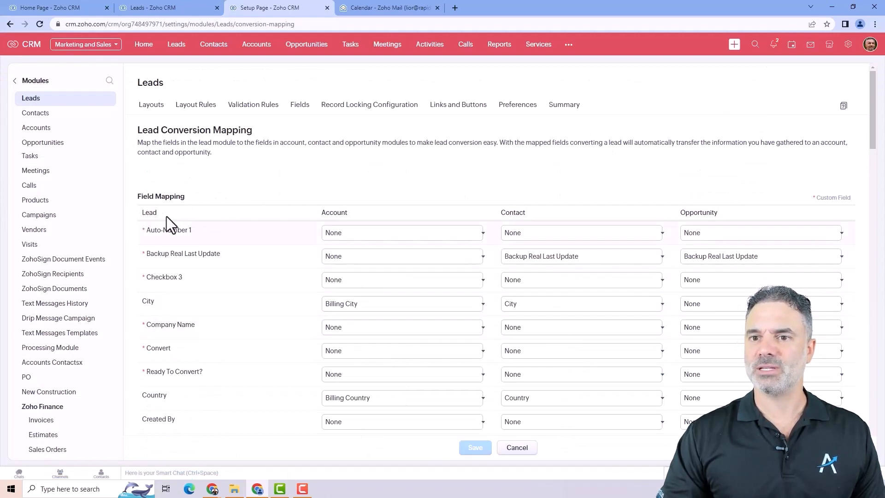
pyautogui.moveTo(202, 328)
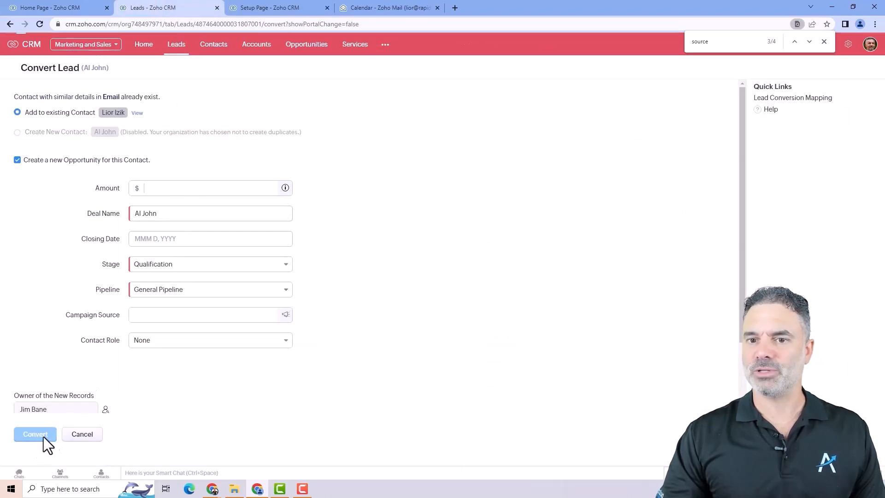
pyautogui.click(35, 433)
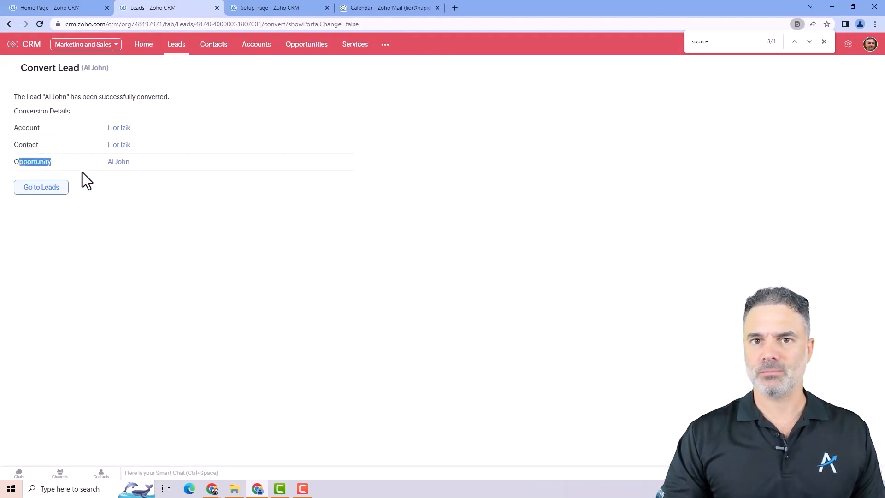
pyautogui.moveTo(53, 124)
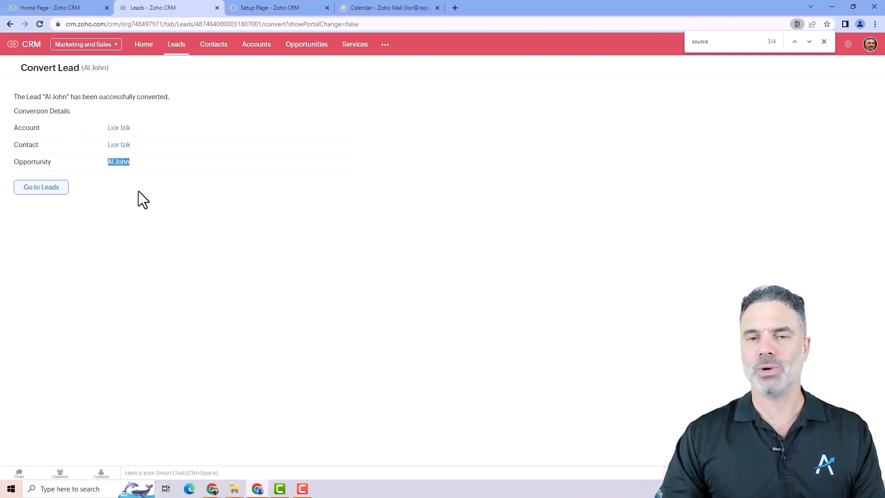
pyautogui.click(277, 7)
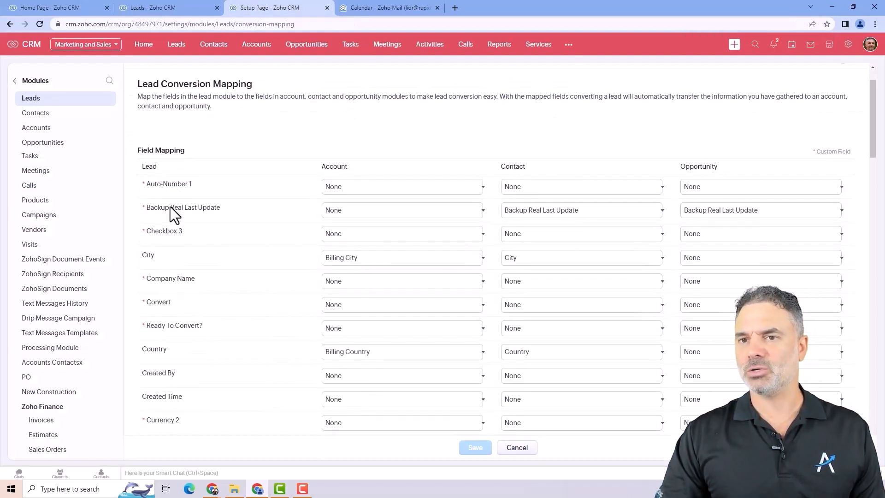
pyautogui.moveTo(145, 264)
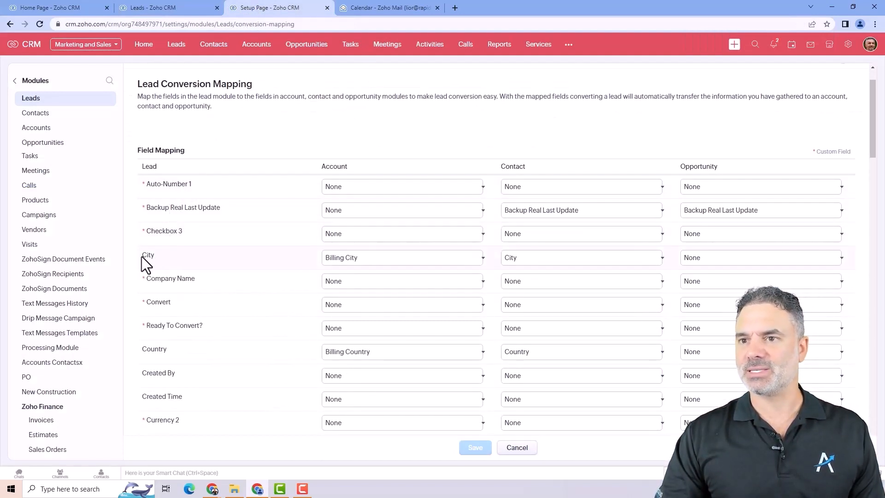
pyautogui.moveTo(156, 264)
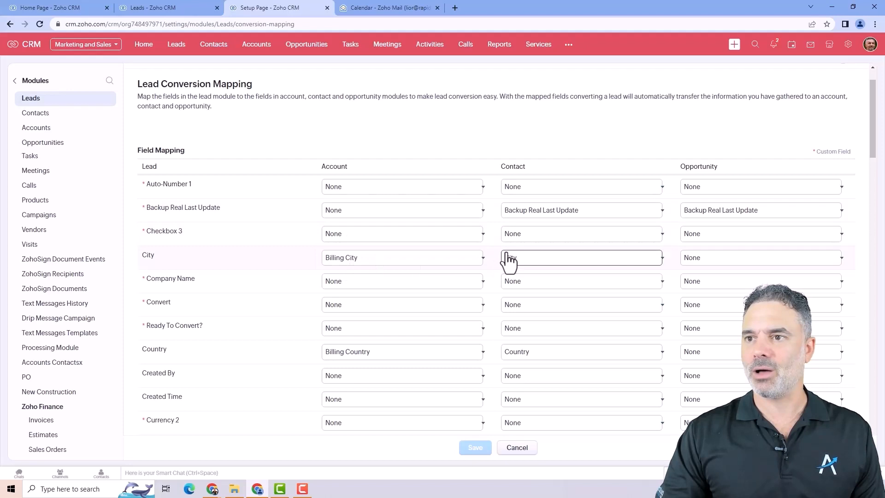
pyautogui.click(581, 257)
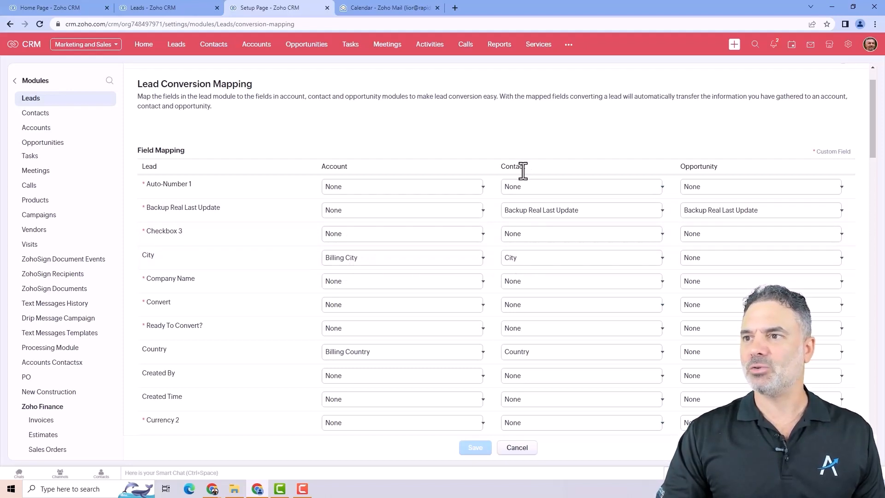
pyautogui.moveTo(718, 258)
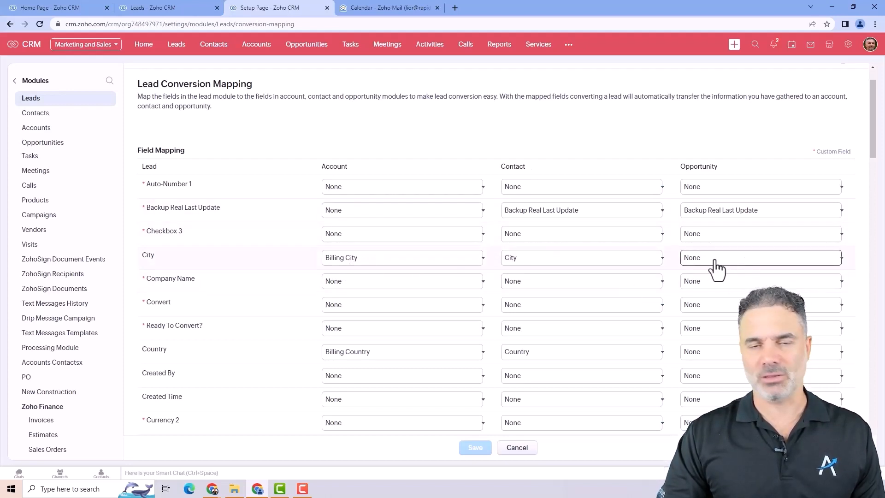
pyautogui.moveTo(195, 370)
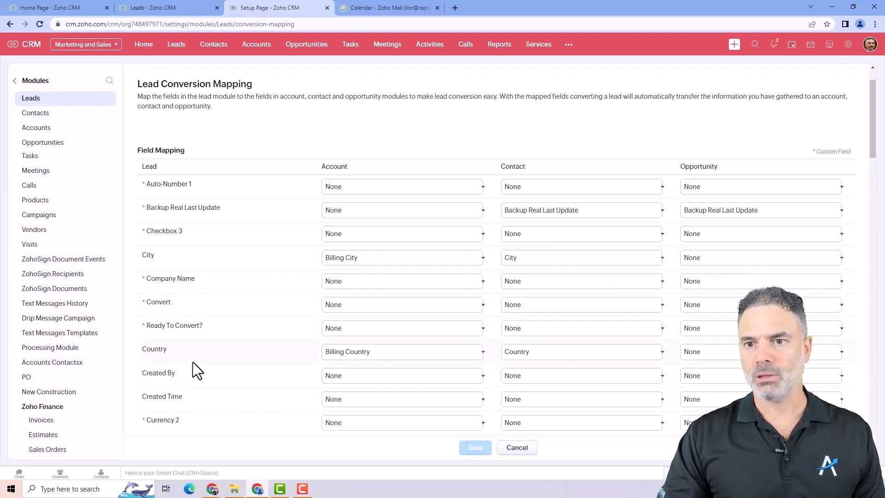
pyautogui.scroll(-3)
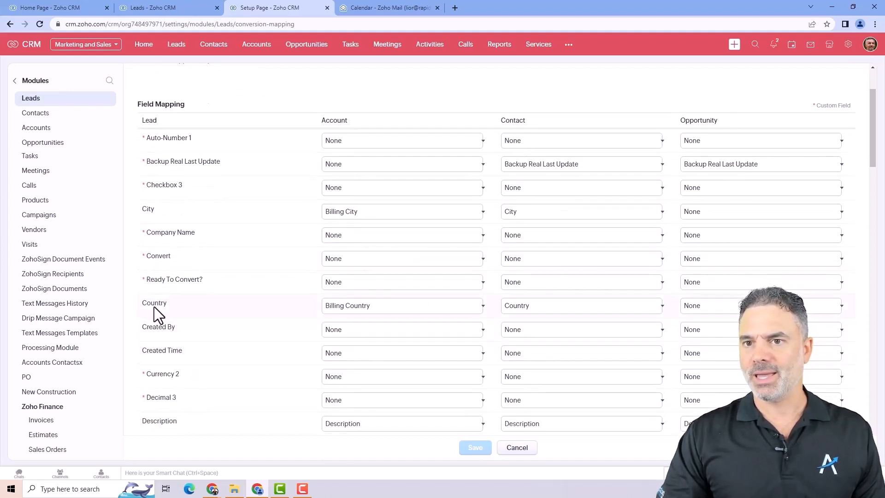
pyautogui.moveTo(130, 316)
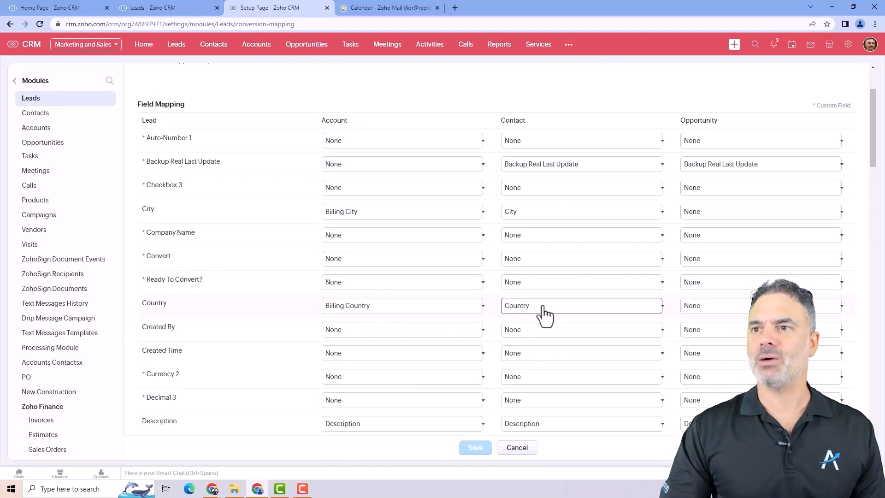
pyautogui.scroll(-3)
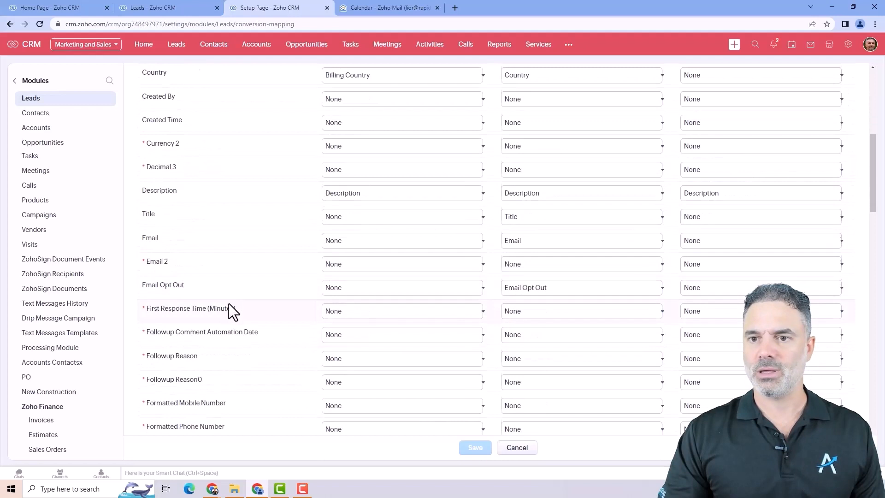
pyautogui.scroll(-3)
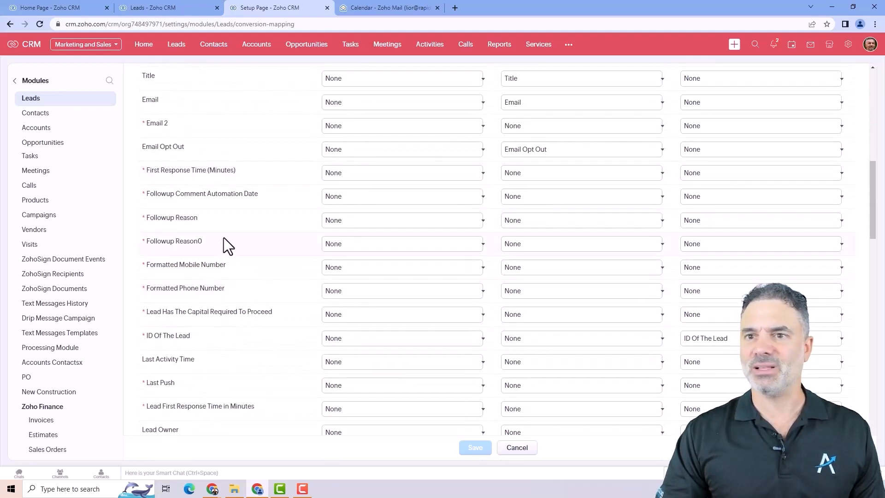
pyautogui.moveTo(155, 229)
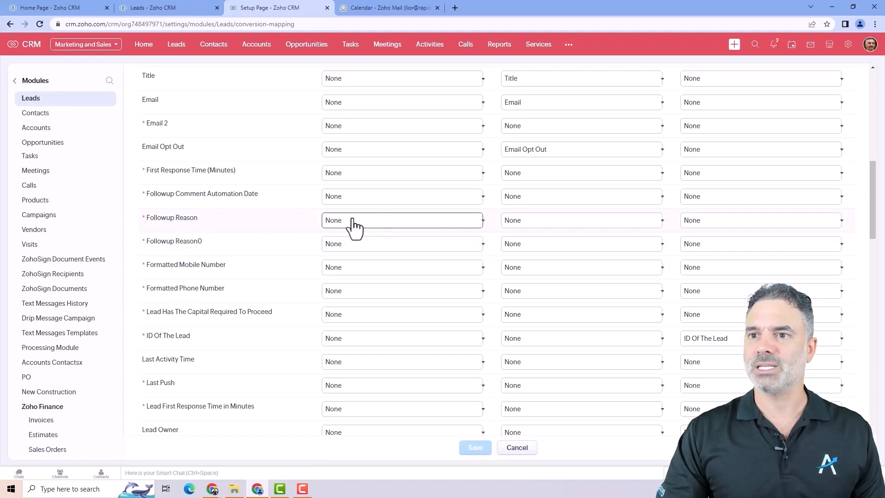
pyautogui.moveTo(226, 225)
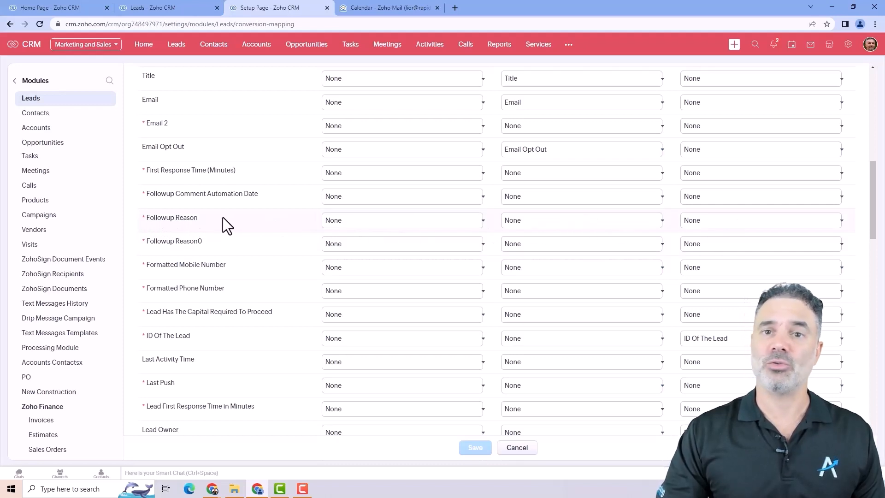
pyautogui.moveTo(158, 229)
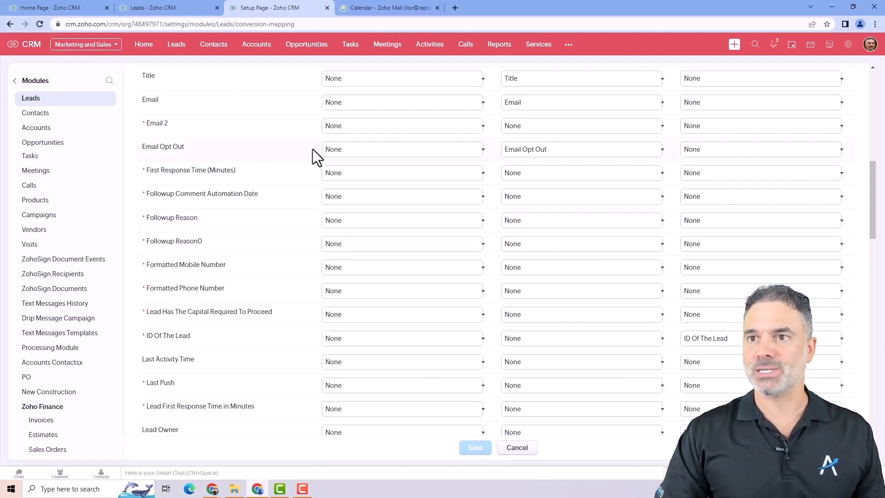
pyautogui.scroll(3)
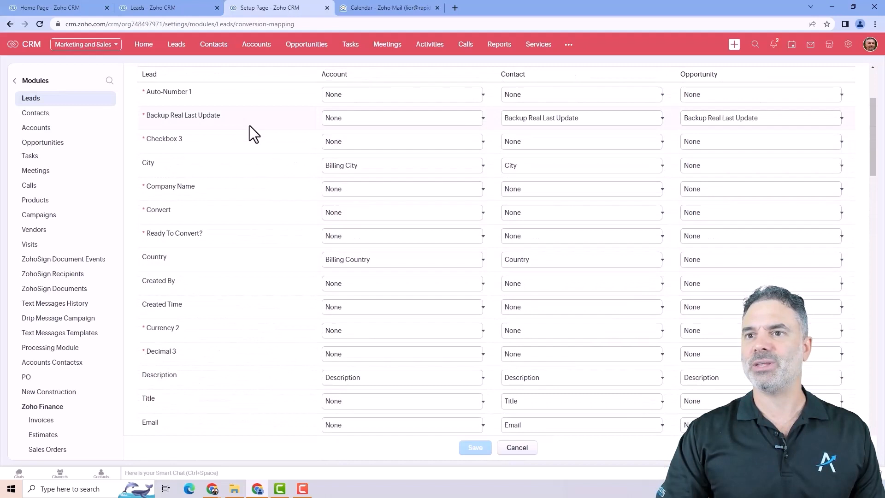
pyautogui.scroll(-3)
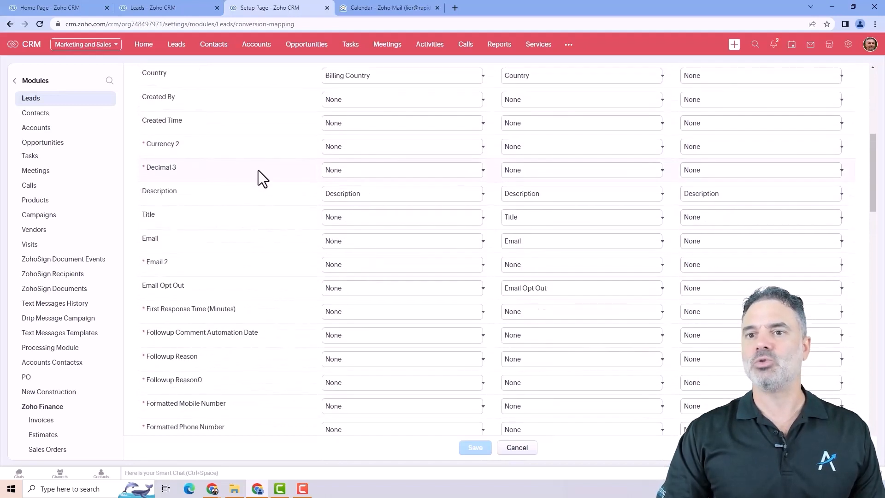
pyautogui.scroll(-3)
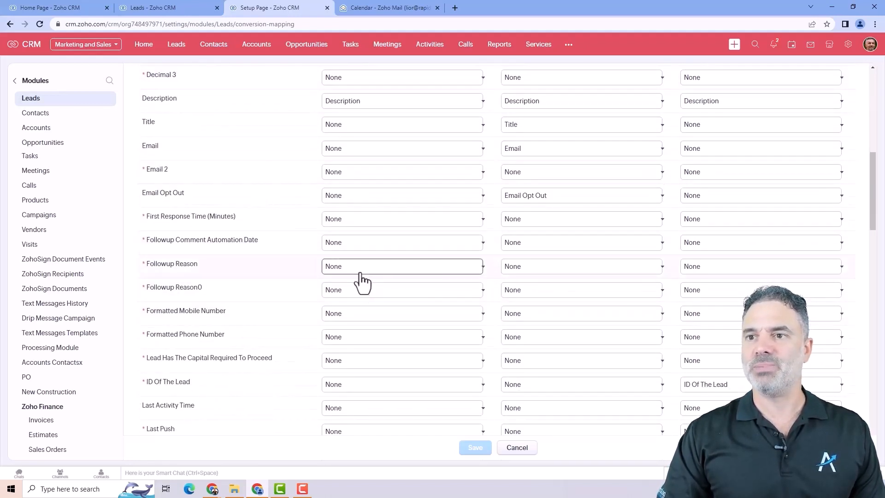
pyautogui.moveTo(655, 263)
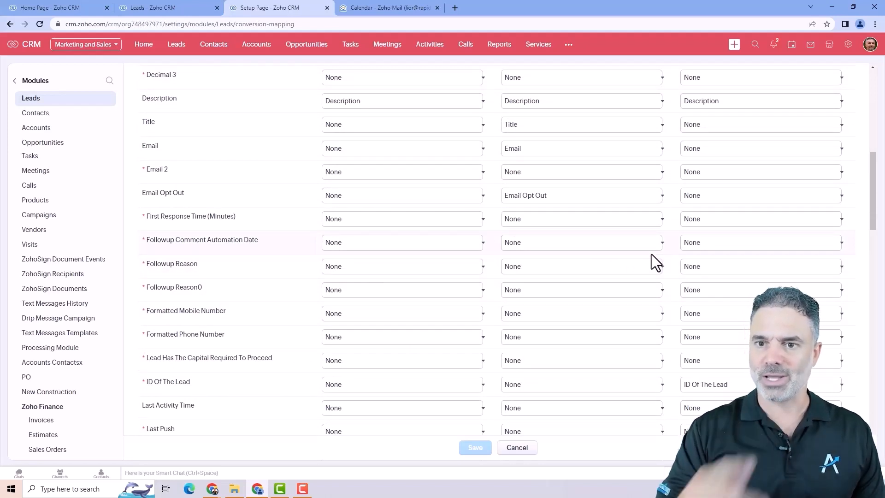
pyautogui.scroll(-3)
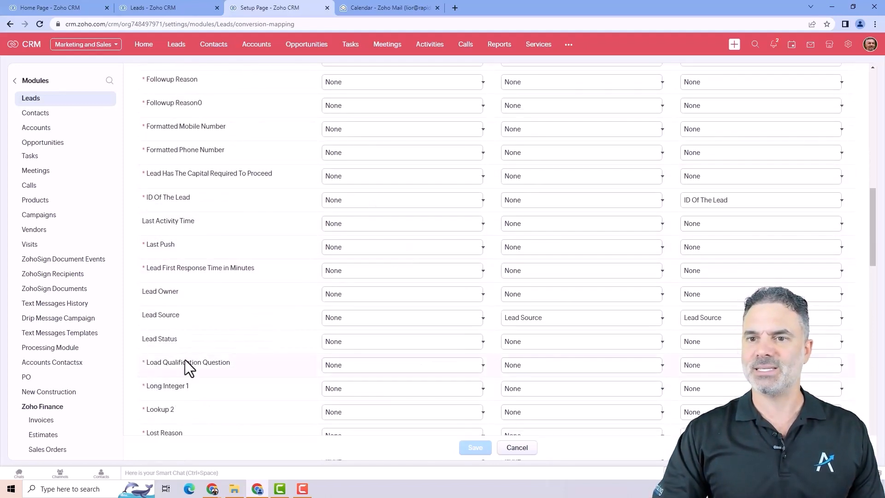
pyautogui.moveTo(244, 335)
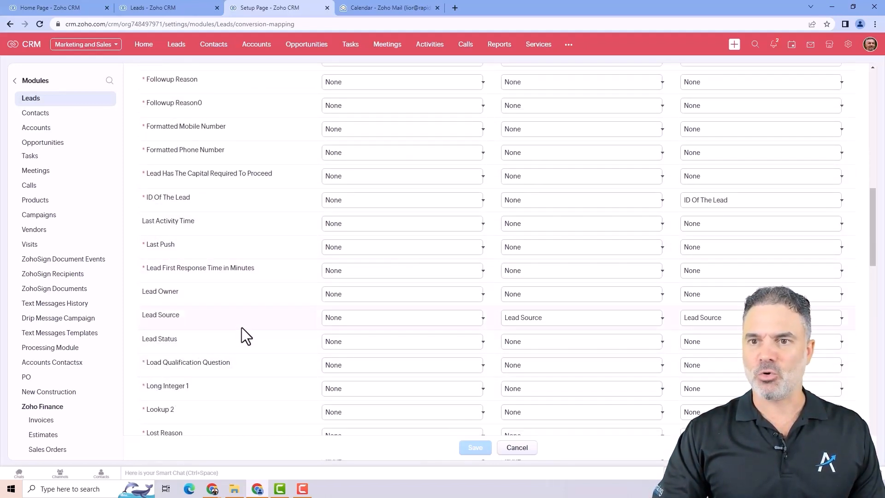
pyautogui.moveTo(220, 350)
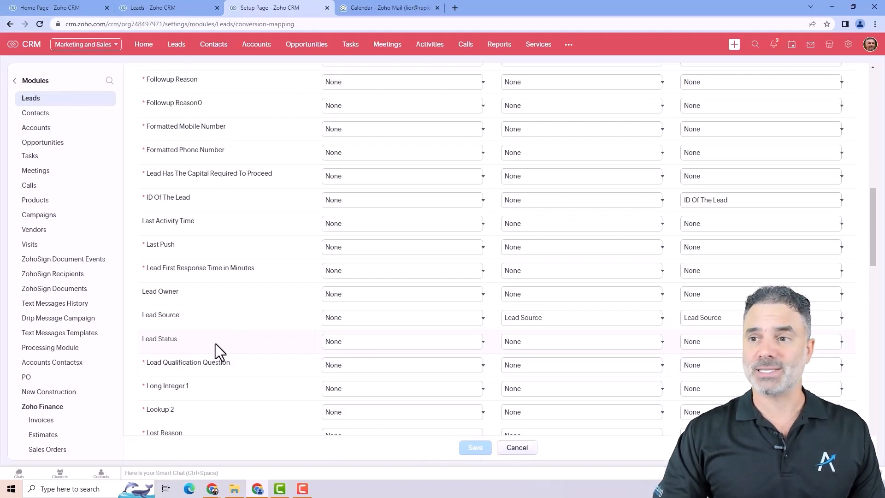
pyautogui.moveTo(549, 455)
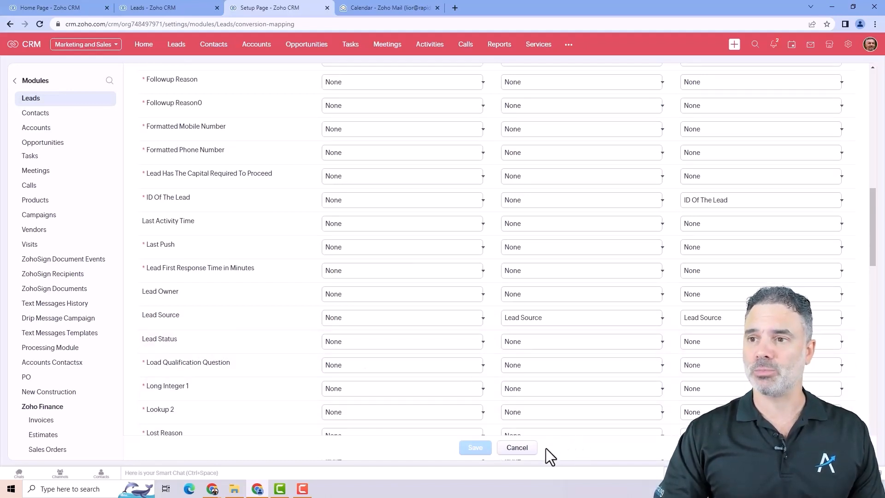
# Cancel out of Lead Conversion Mapping unsaved and dismiss the module options pop-up.
pyautogui.click(517, 447)
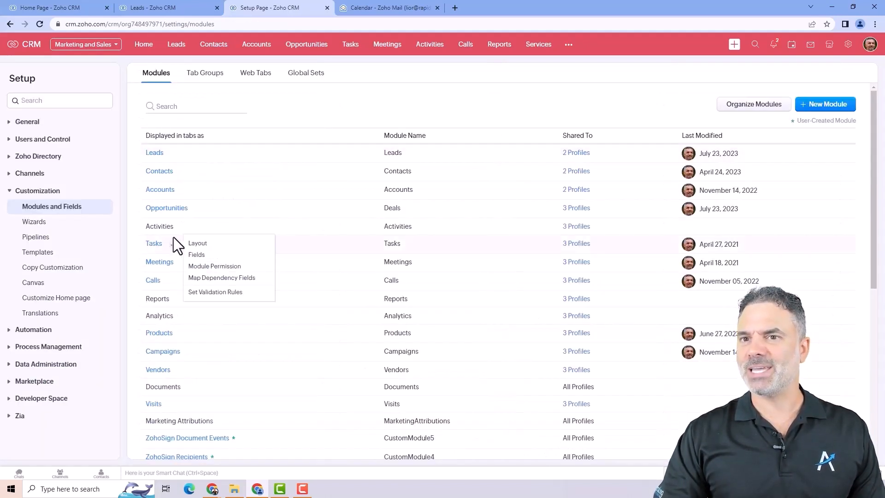
pyautogui.click(360, 107)
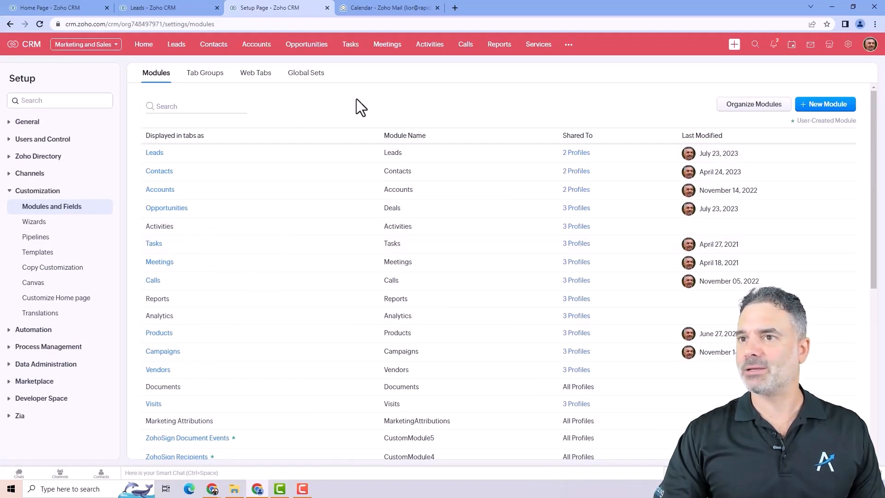
pyautogui.moveTo(525, 84)
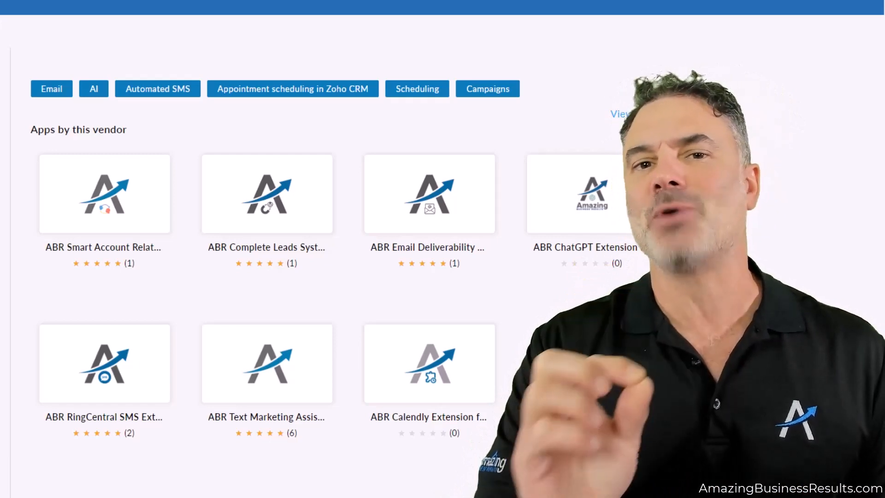
# Open the ABR RingCentral SMS Extension for Zoho CRM listing from the vendor's apps.
pyautogui.click(104, 363)
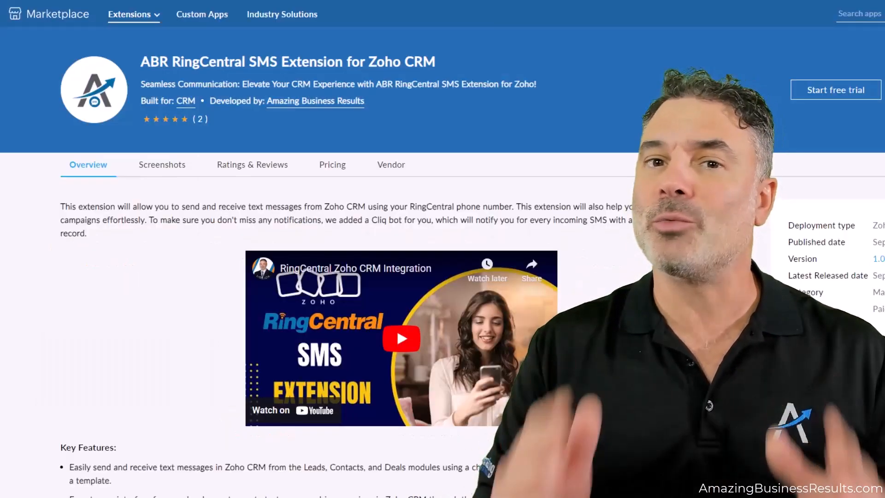